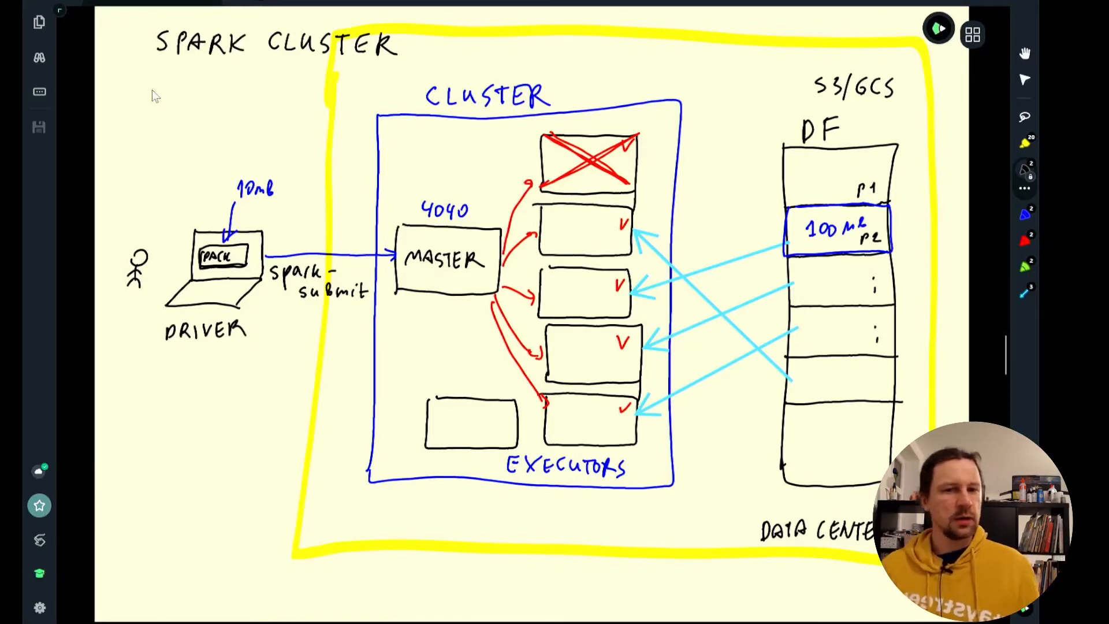
Switch from the whiteboard to the Jupyter home page in the browser
click(437, 11)
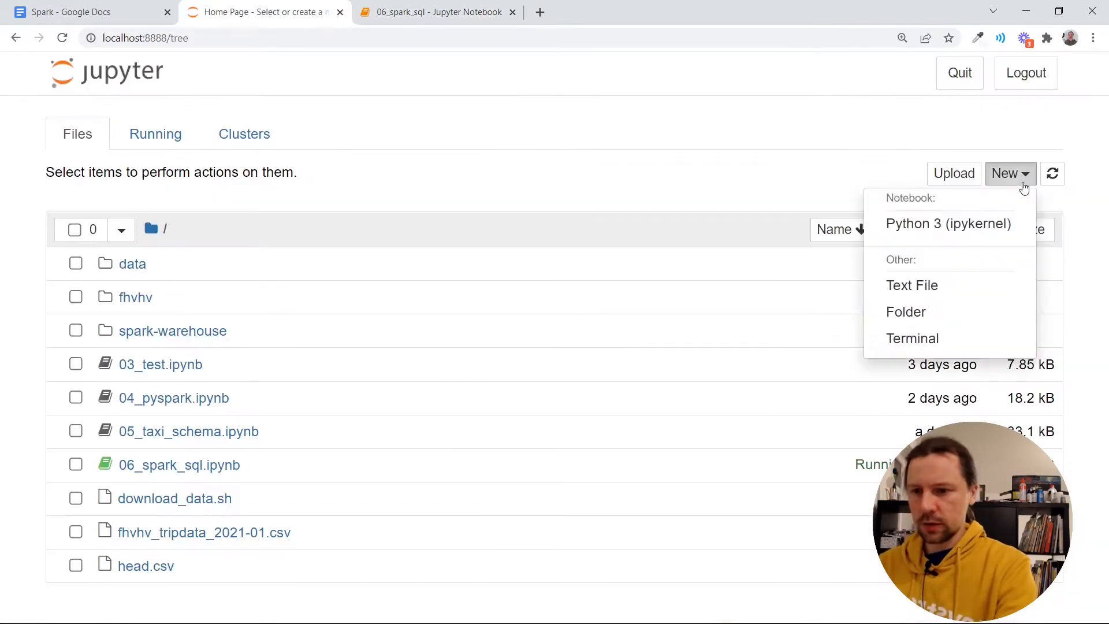
Create a Python 3 notebook named 07_groupby_join and start its first cell
click(948, 223)
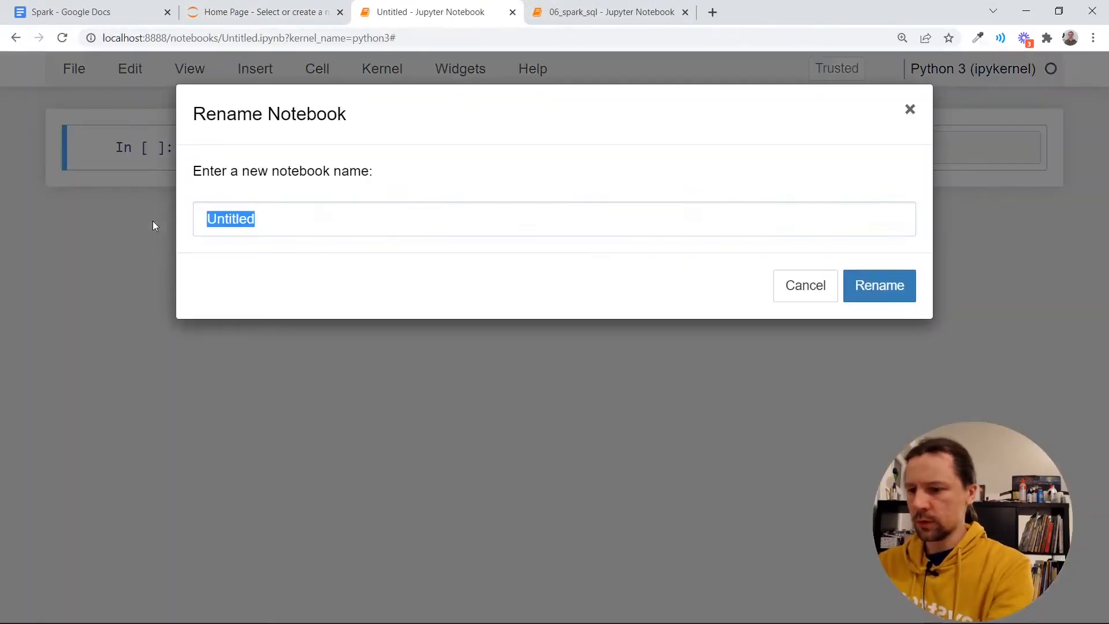
text(07_groupby_)
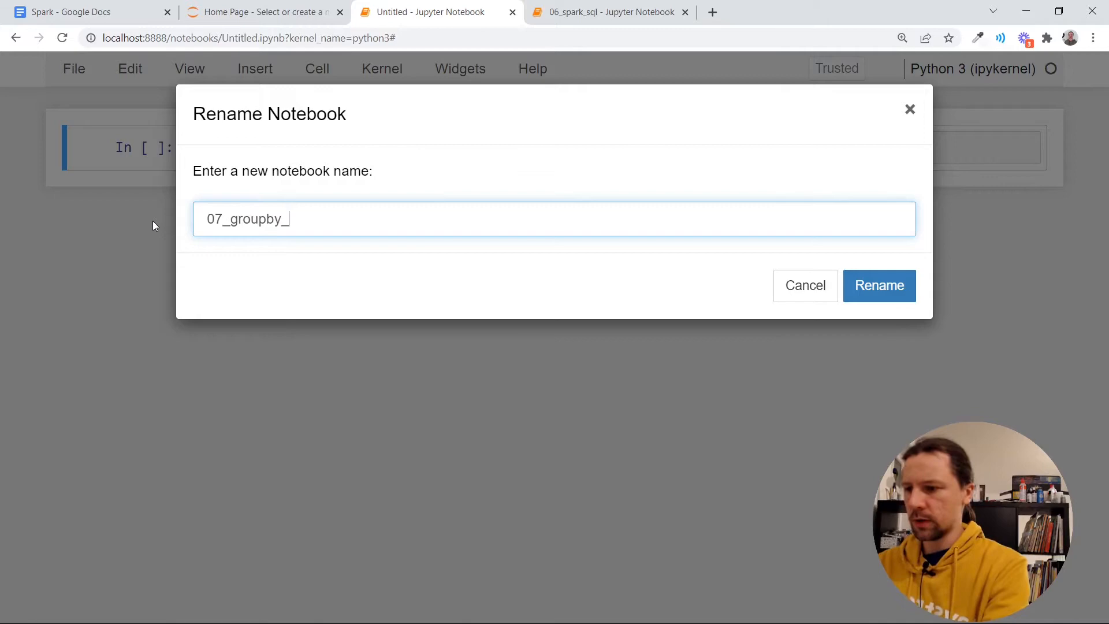
click(879, 286)
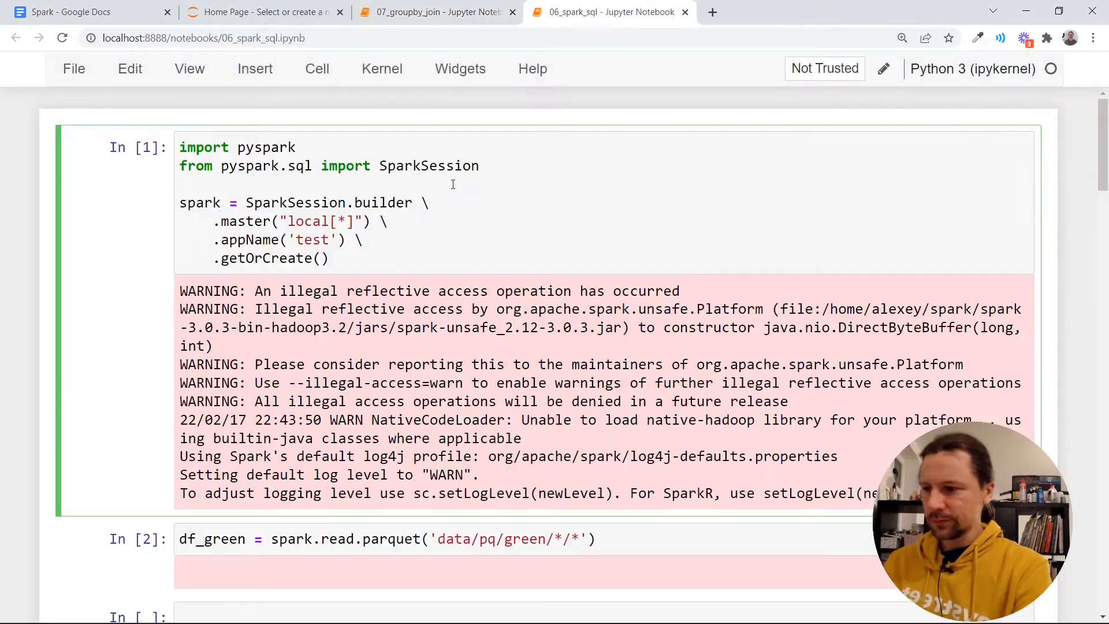
click(435, 12)
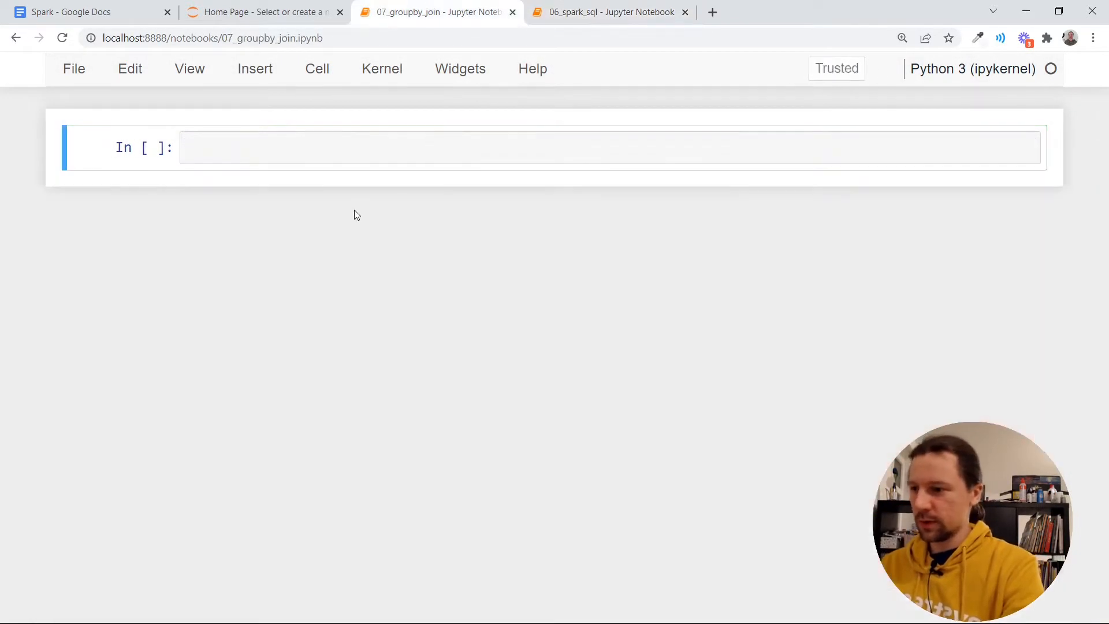
click(713, 12)
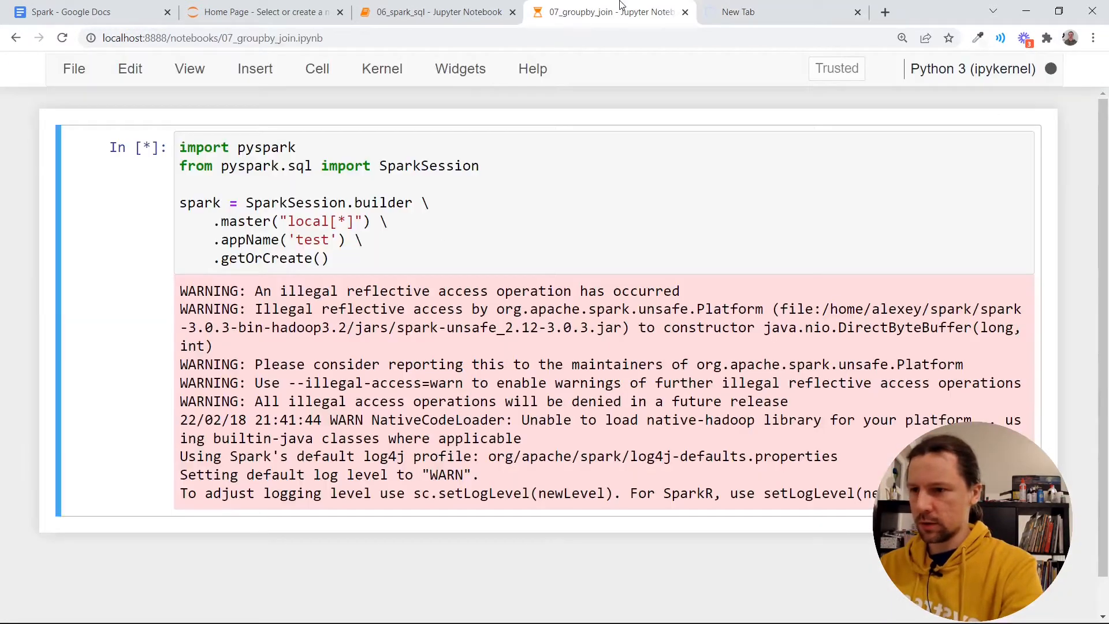
Bring the SparkSession, green parquet load and revenue query over from 06_spark_sql, with the Spark jobs page open
click(764, 11)
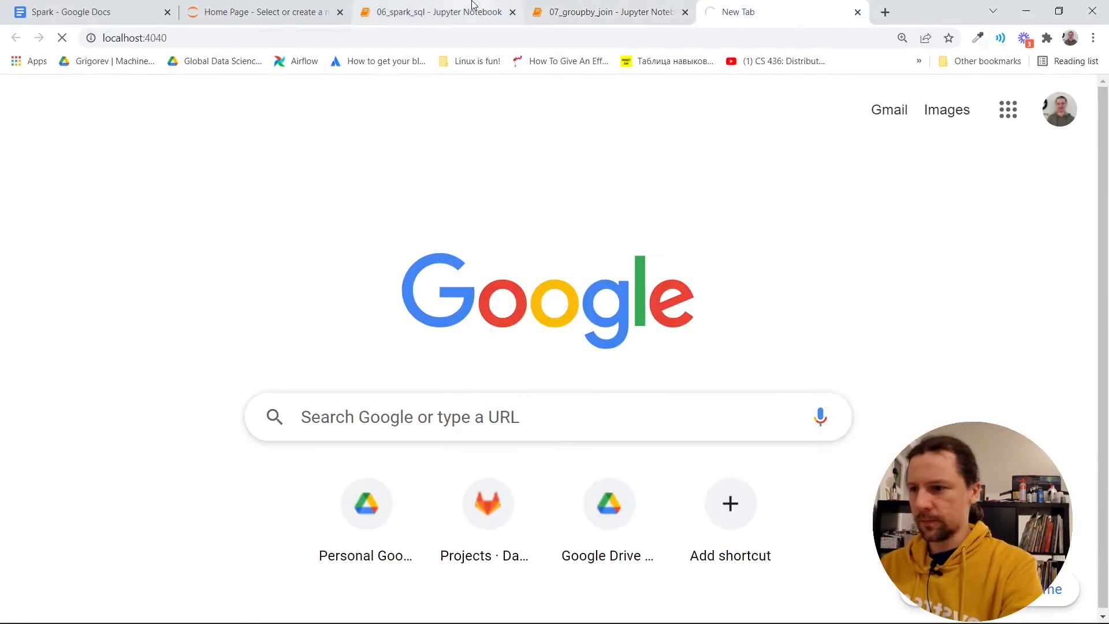
click(436, 12)
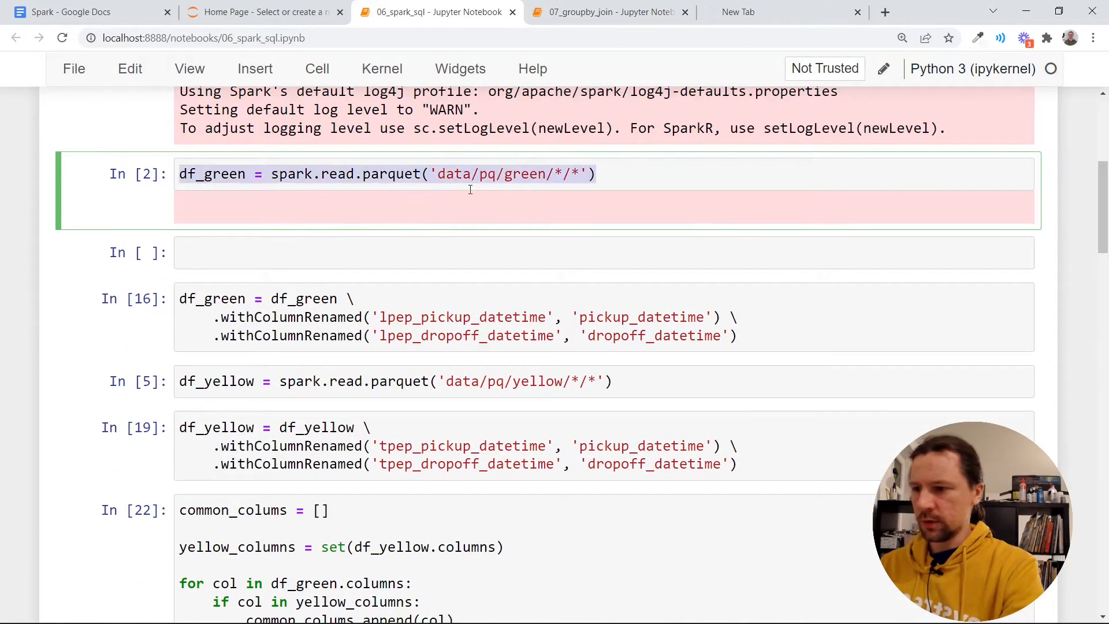
click(609, 12)
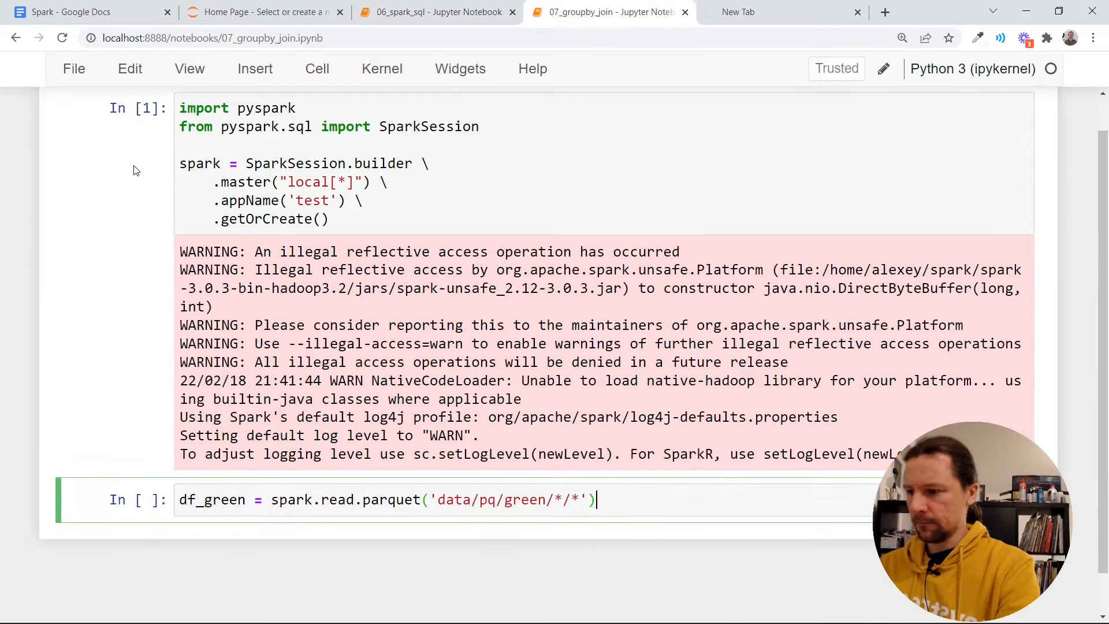
click(435, 12)
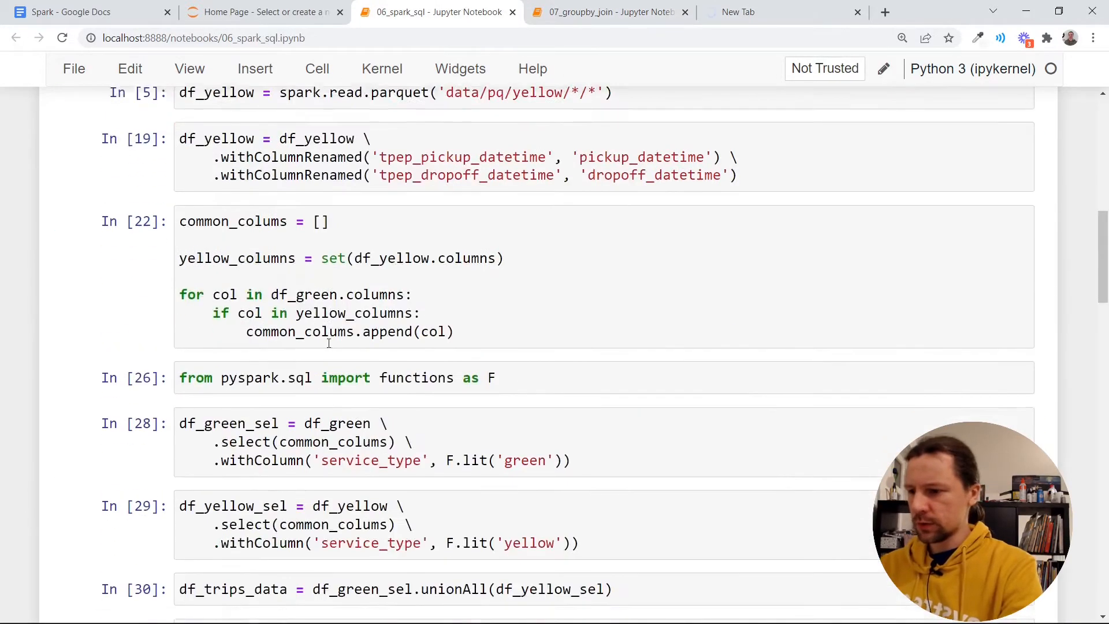
scroll(down, 3)
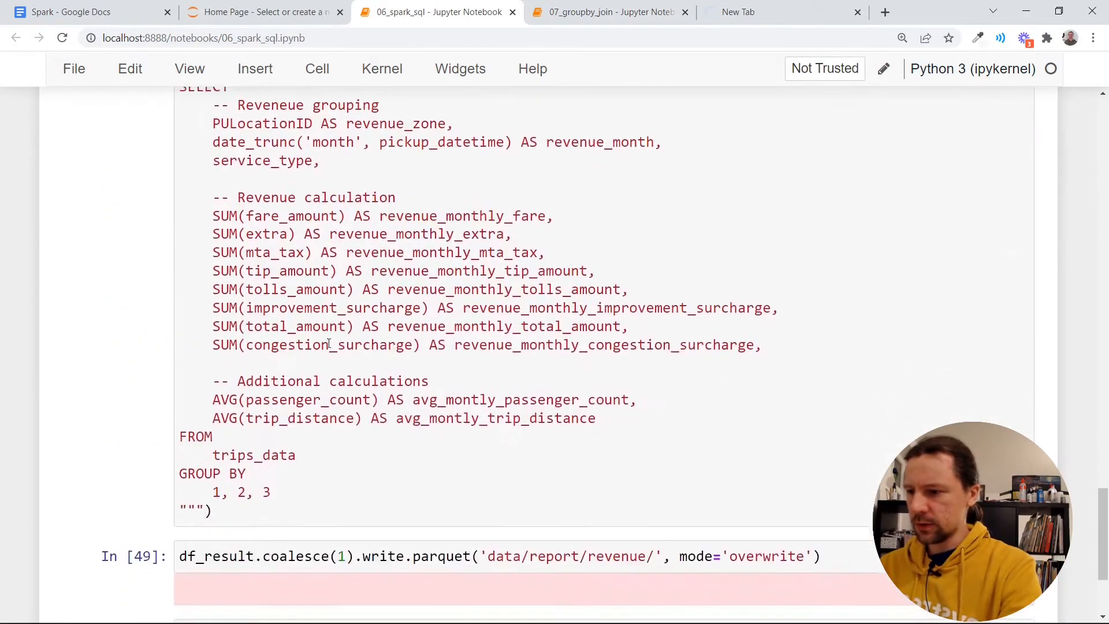
scroll(up, 3)
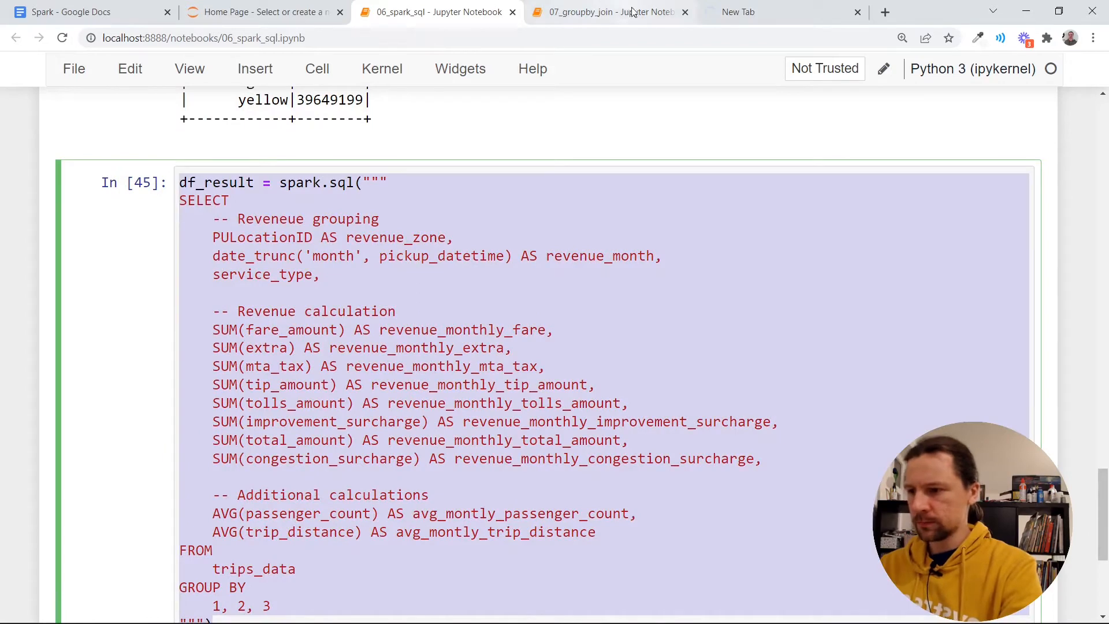
click(604, 11)
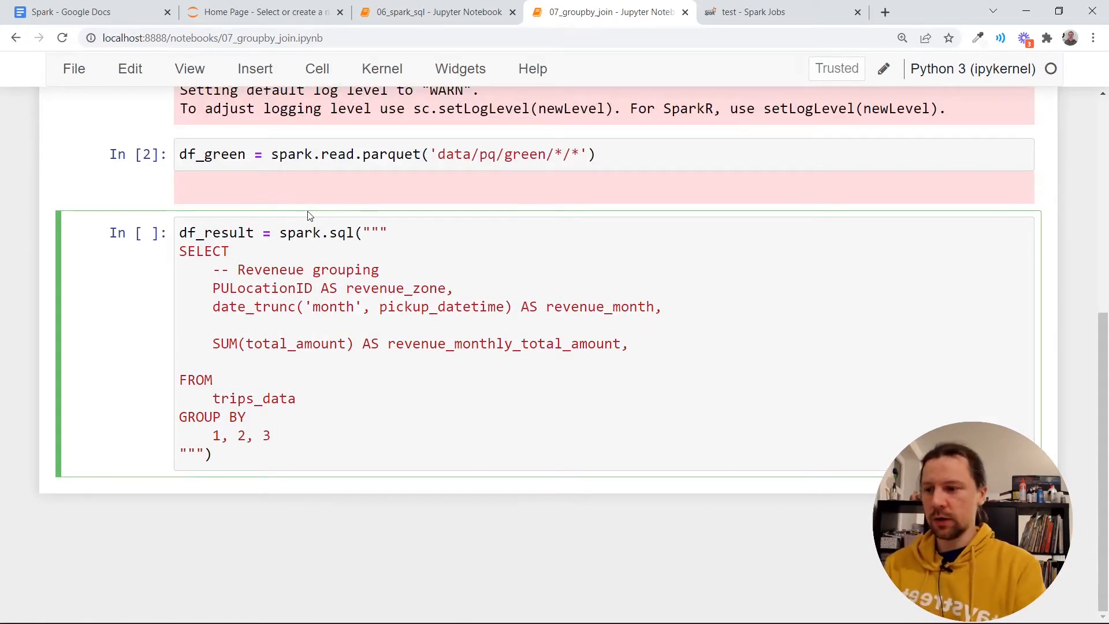
Change the query to date_trunc('hour') with amount and COUNT(1) AS number_records
text(COU)
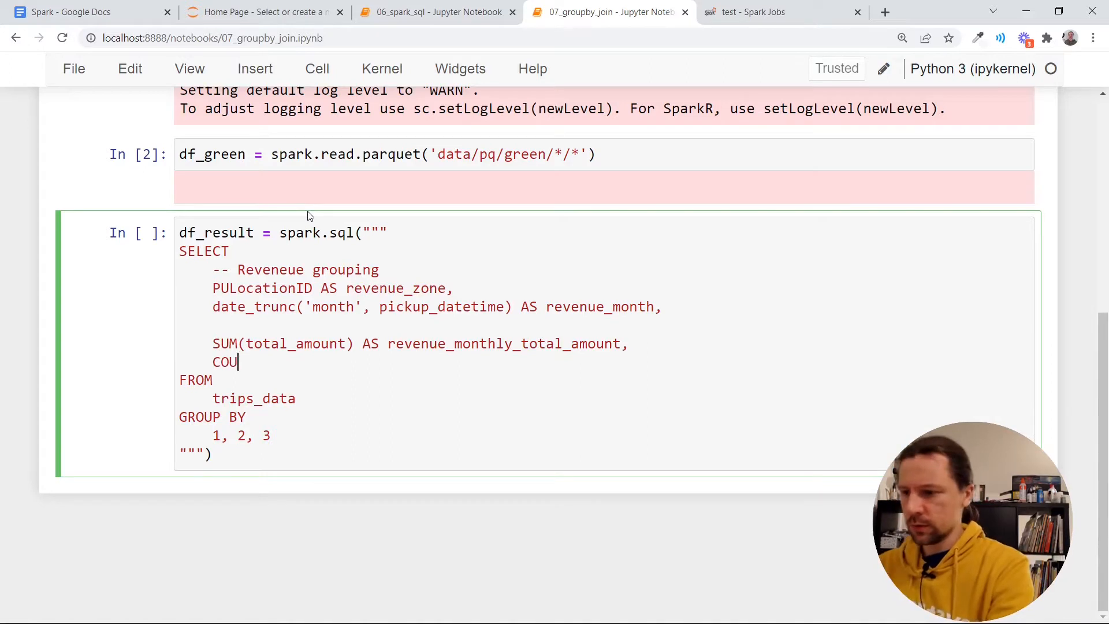
text(NT(1) AS nu)
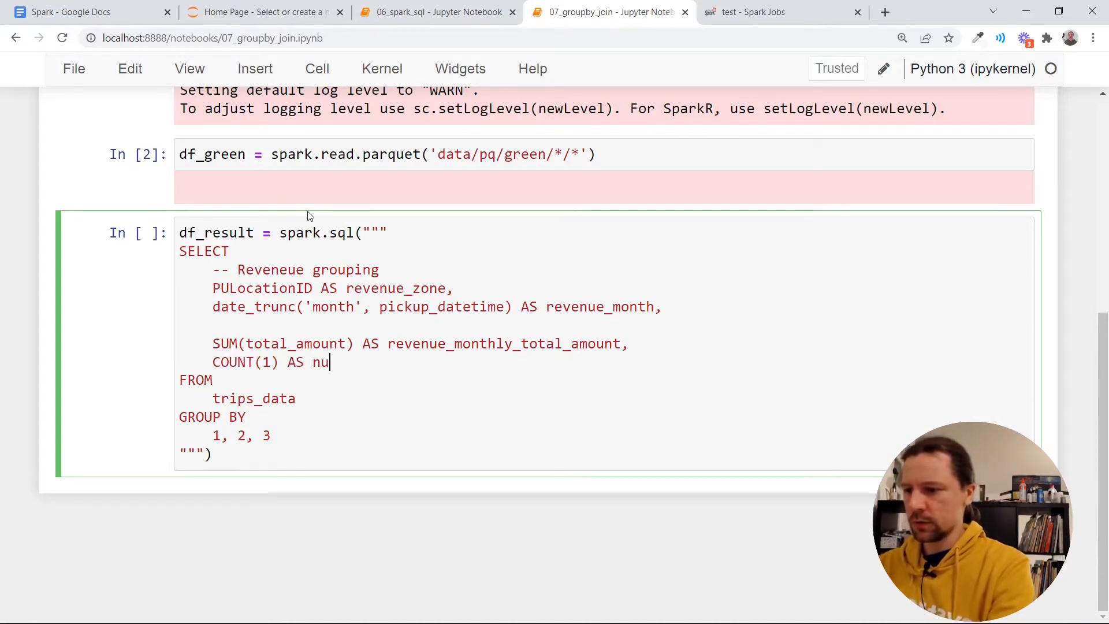
text(mber_reco)
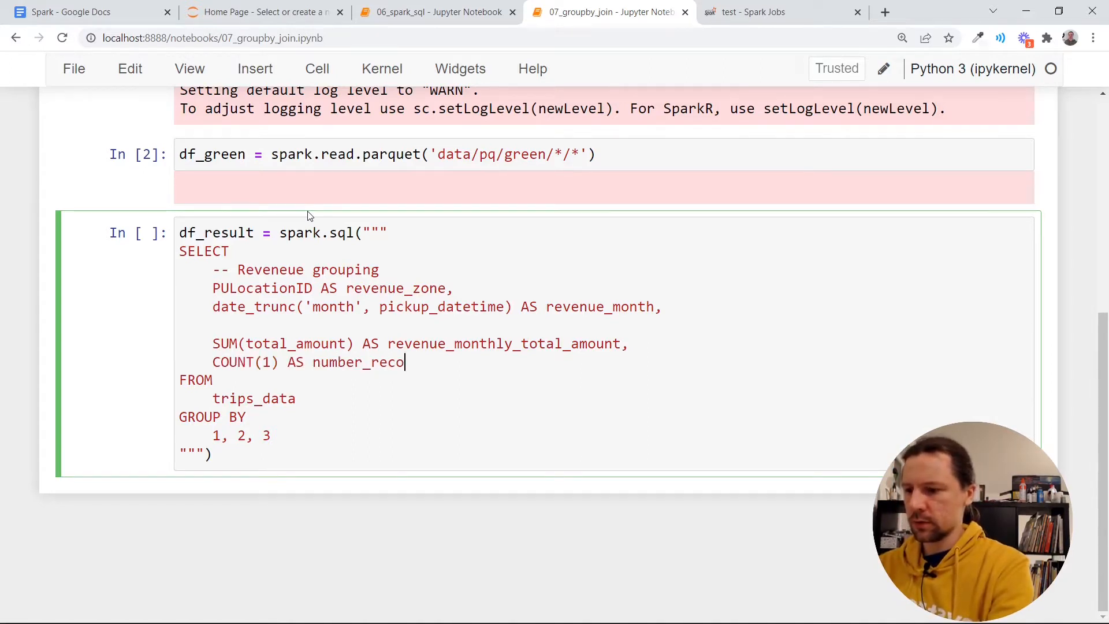
text(rds)
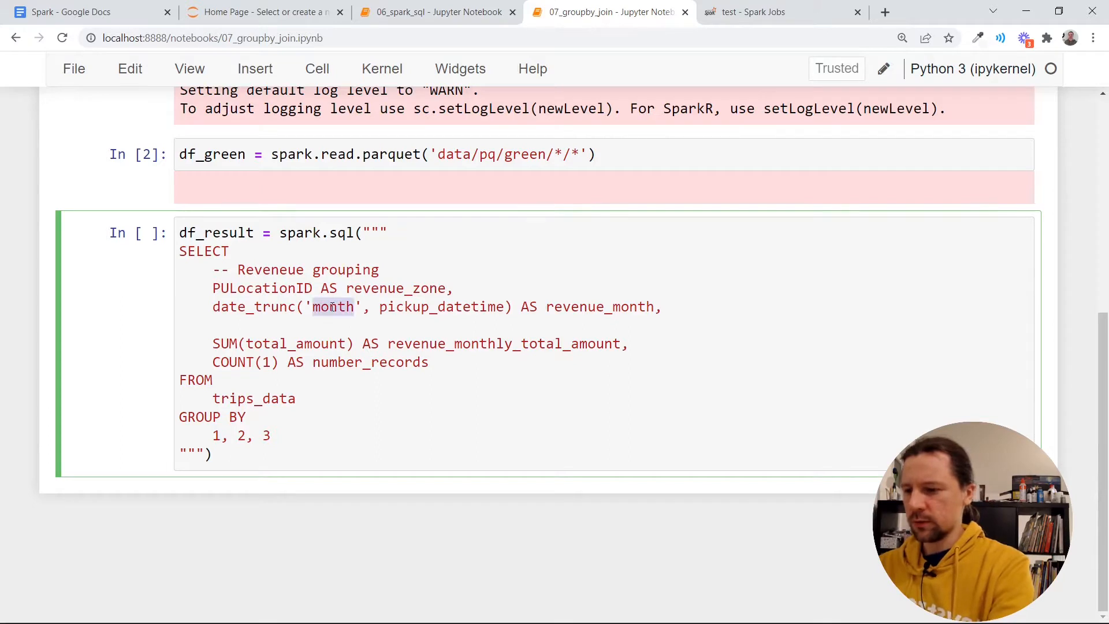
text(hour)
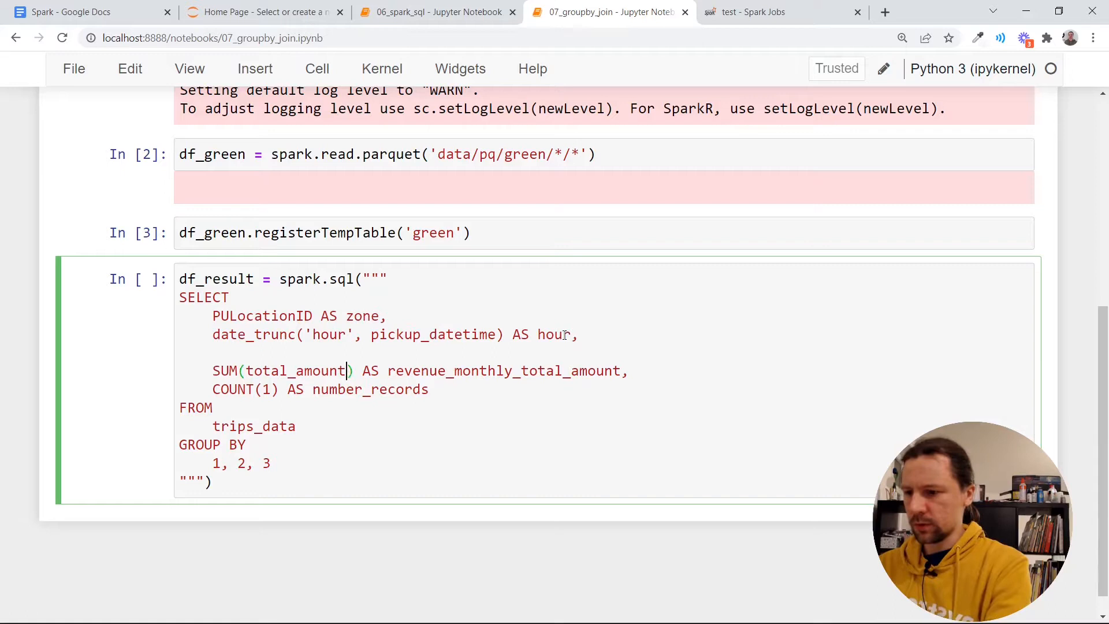
Point the query at the green temp table, group by 1, 2, and assign it to df_green_revenue
text(ano)
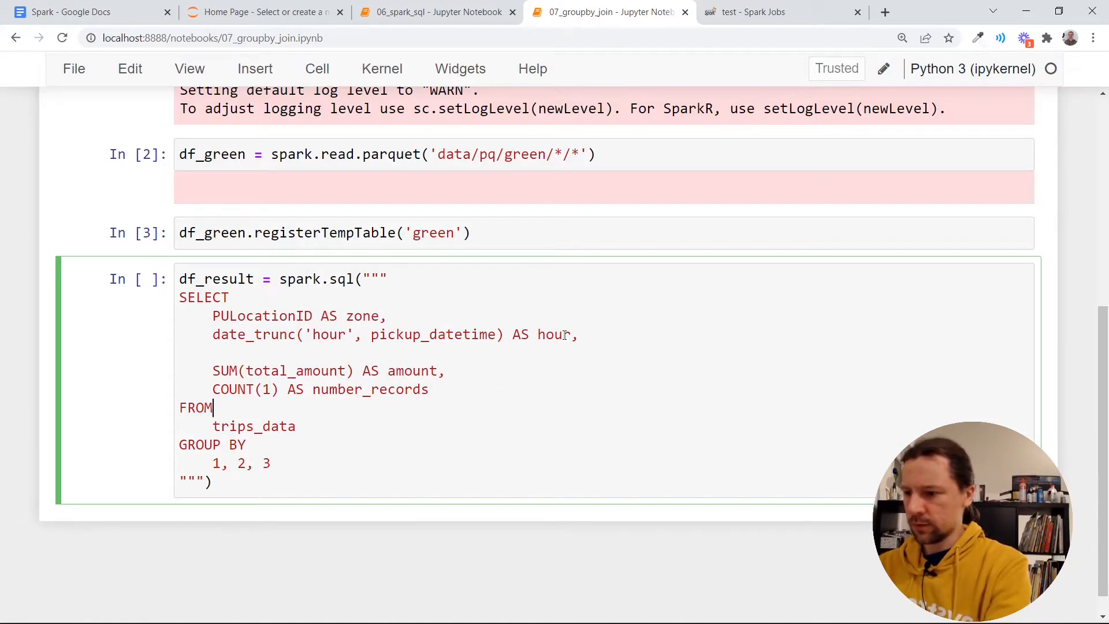
text(green)
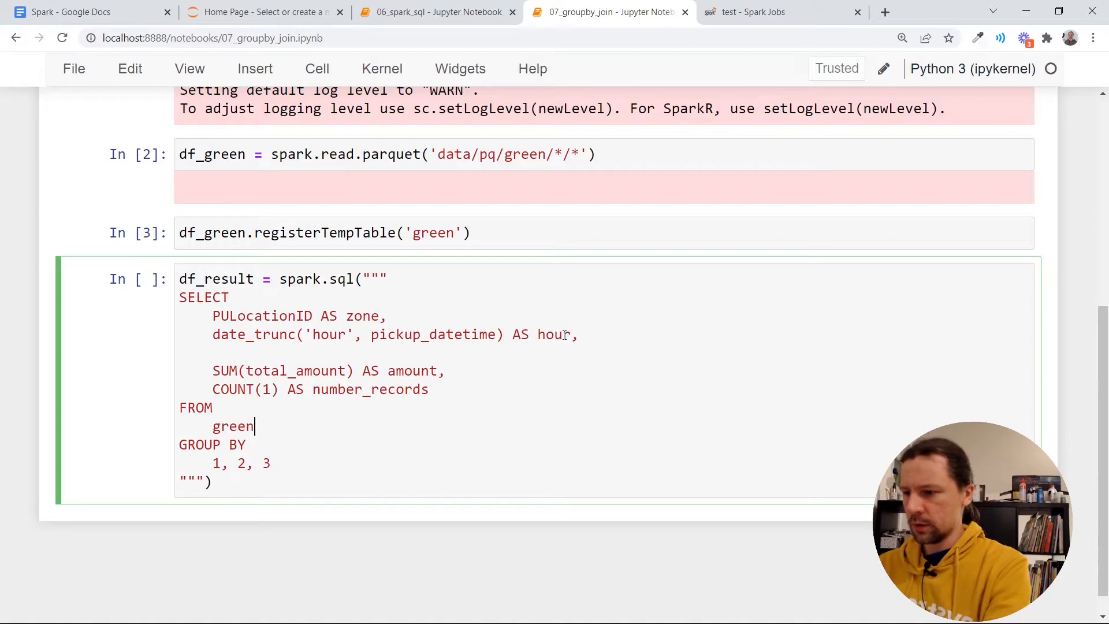
key(Backspace)
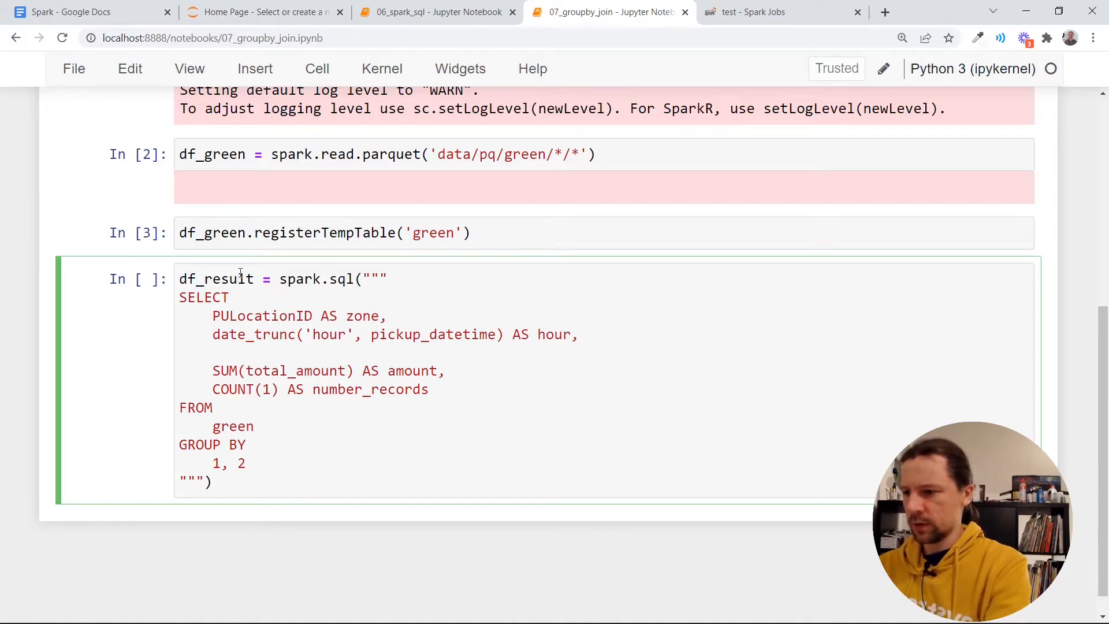
text(green_revenue)
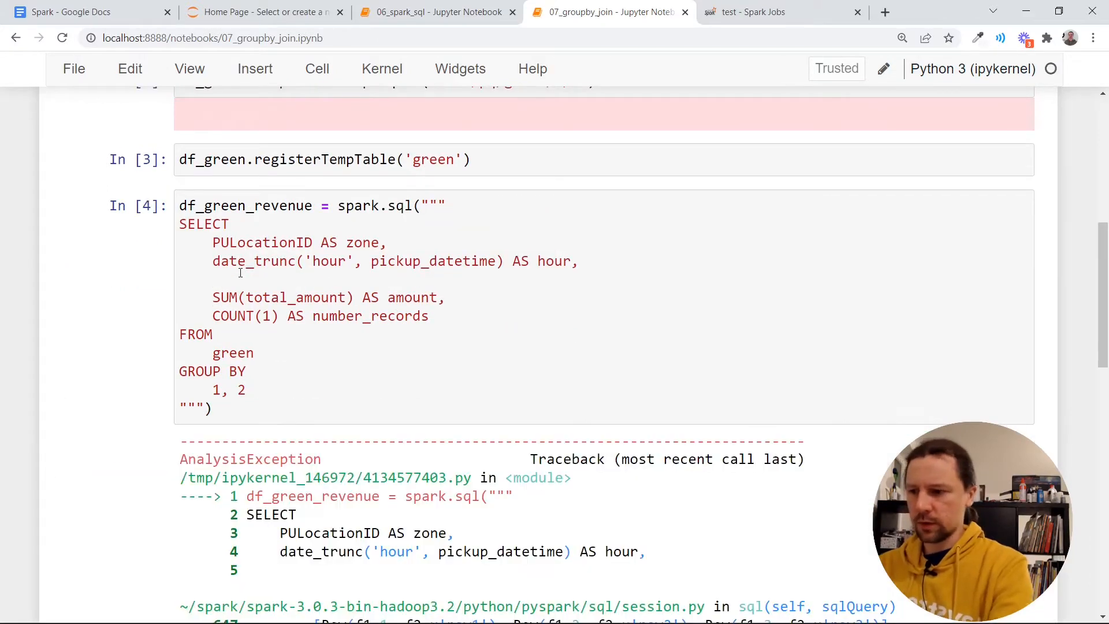
Read the AnalysisException and list df_green.columns to find the pickup datetime column
scroll(down, 3)
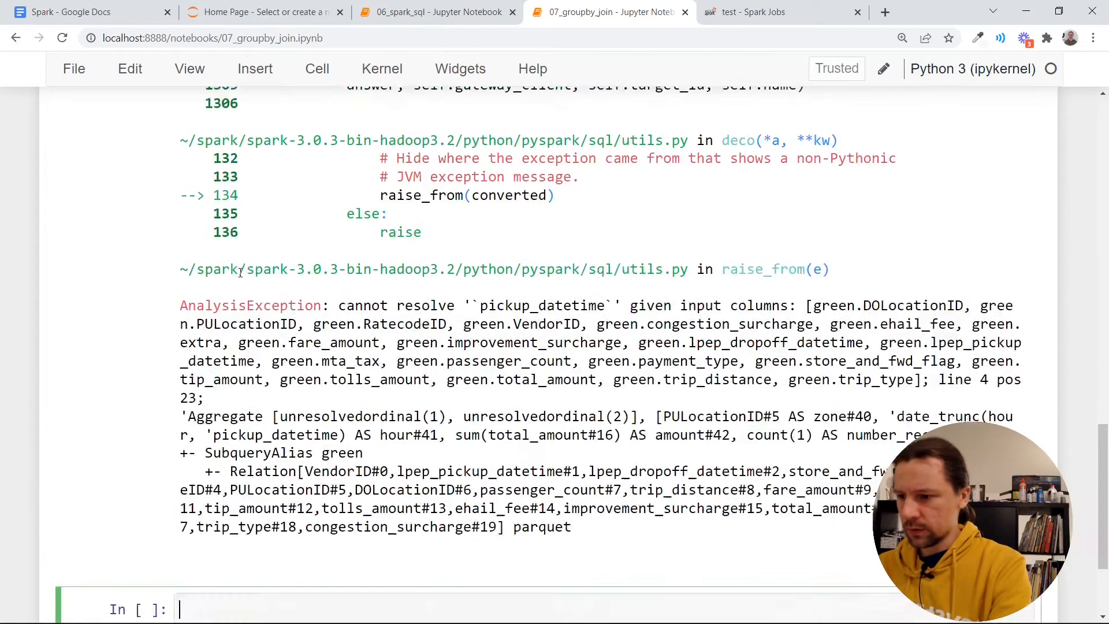
scroll(down, 3)
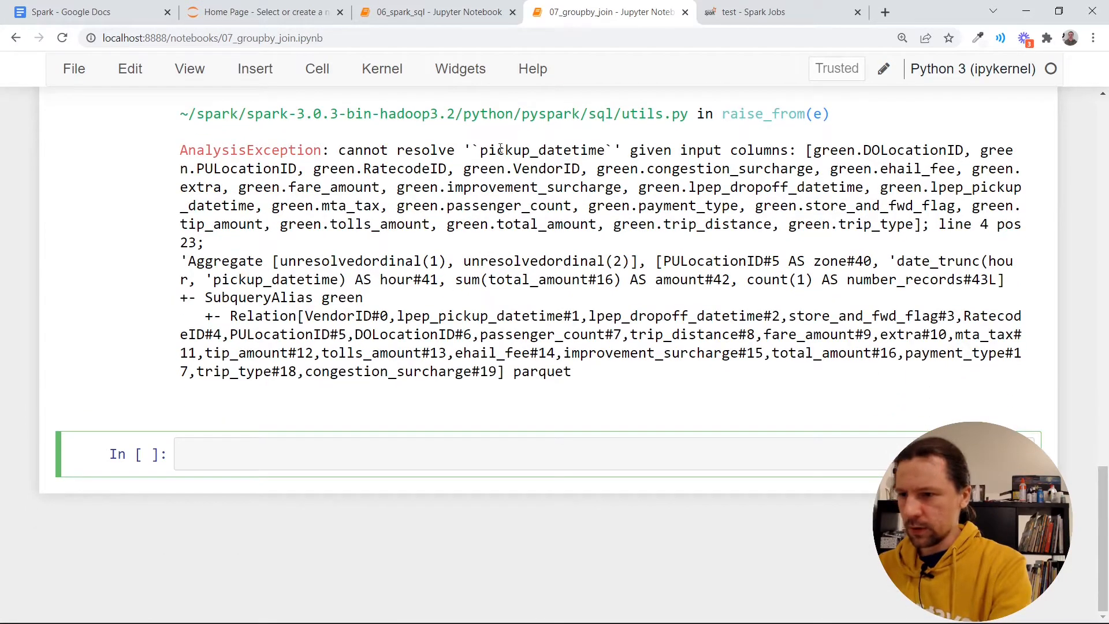
scroll(up, 3)
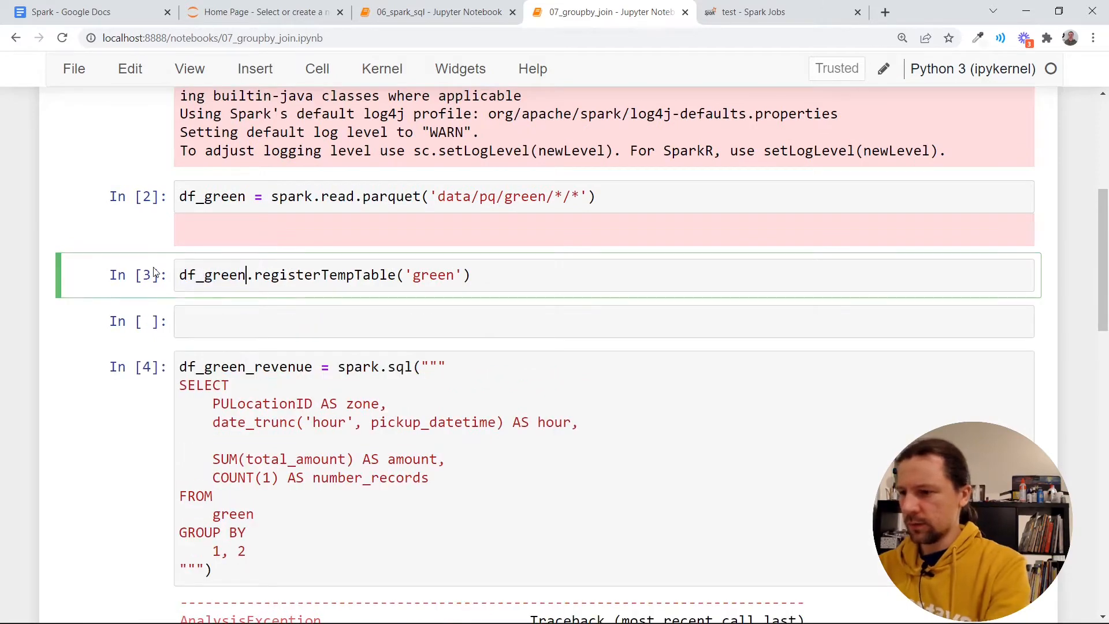
text(df_green.columns)
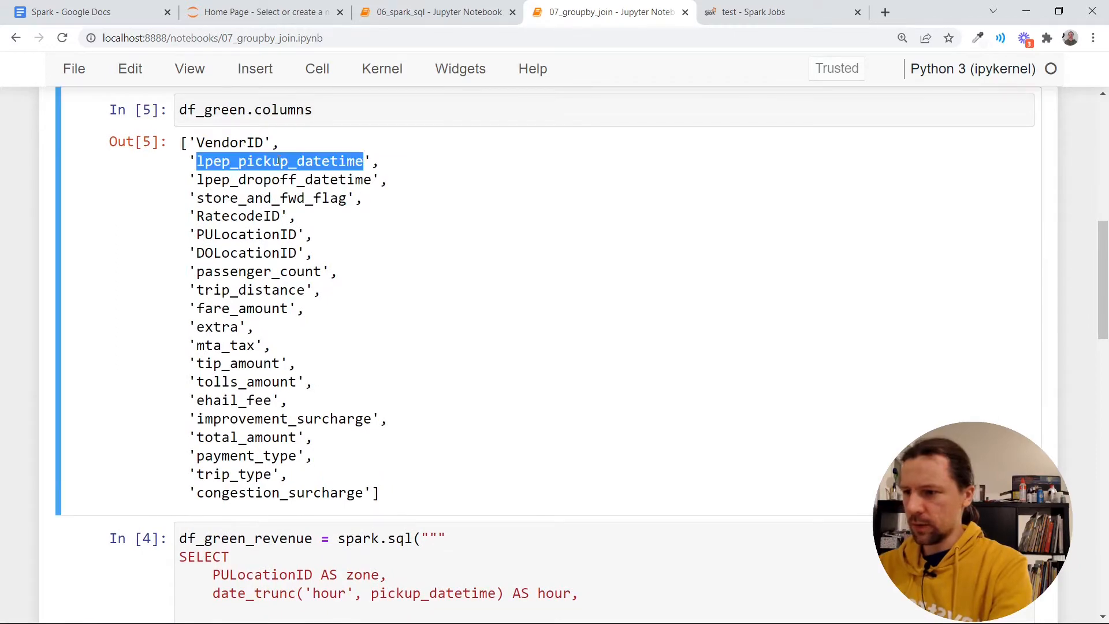
Use lpep_pickup_datetime in the query, rerun it and add df_green_revenue.show()
scroll(down, 3)
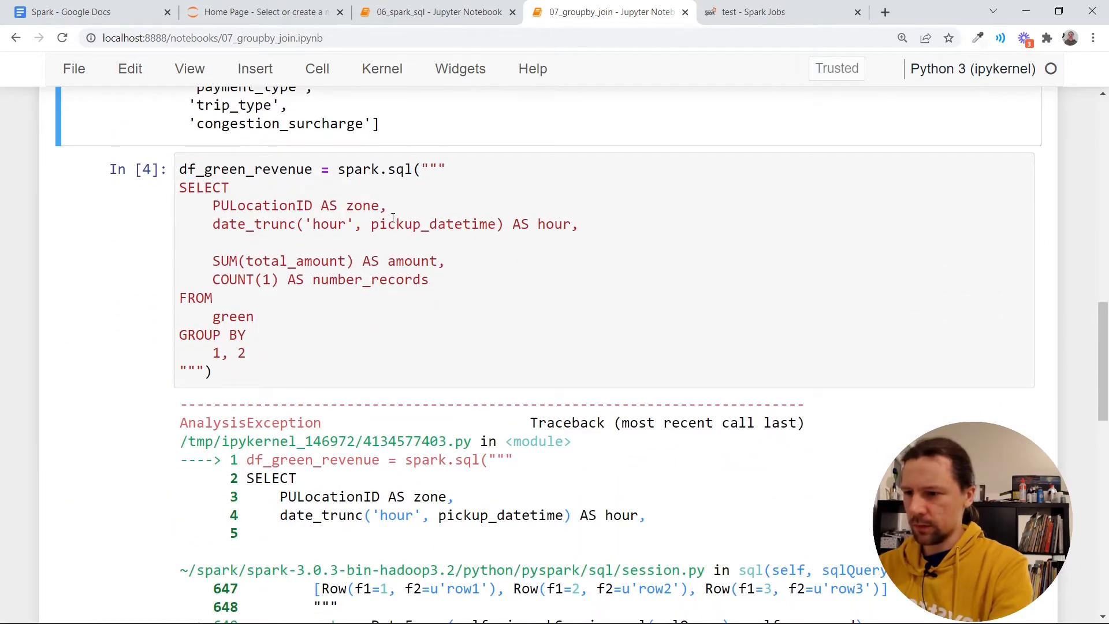
scroll(up, 3)
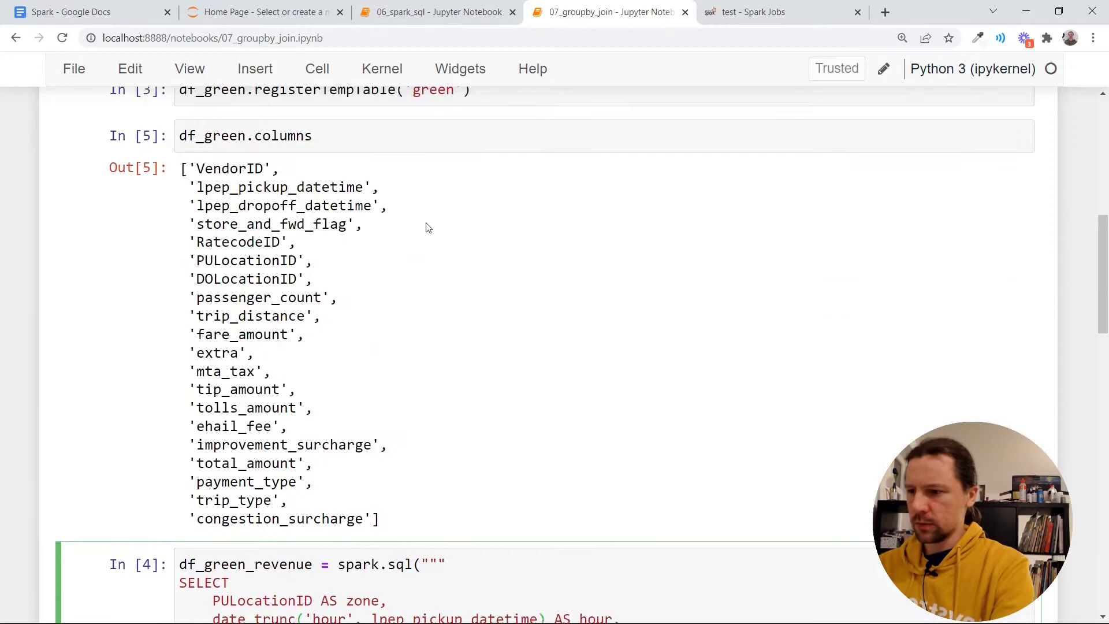
scroll(down, 3)
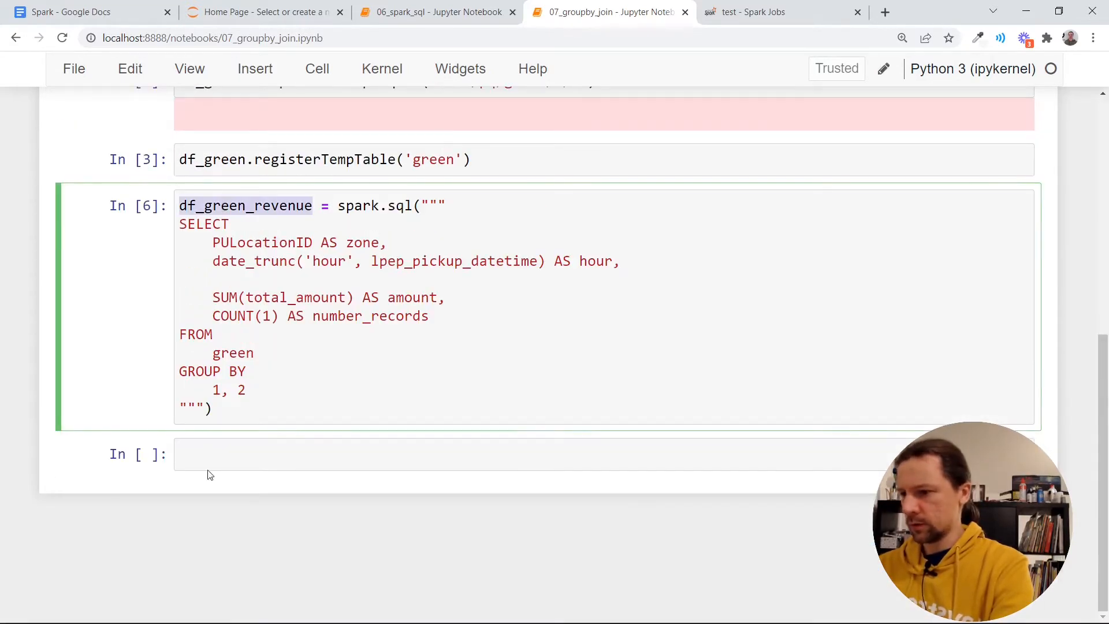
text(df_green_revenue.show()
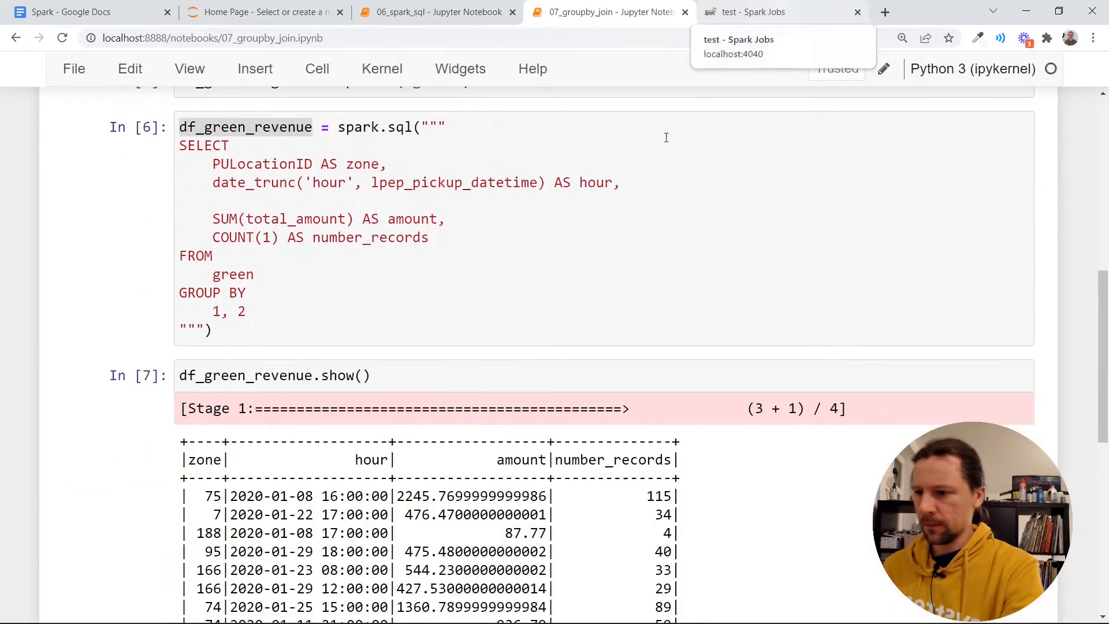
Run df_green_revenue.show() and look over the hourly zone revenue rows
scroll(down, 3)
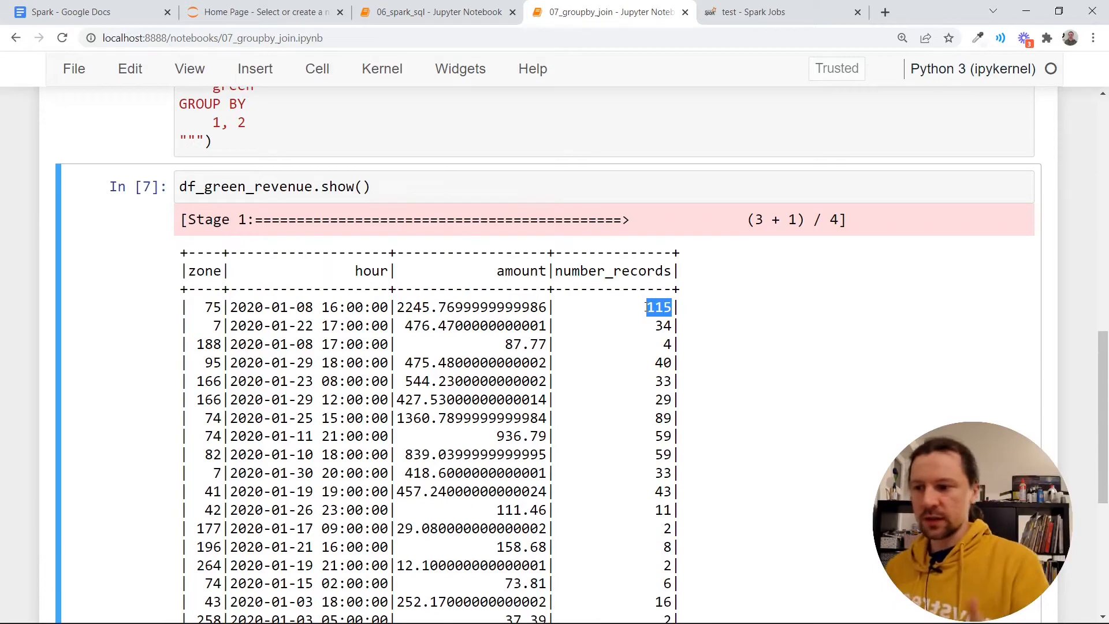
scroll(up, 3)
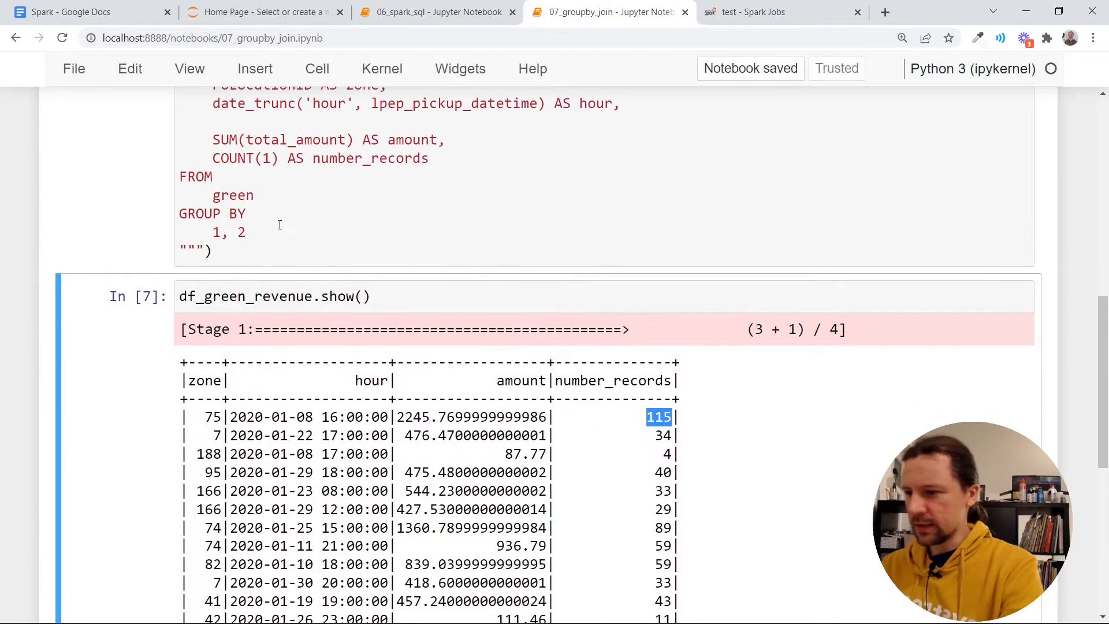
List hour before zone and add ORDER BY 1, 2, spotting odd 2008 hours in the results
text(ORDER)
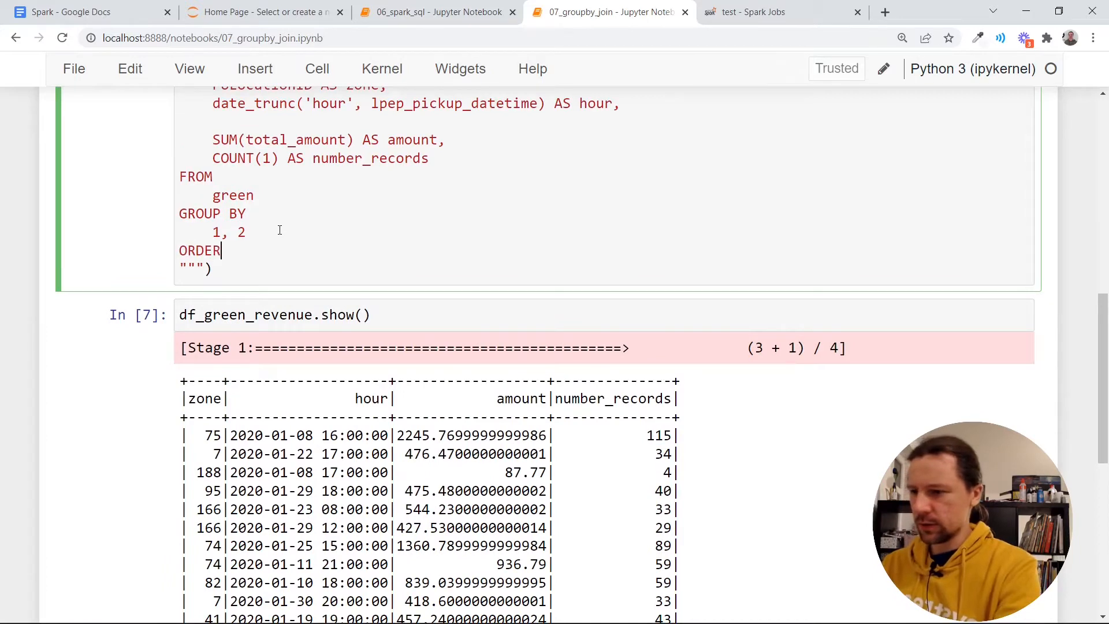
scroll(up, 3)
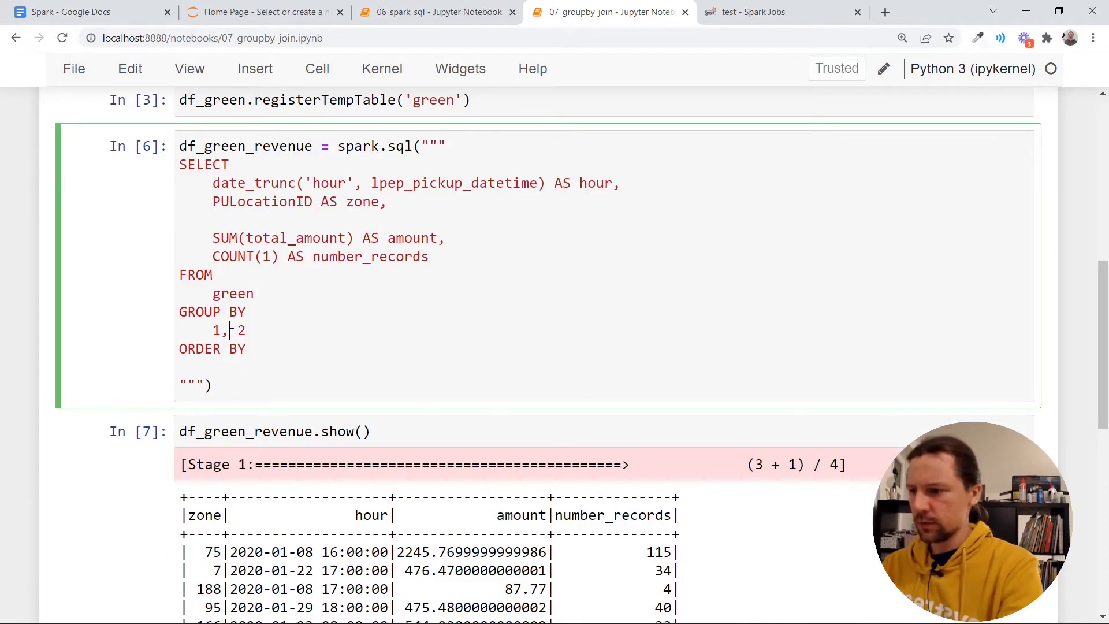
text(1,2)
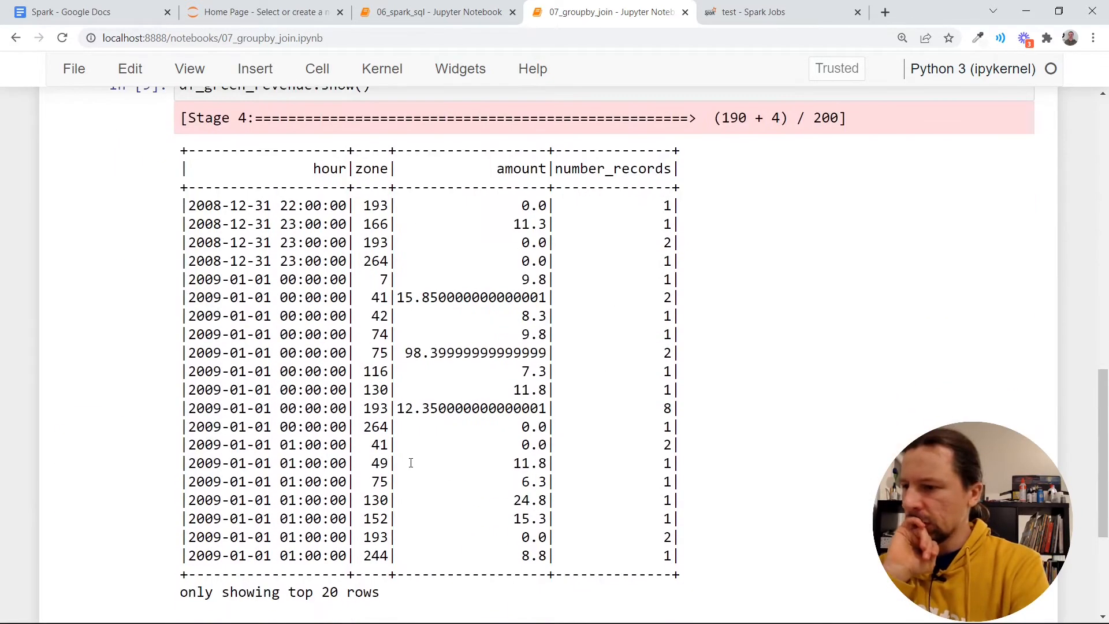
mouse_move(179, 188)
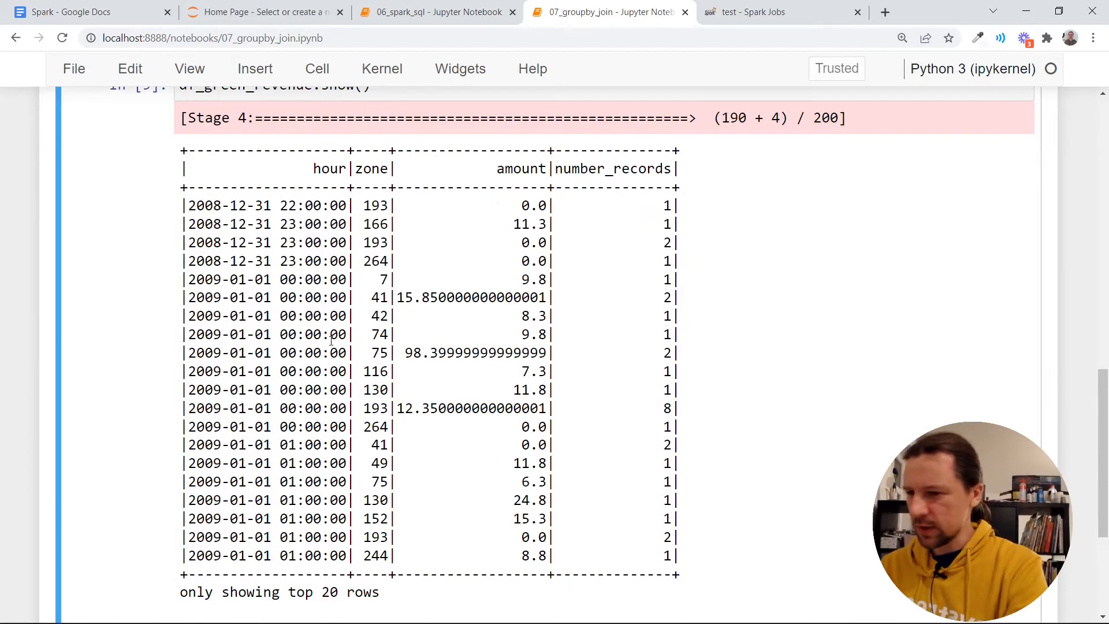
mouse_move(506, 206)
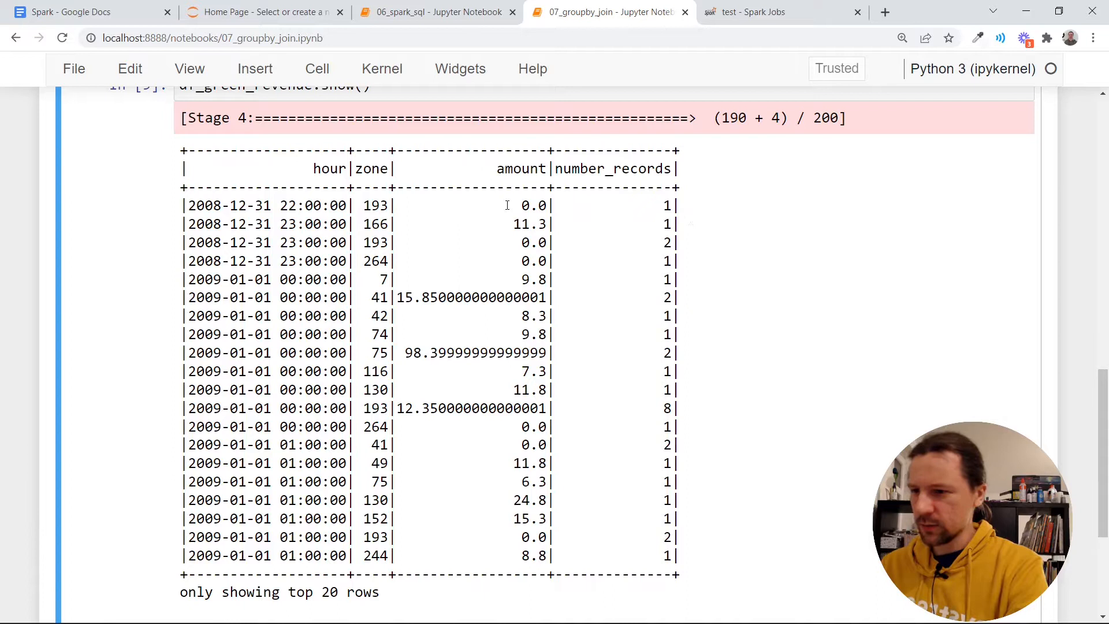
double_click(534, 205)
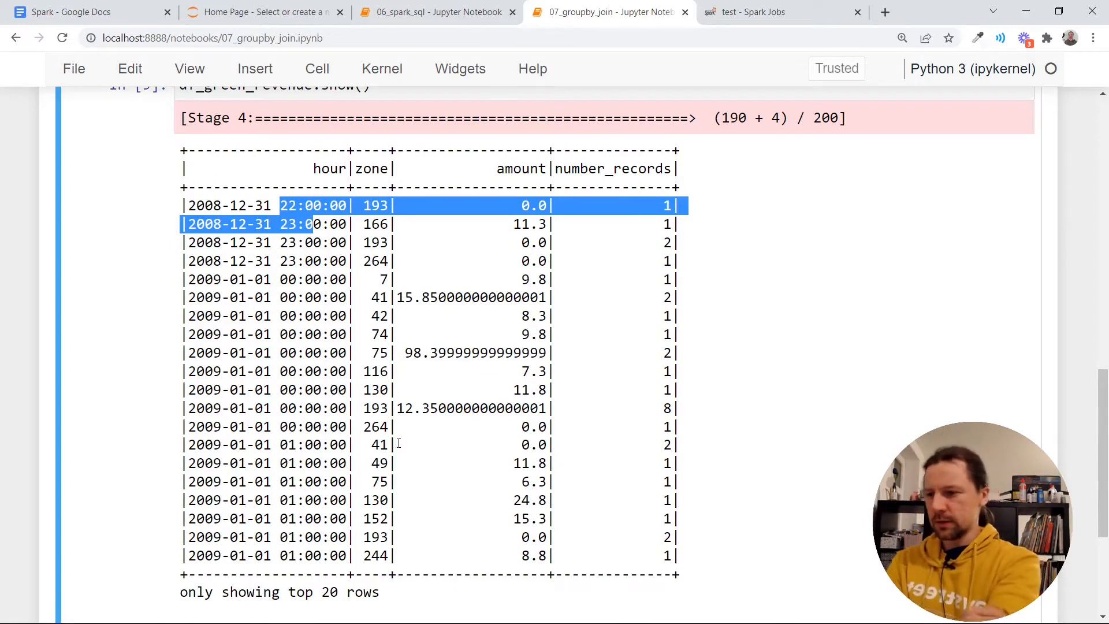
scroll(up, 3)
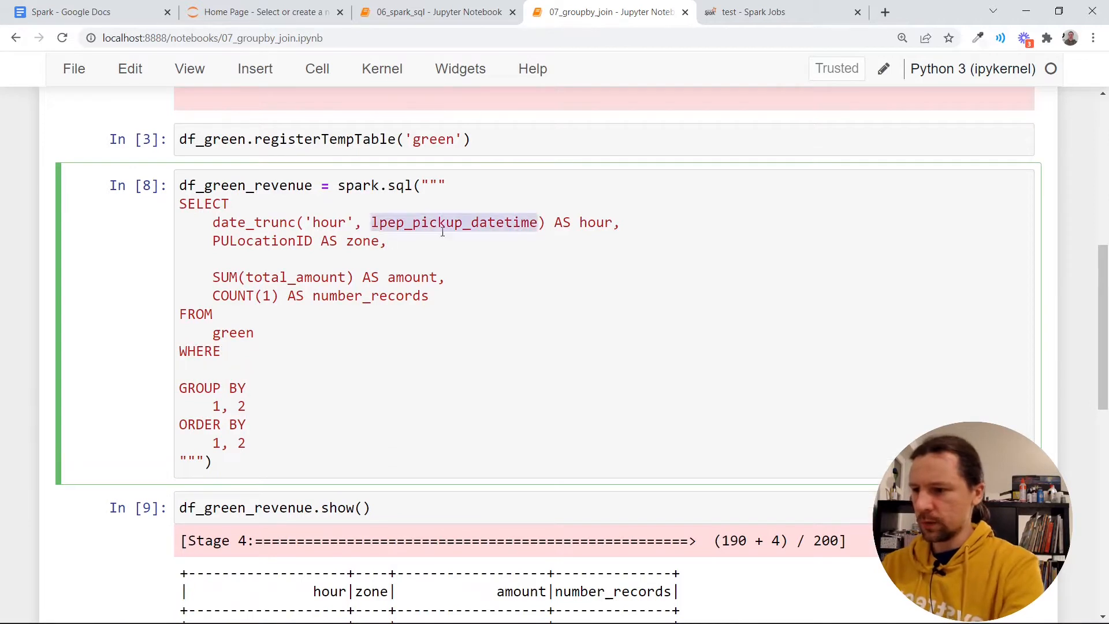
text(lpep_pickup_datetime >)
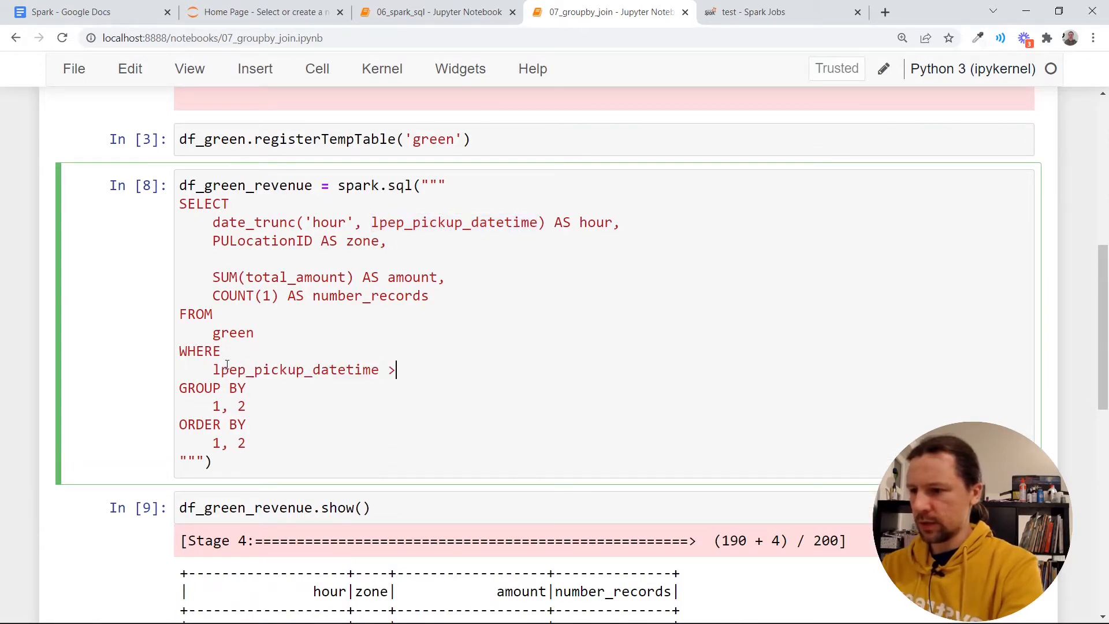
text(= '202')
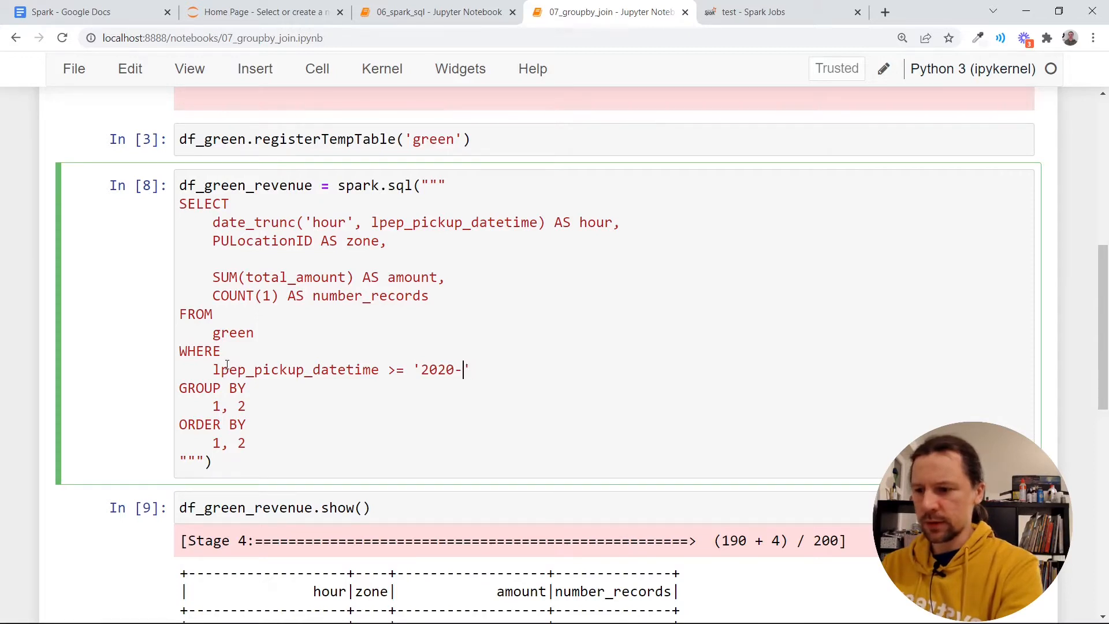
text(01-01 00)
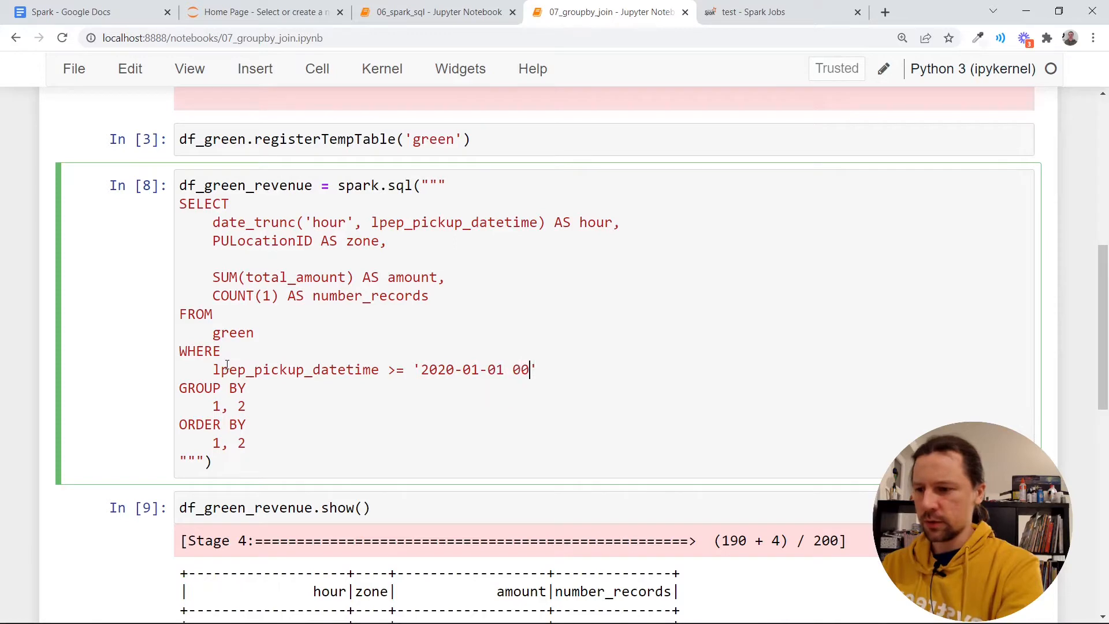
scroll(down, 3)
text(:00:00)
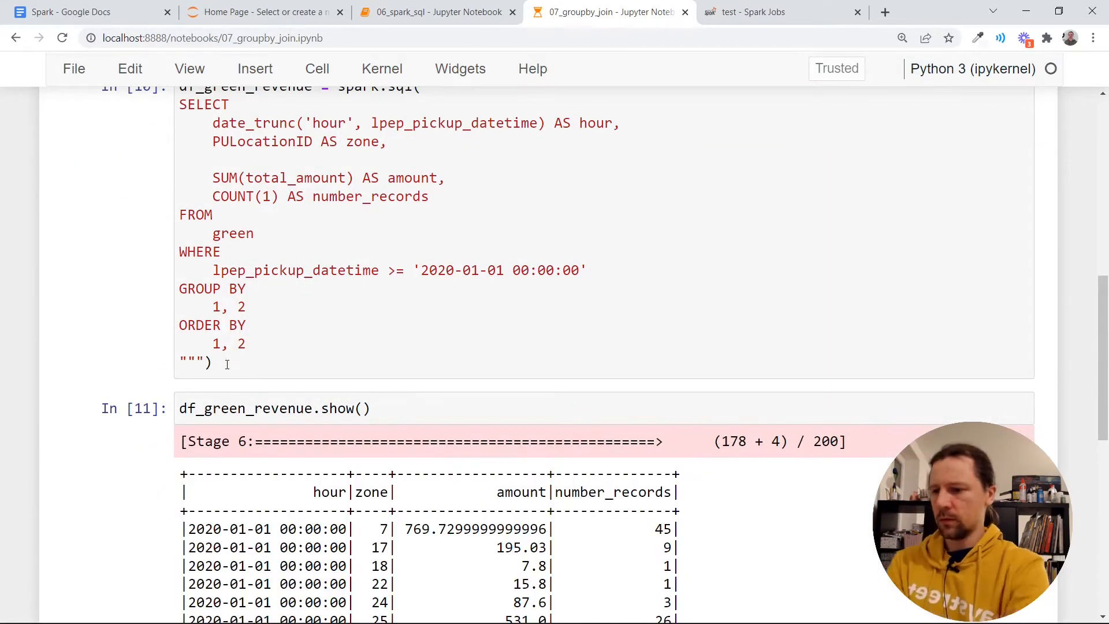
scroll(down, 3)
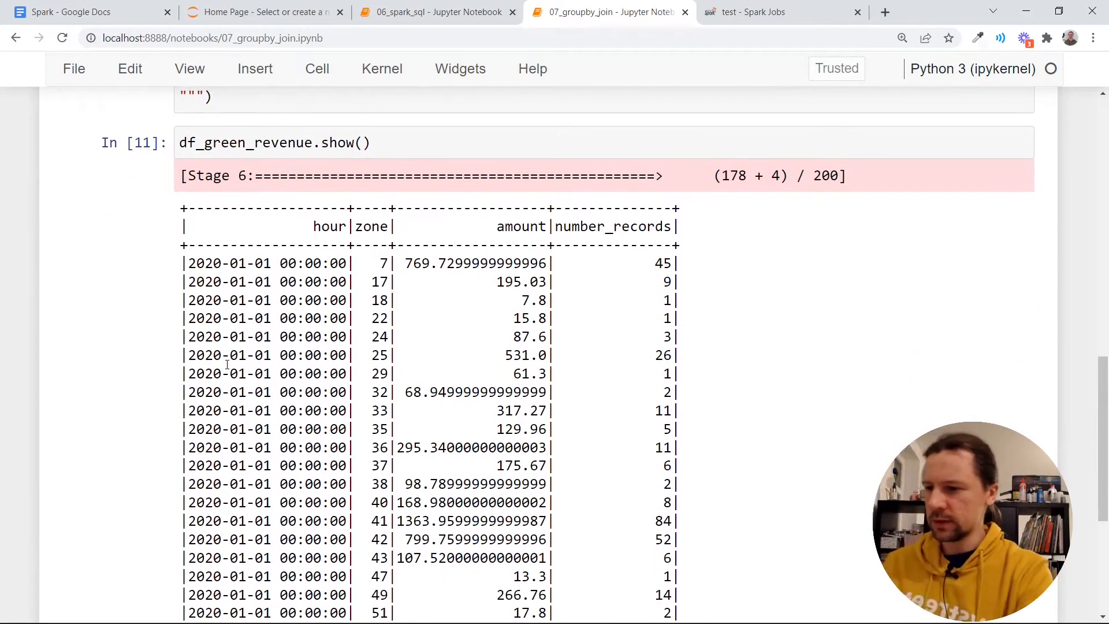
Start replacing the show() call with a write call on df_green_revenue
double_click(662, 263)
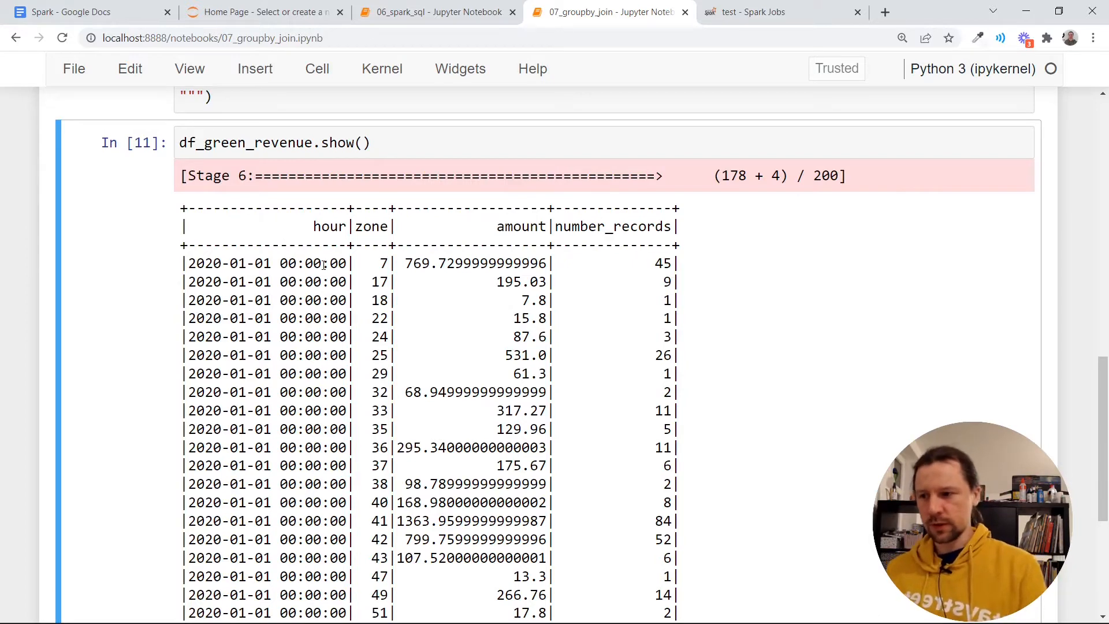
scroll(up, 3)
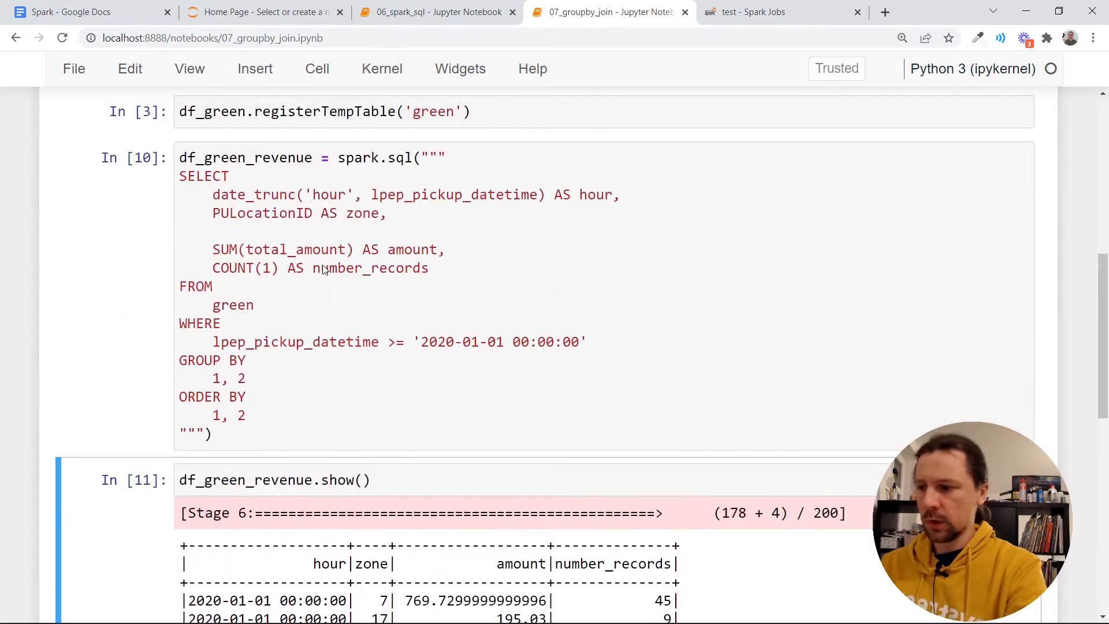
text(w)
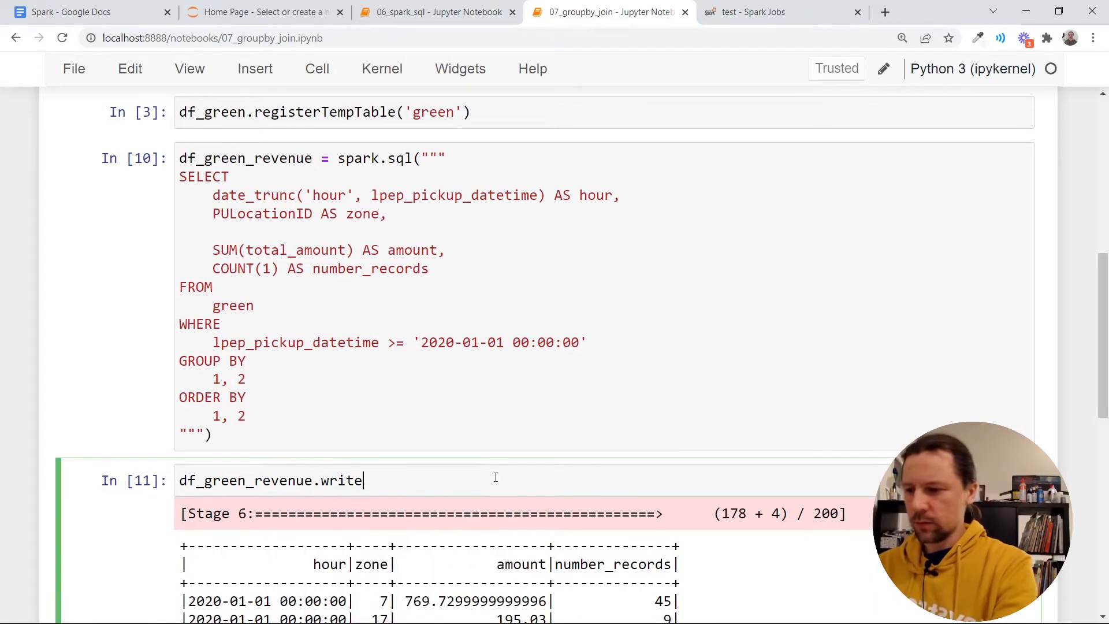
Write df_green_revenue as parquet to data/report/revenue/green and run it
text(.pa)
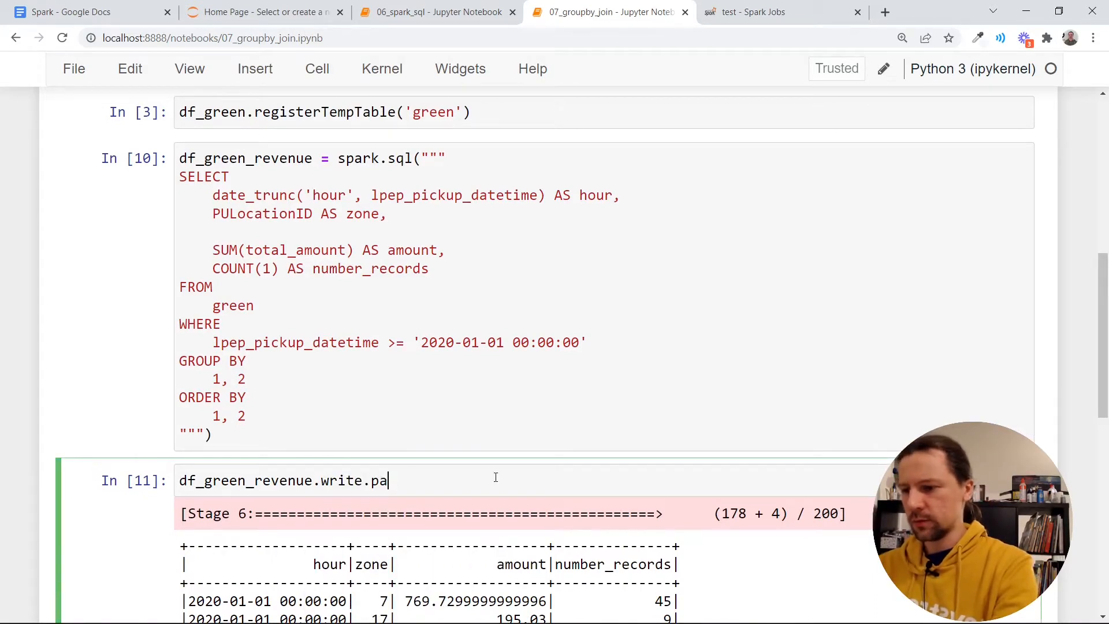
text(rquet(''))
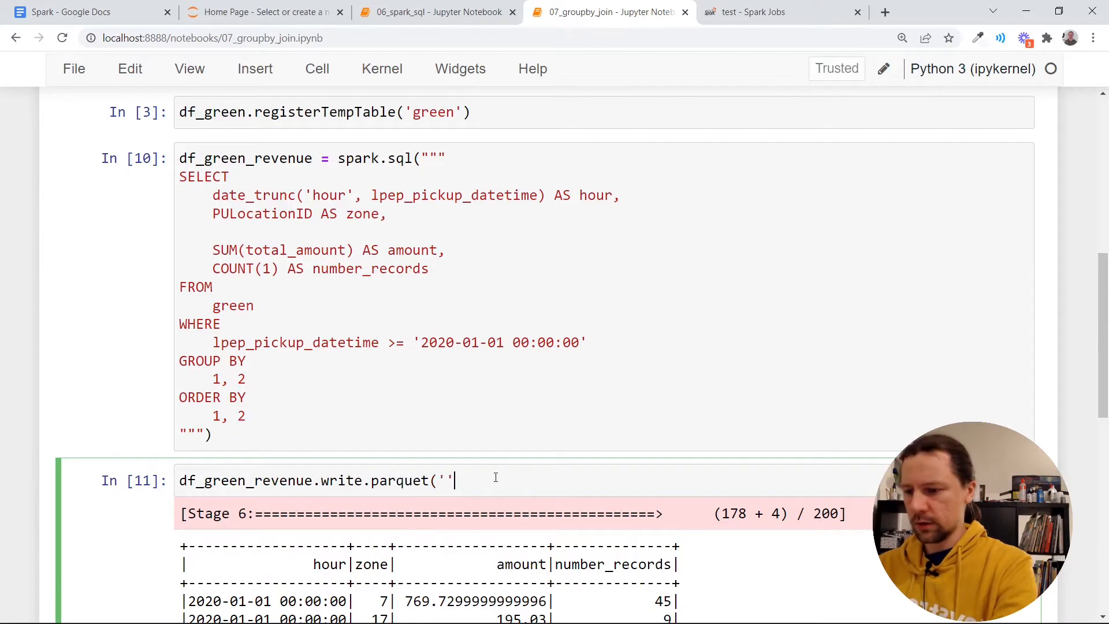
text(data/report/)
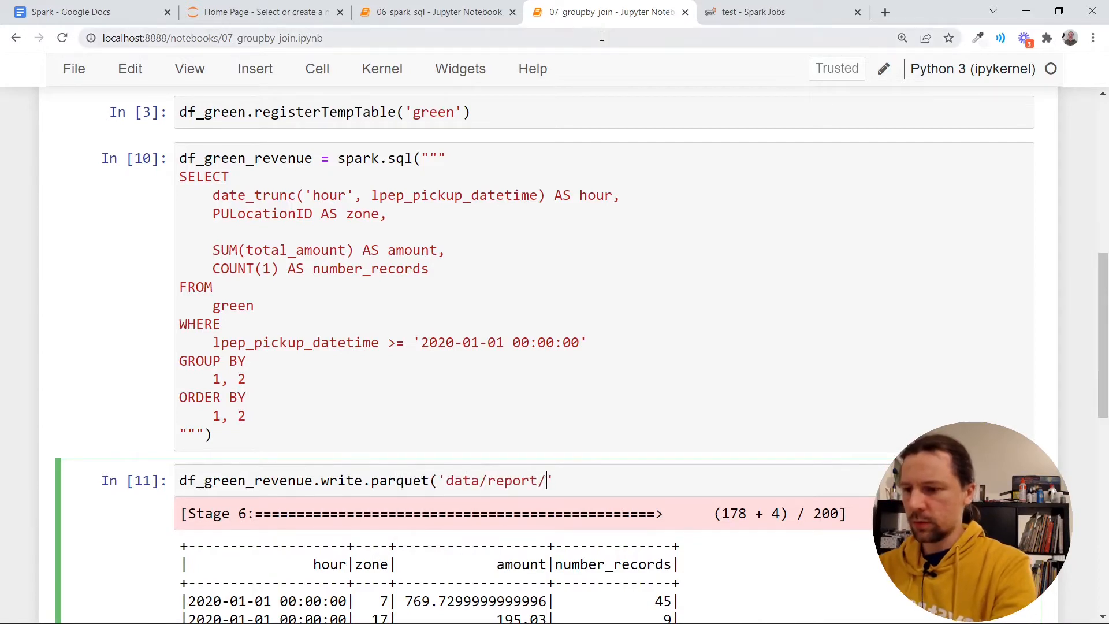
text(revenue/green)
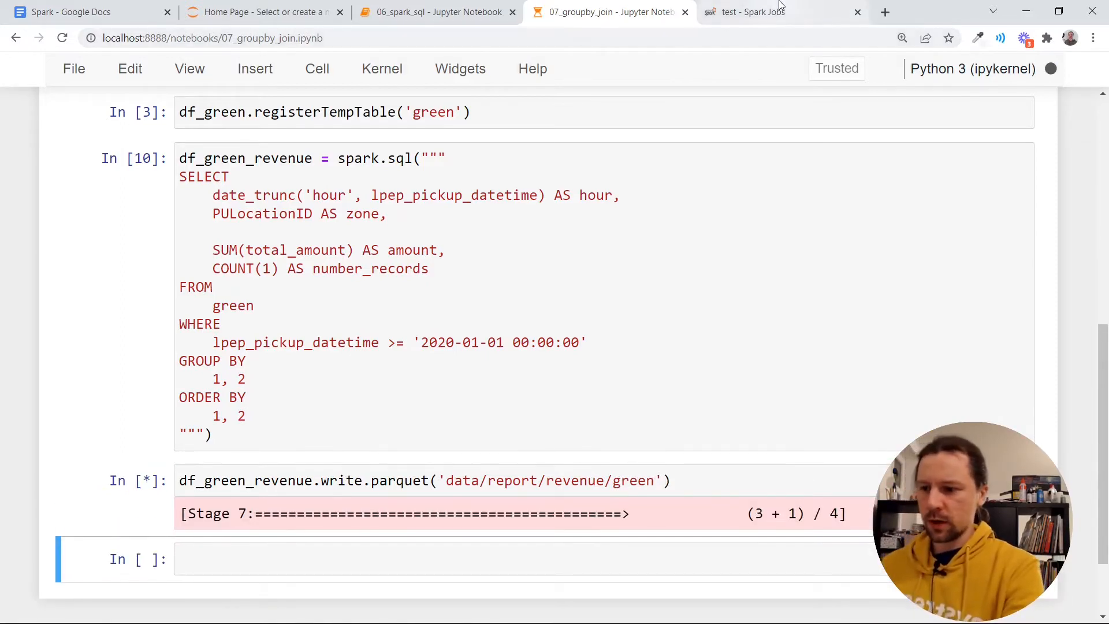
Inspect the running parquet write job's three-stage DAG in the Spark UI, then return to the notebook
click(743, 12)
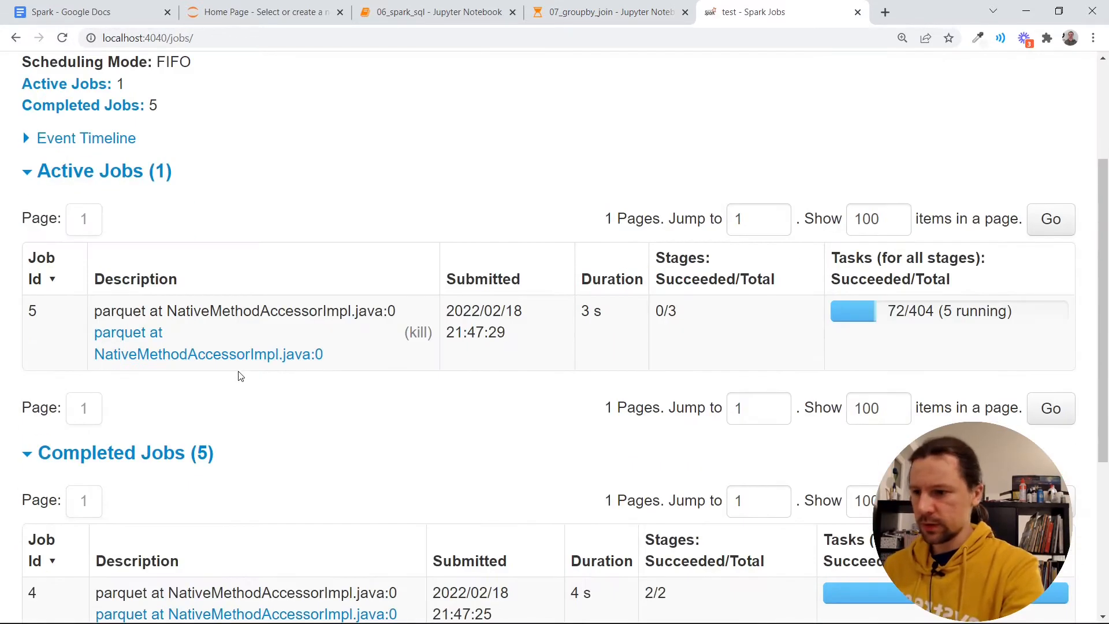
mouse_move(736, 347)
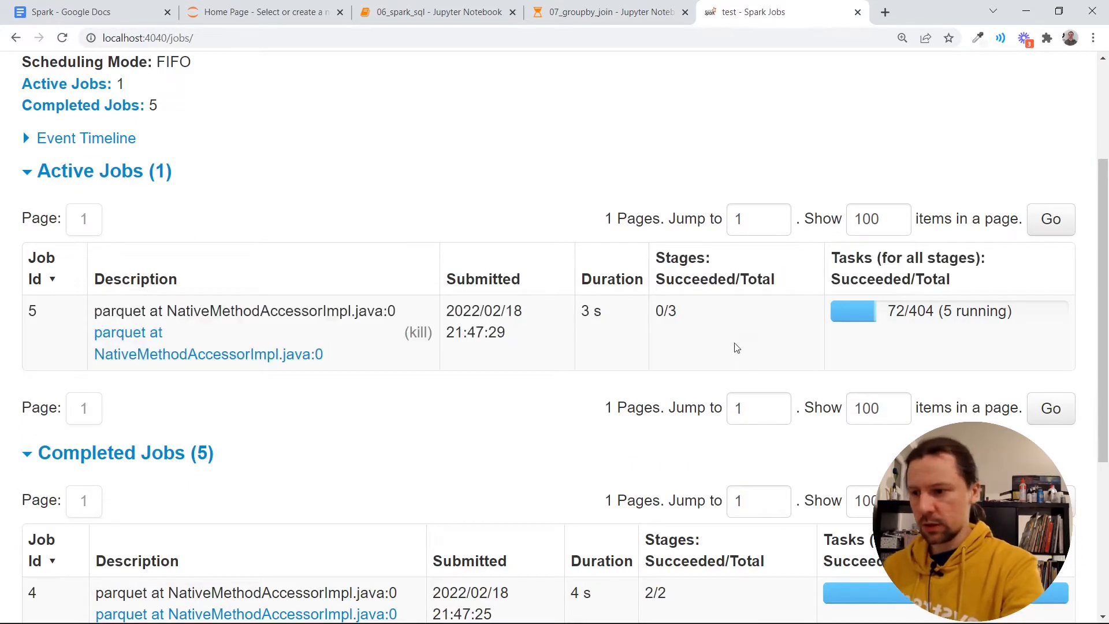
click(209, 355)
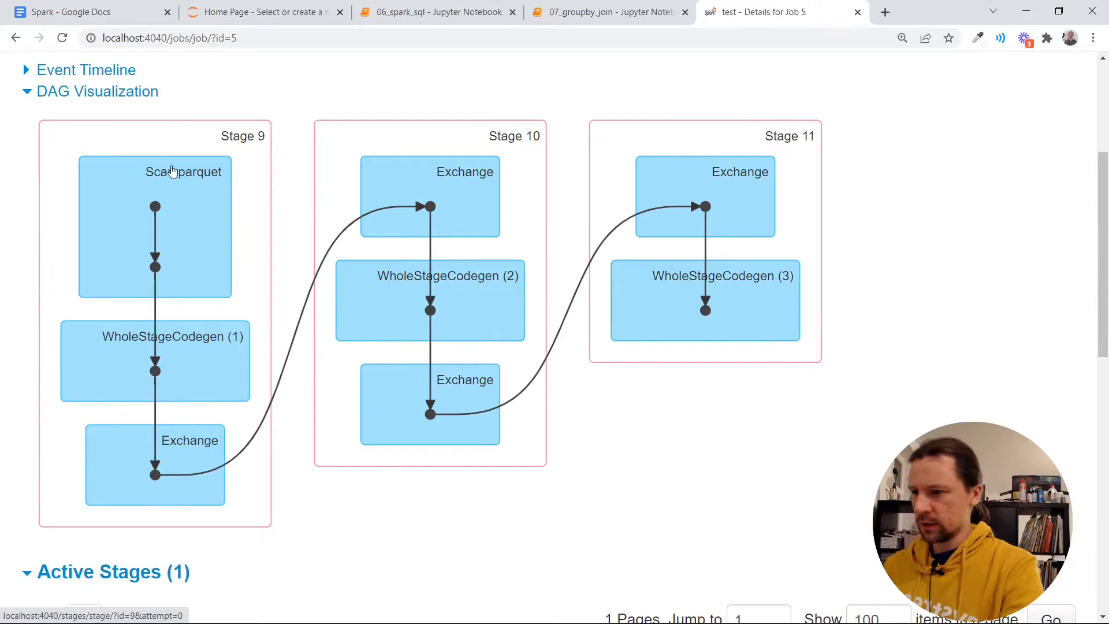
mouse_move(178, 477)
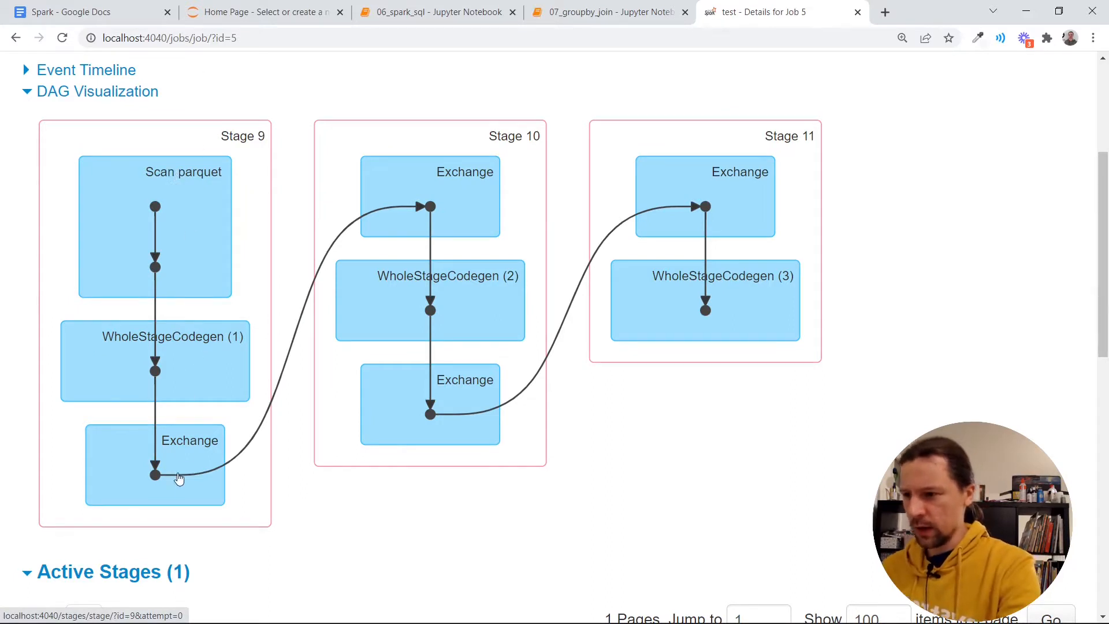
mouse_move(470, 389)
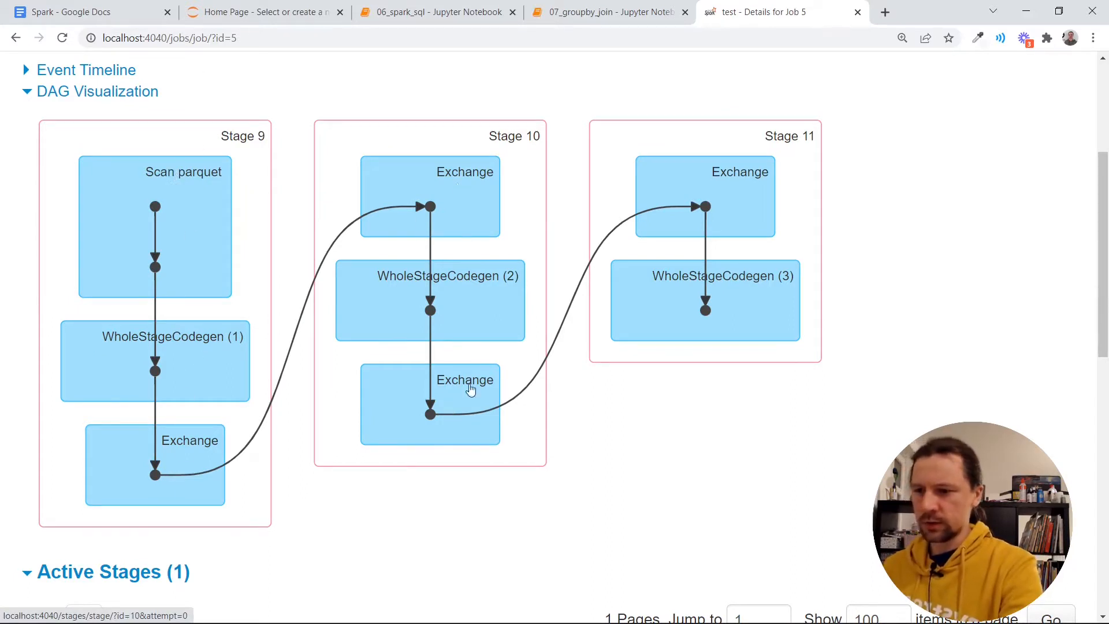
mouse_move(238, 147)
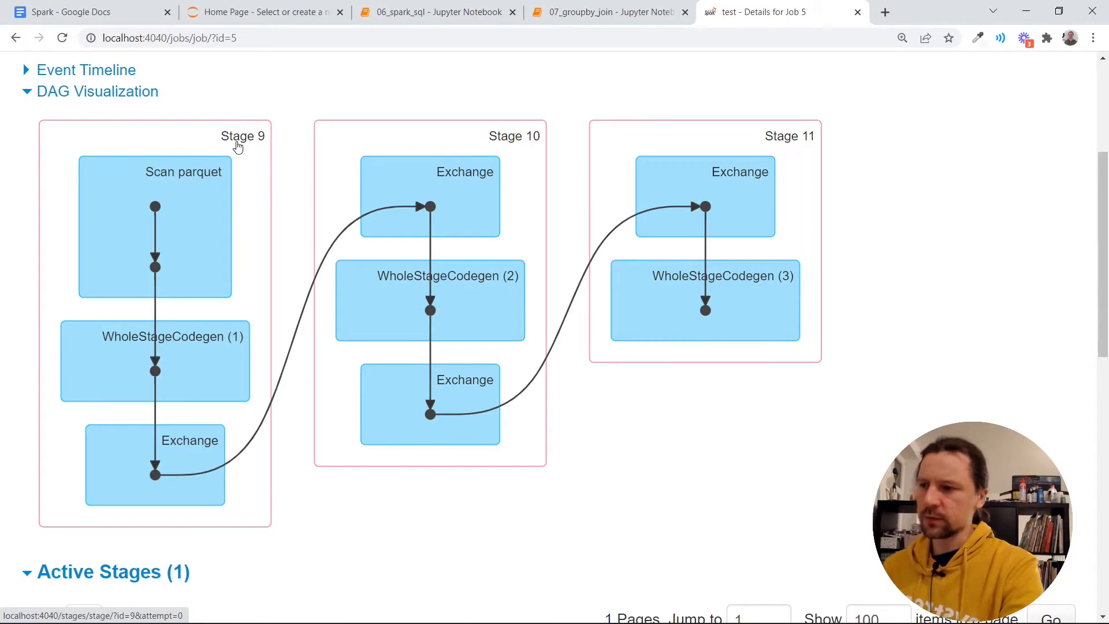
mouse_move(252, 150)
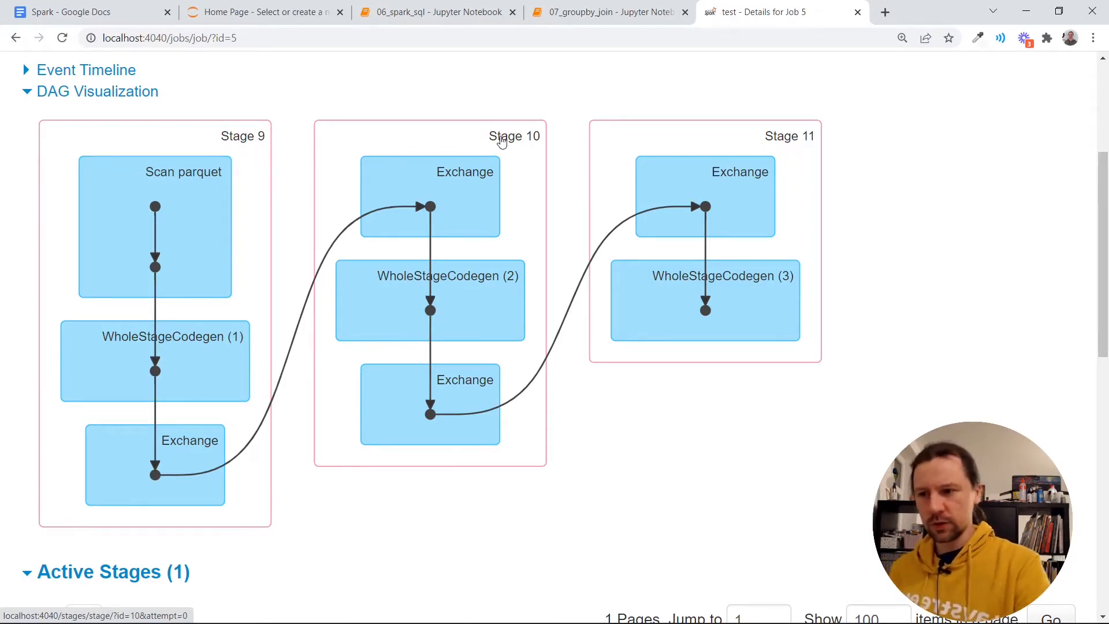
mouse_move(809, 144)
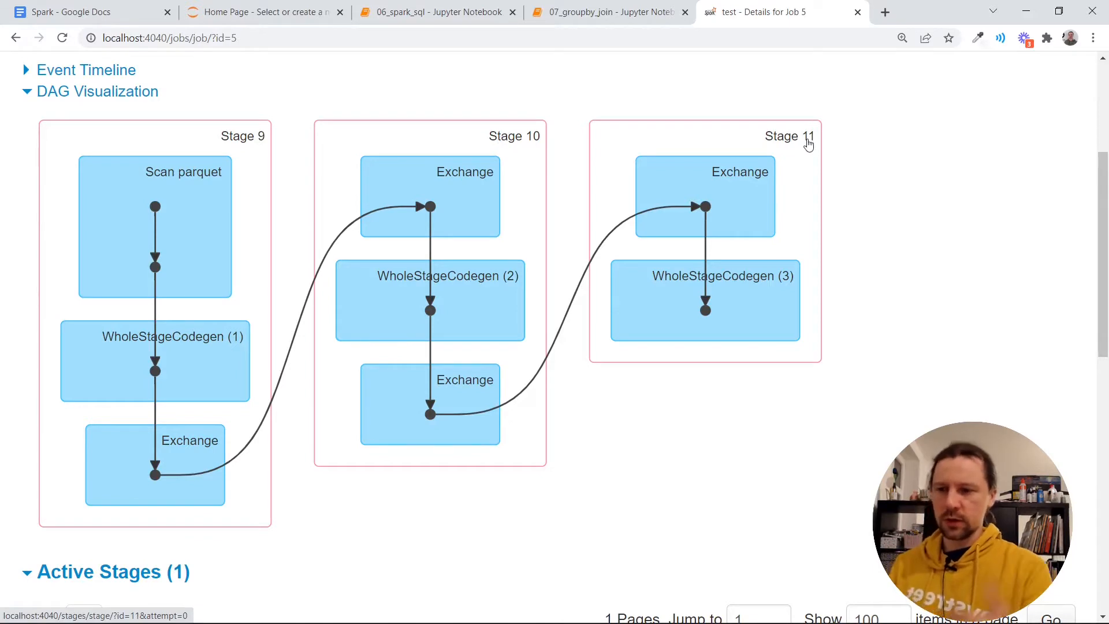
click(609, 11)
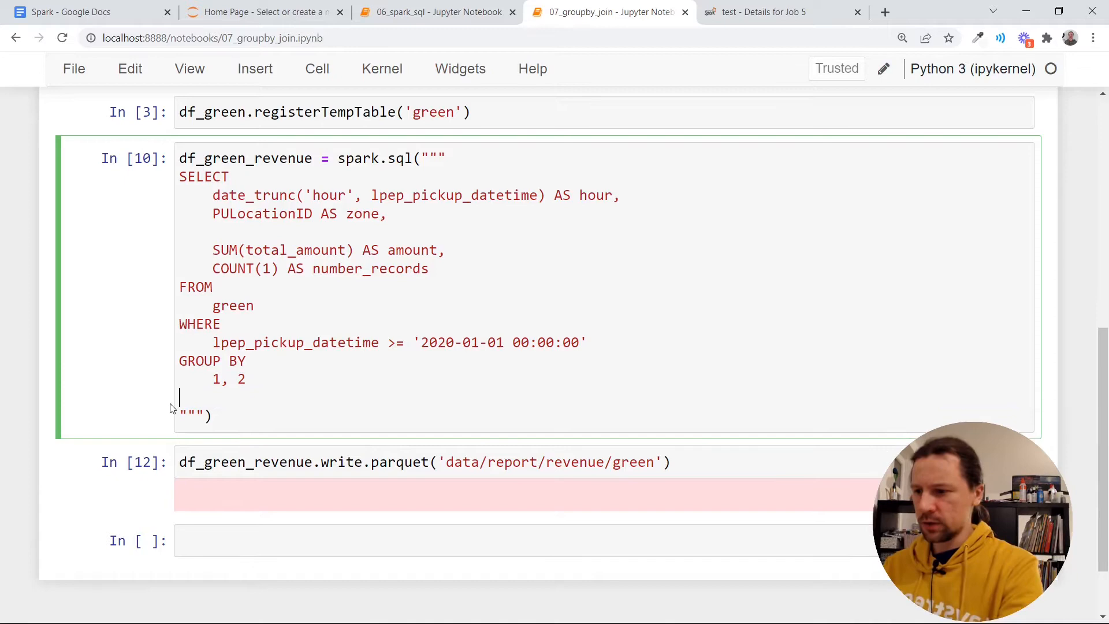
Rerun the query without ORDER BY and rewrite the parquet output with mode='overwrite'
key(shift+enter)
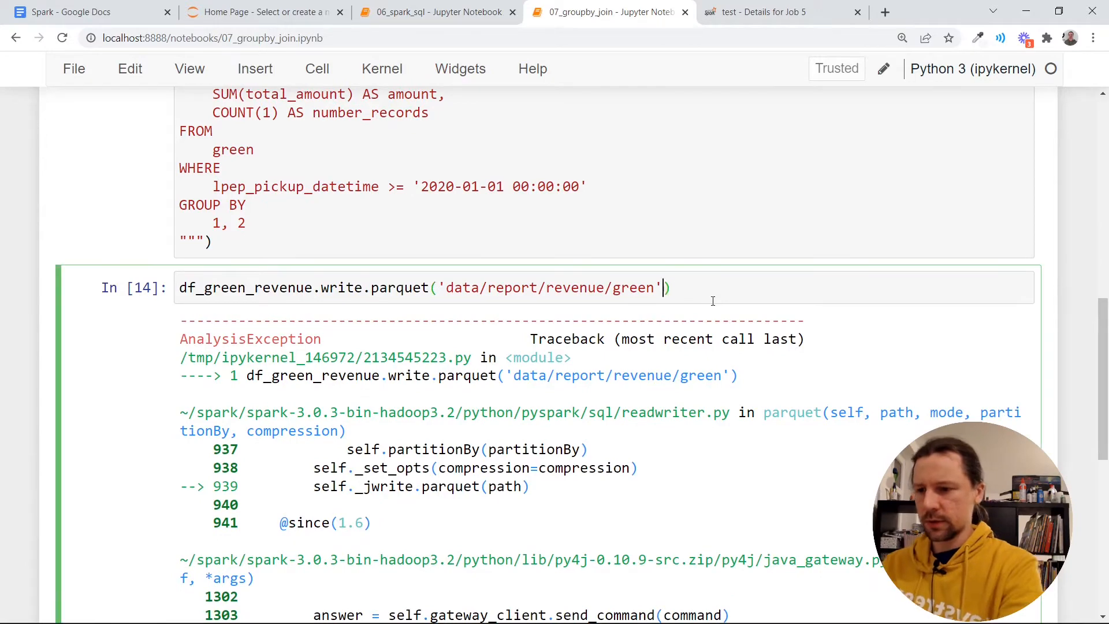
text(, mode='ovwer)
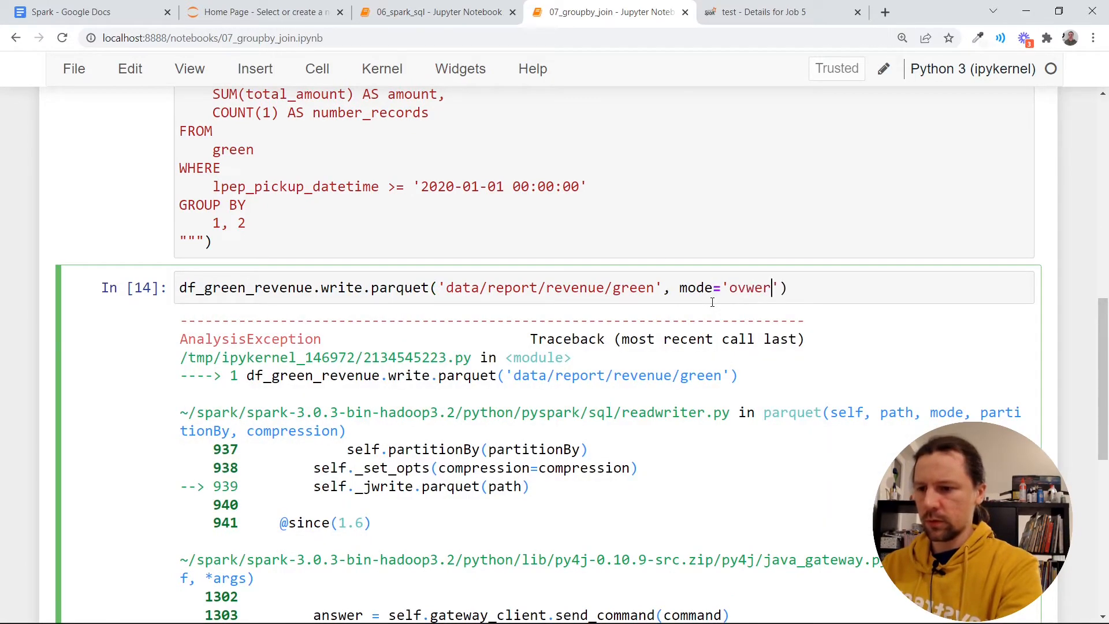
key(shift+Return)
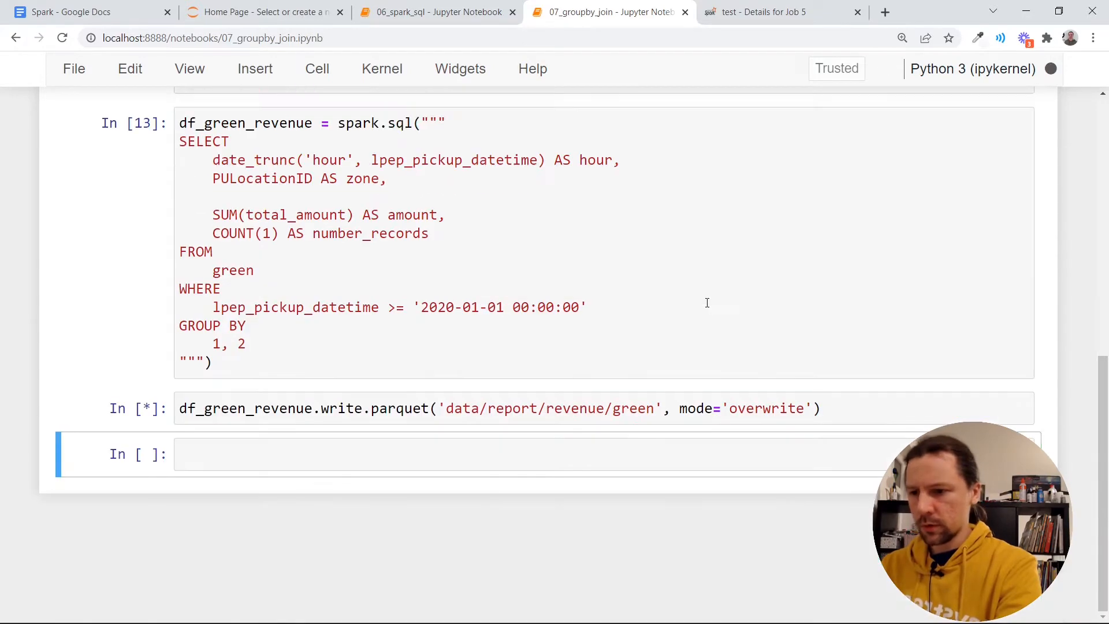
click(760, 12)
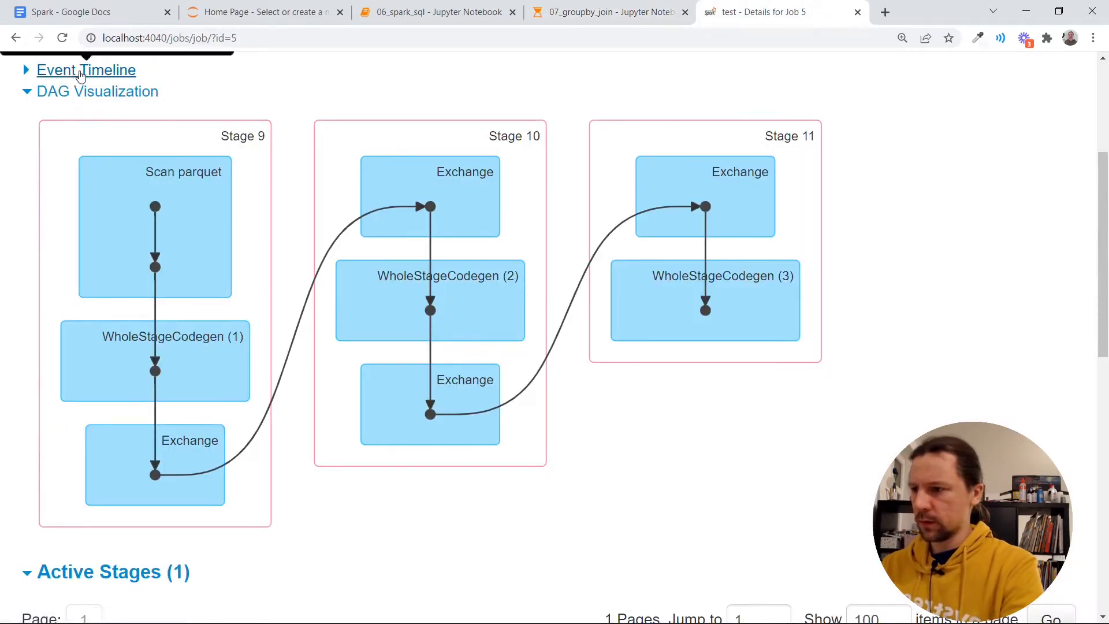
Open Job 6's details to see its two-stage DAG, then return to the notebook
click(238, 77)
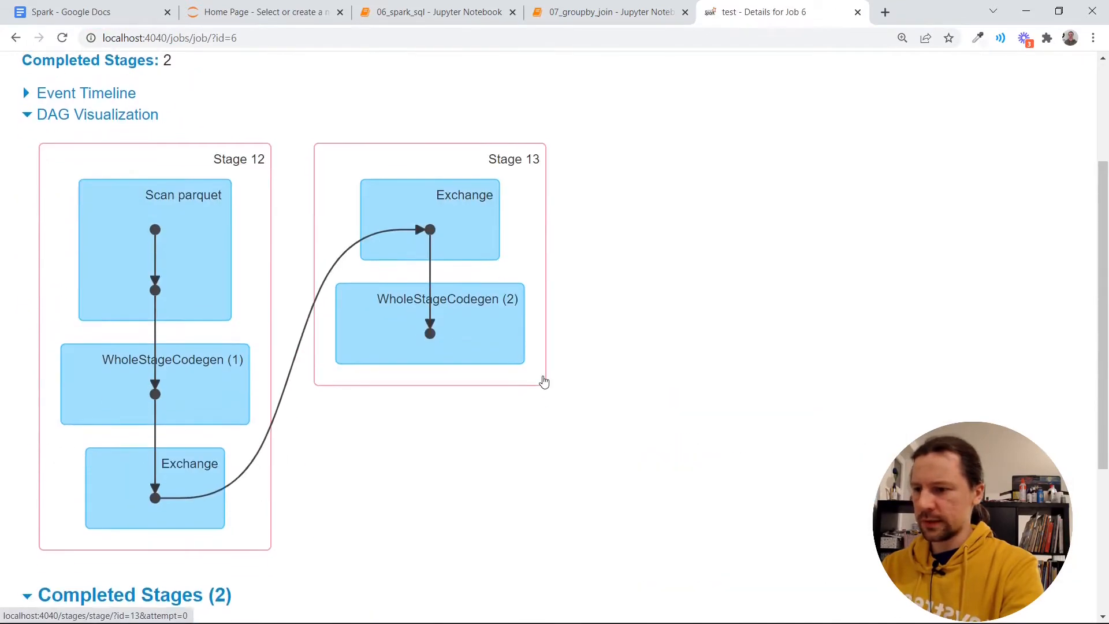
scroll(down, 3)
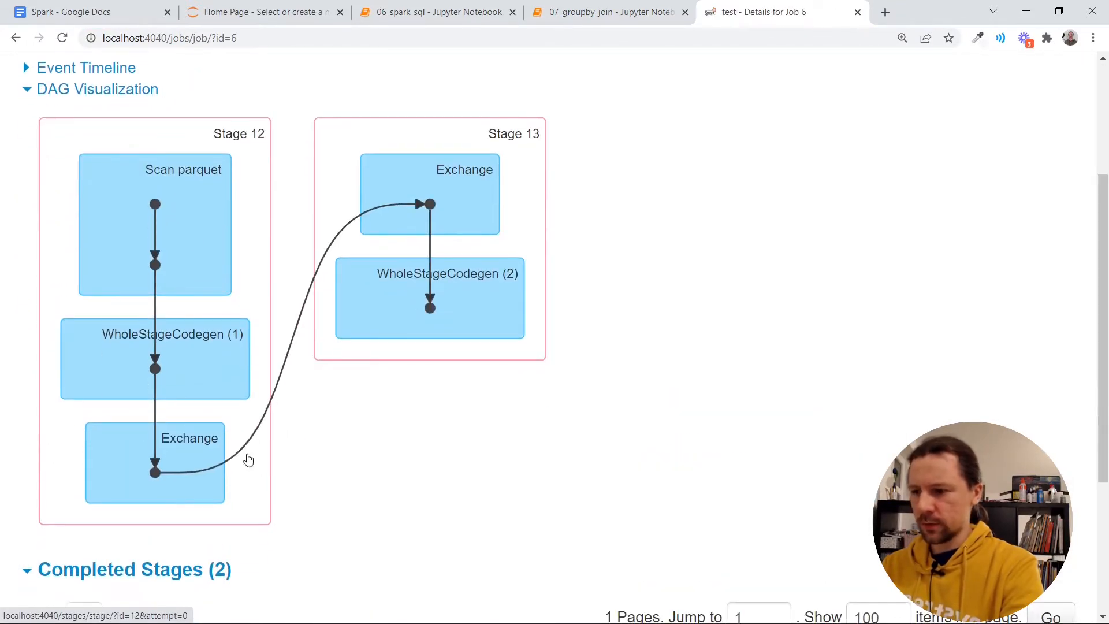
mouse_move(223, 121)
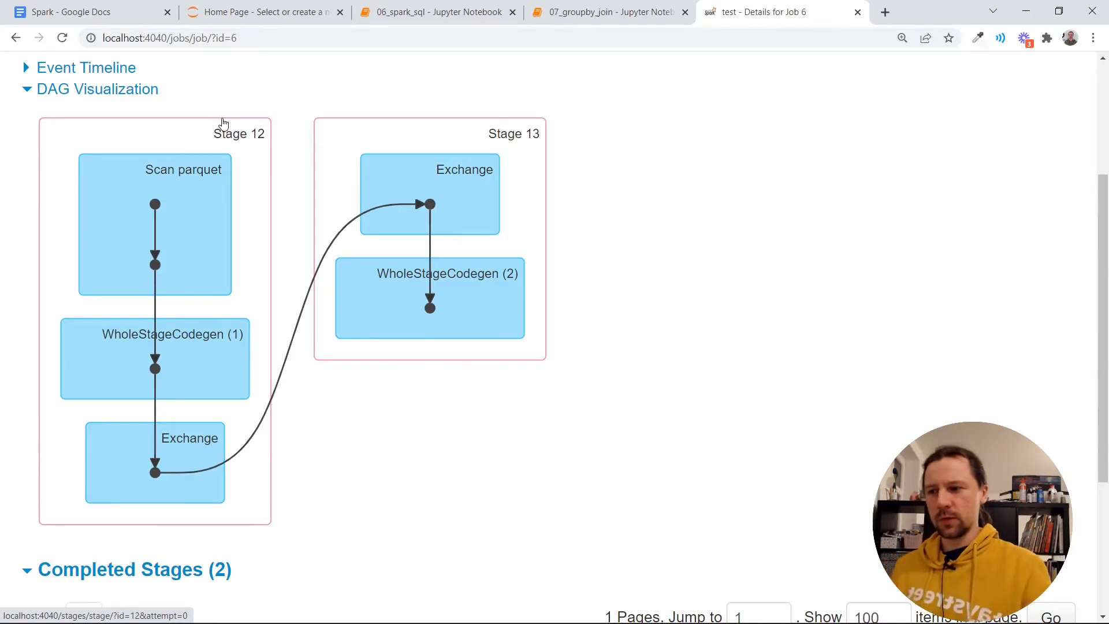
mouse_move(500, 313)
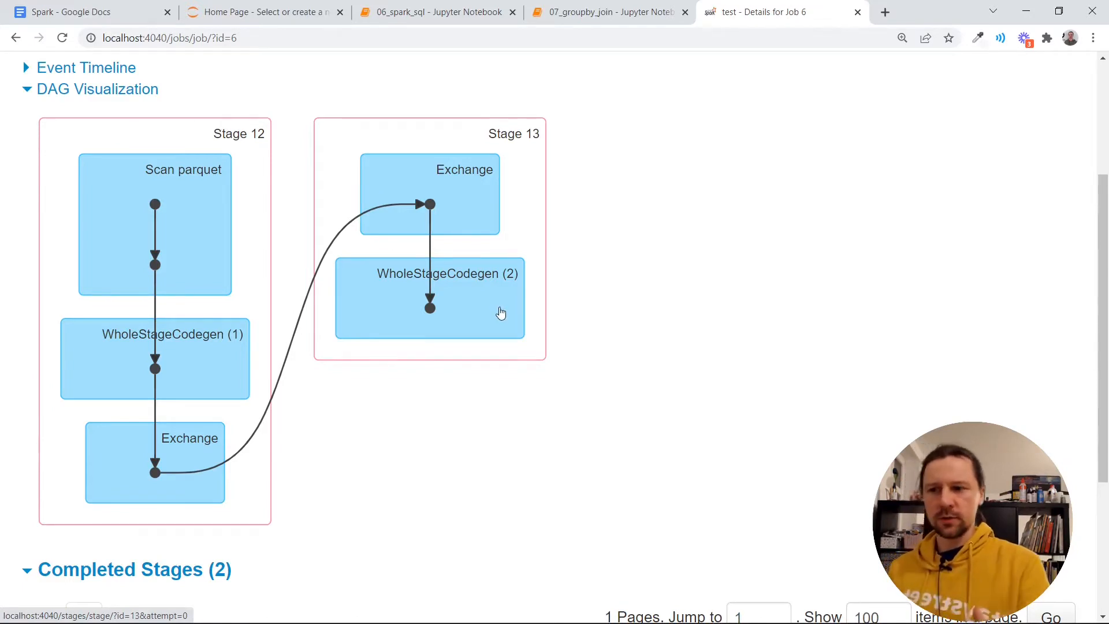
click(609, 12)
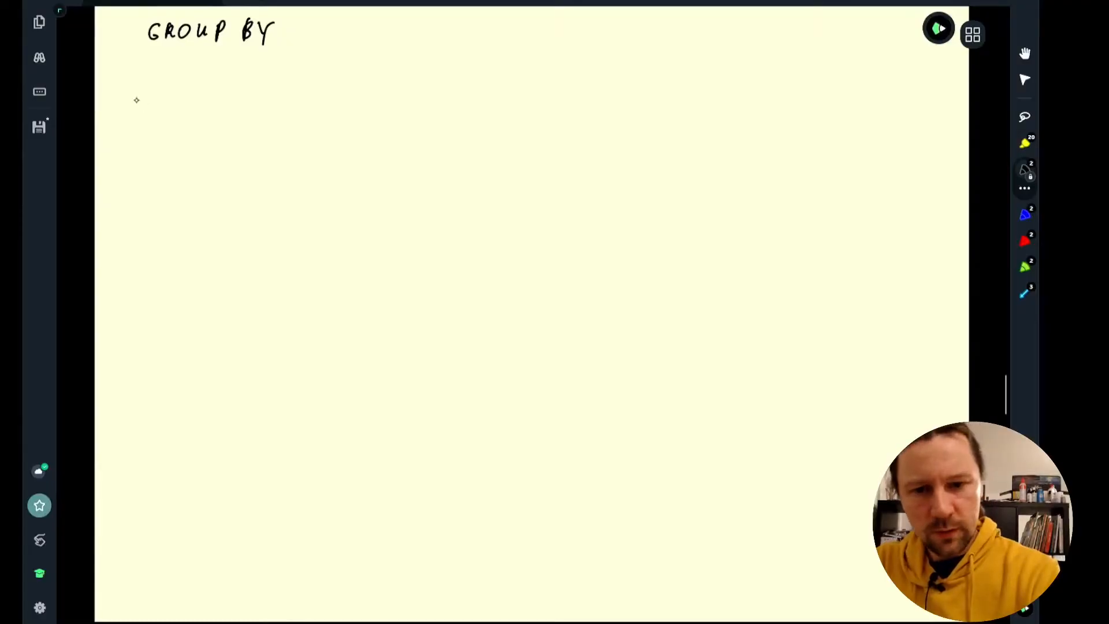
Draw partition boxes under GROUP BY and label the executor work FILTER and GROUP
drag(137, 89, 138, 191)
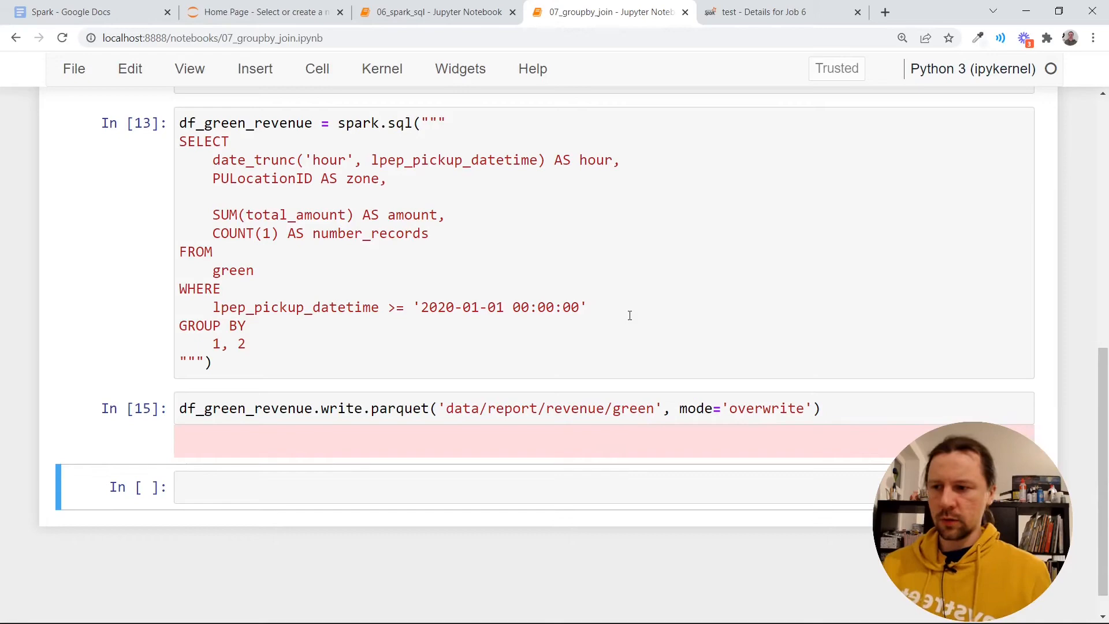
mouse_move(230, 110)
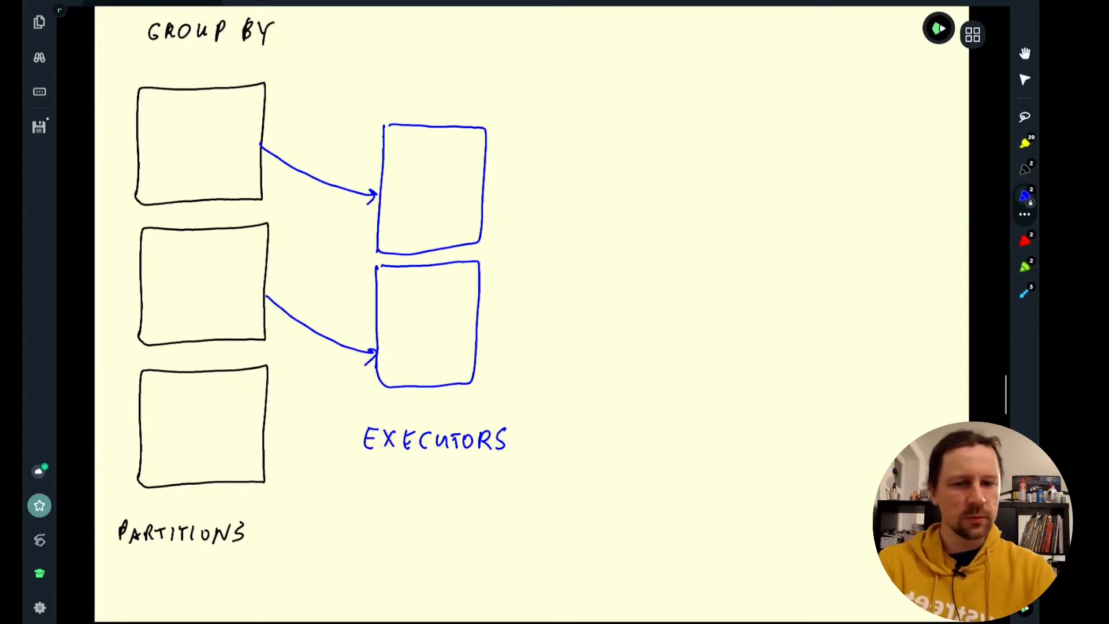
text(FILTER)
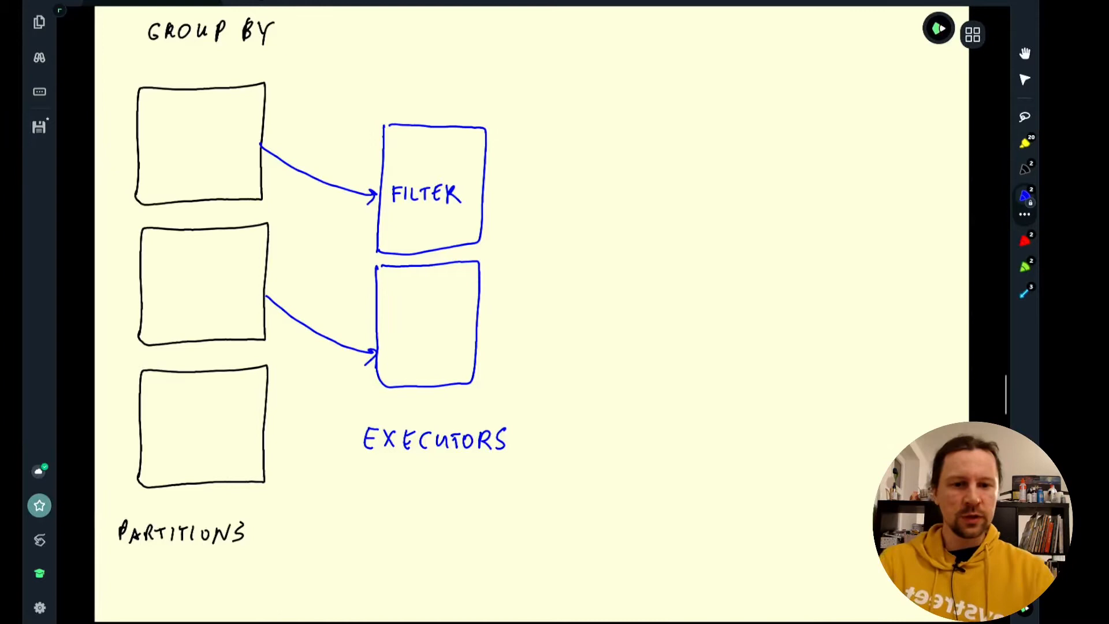
text(GROUP)
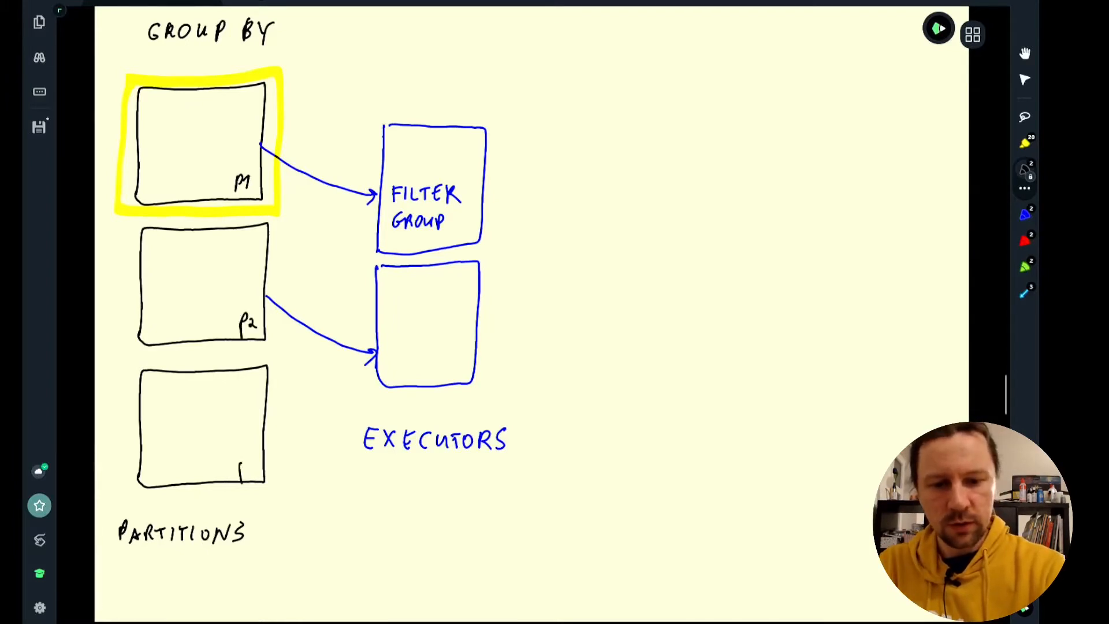
Label partition P3 and write the subresult rows H1,Z1,100,5 and H1,Z2,200,10
text(P3)
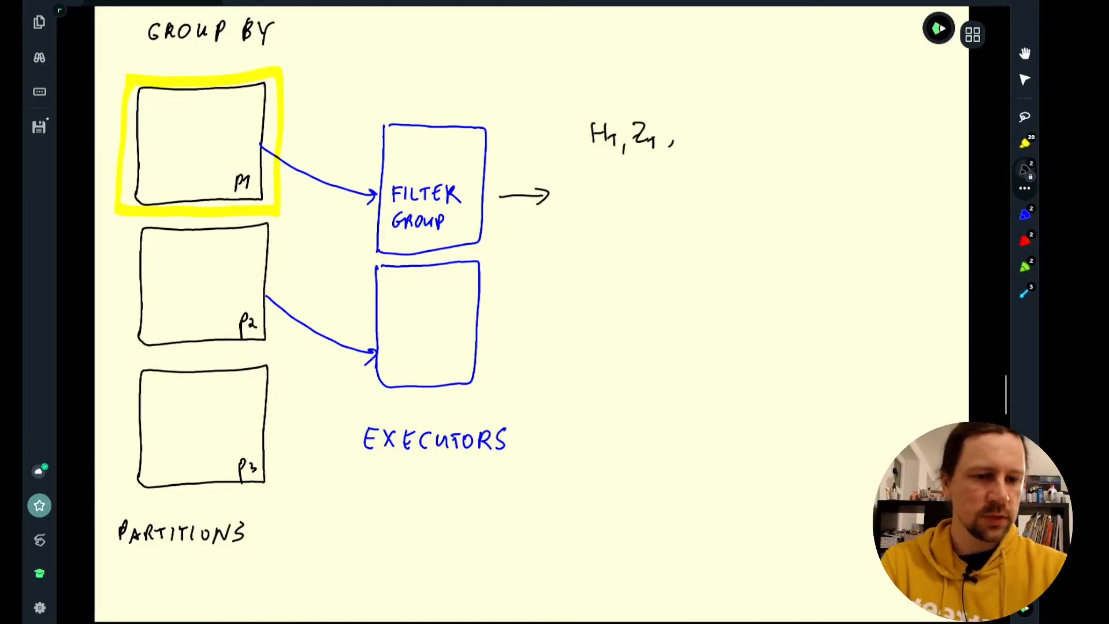
text(100, 5)
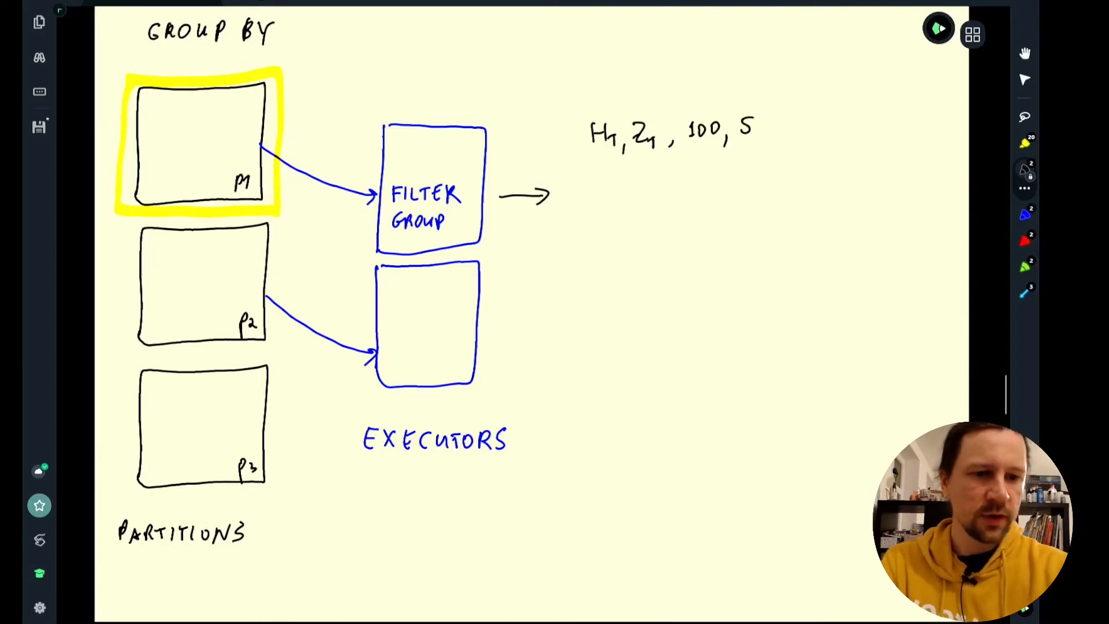
drag(346, 81, 283, 113)
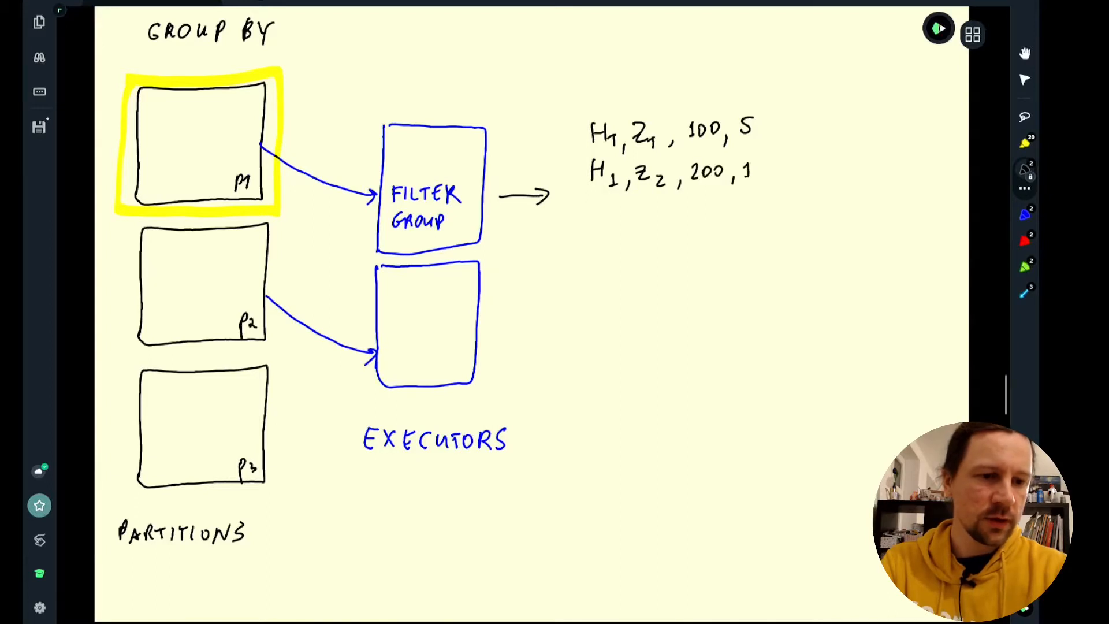
text(0)
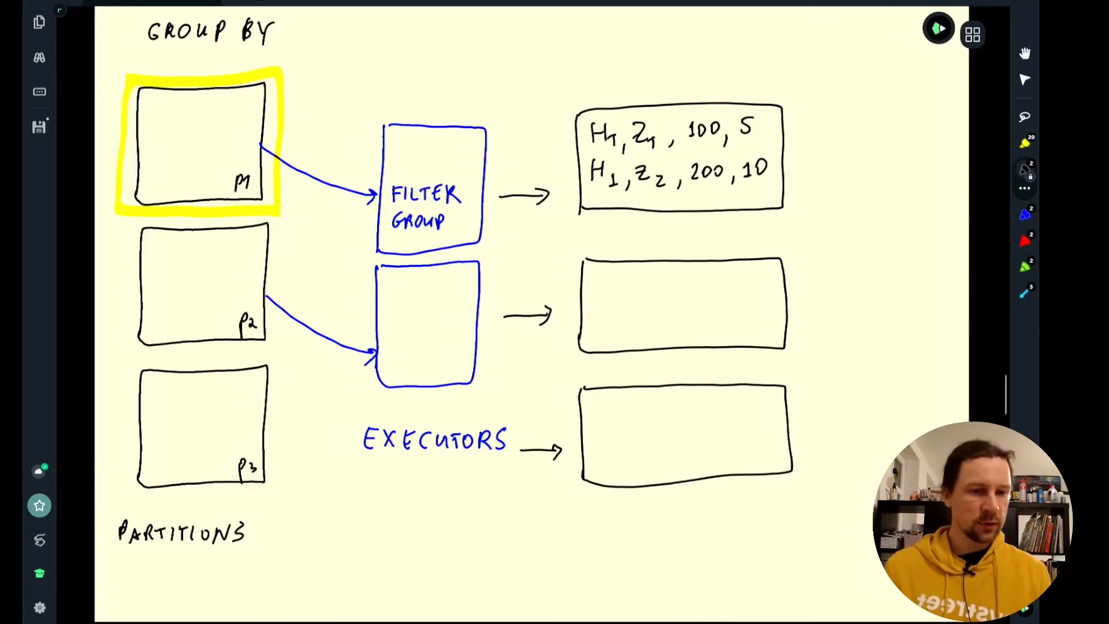
Title the sketch SUBRESULTS and STAGE, then return to the notebook's revenue query
text(S)
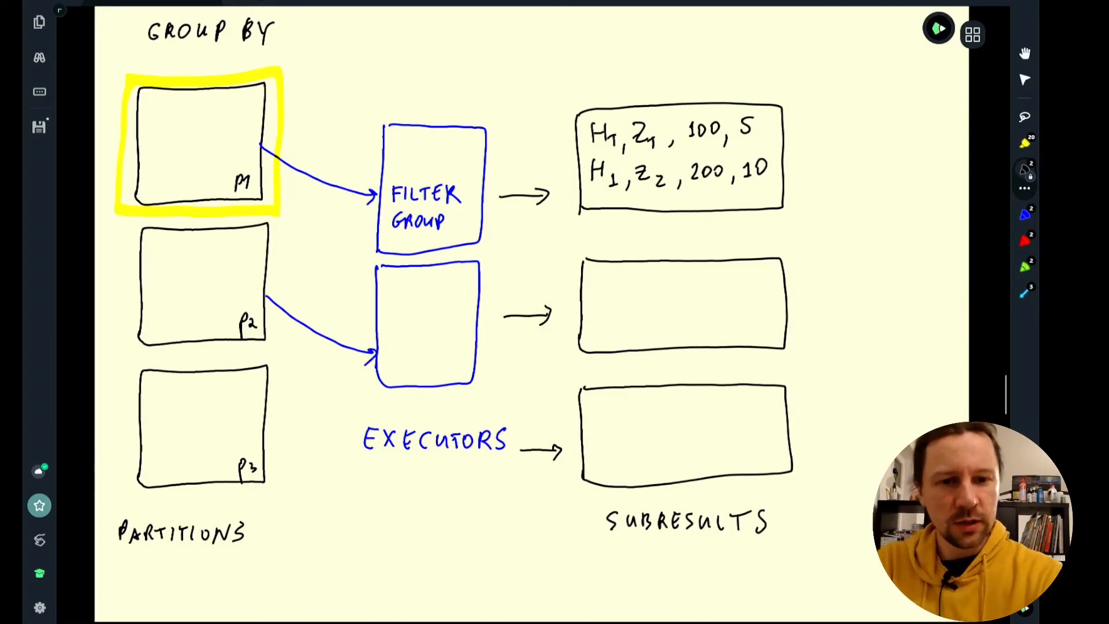
text(STAGE II)
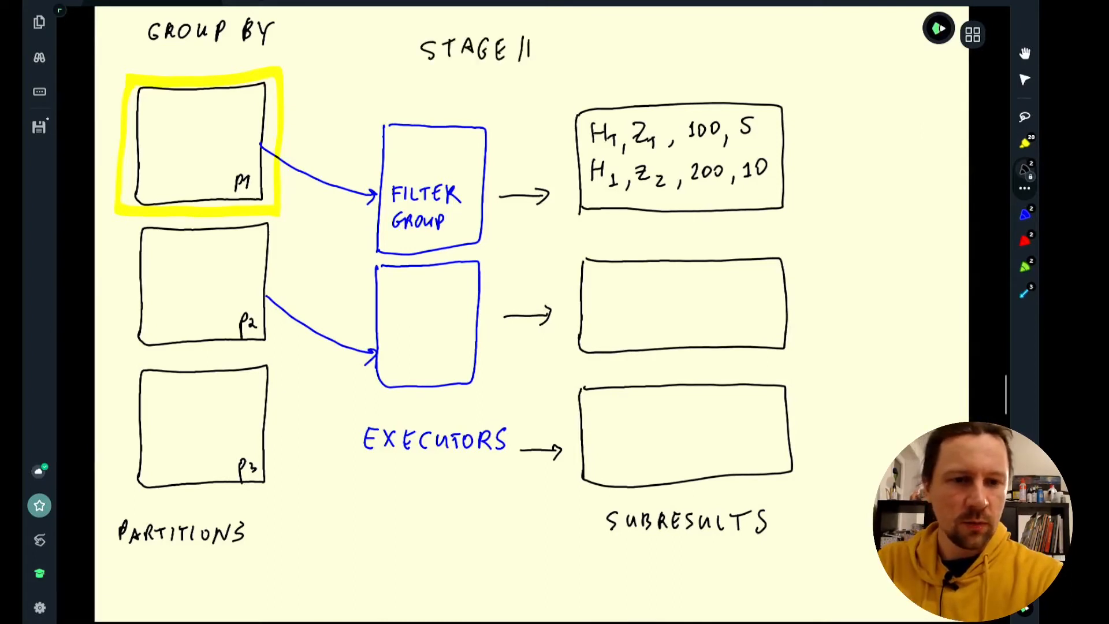
click(604, 12)
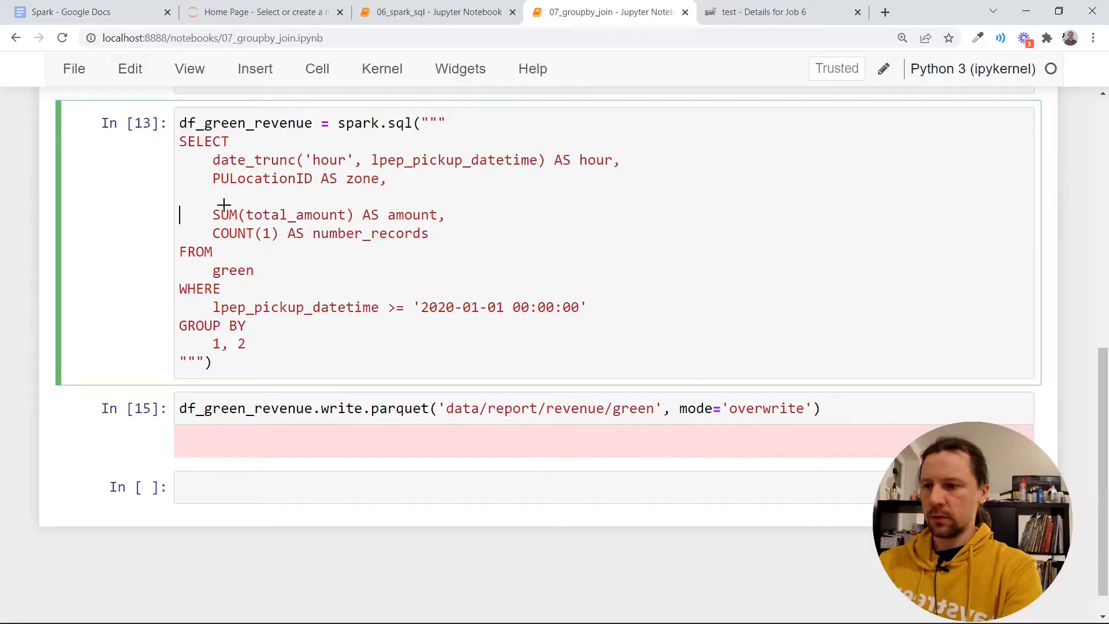
Return to the Spark UI Job 6 diagram and select the Stage 12 / Stage 13 view
click(764, 11)
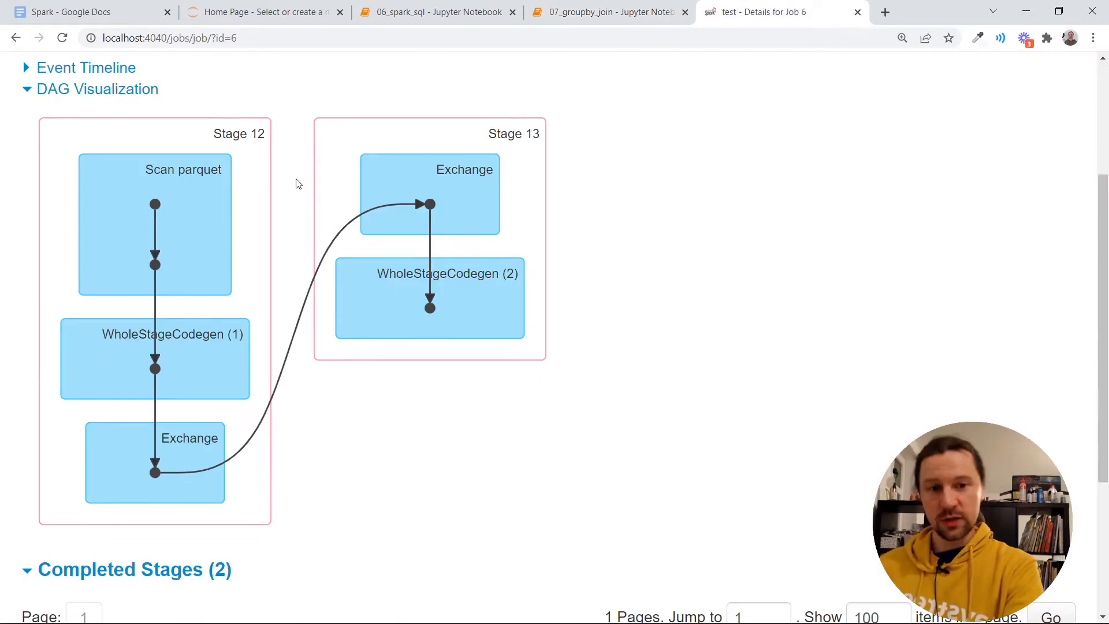
mouse_move(238, 134)
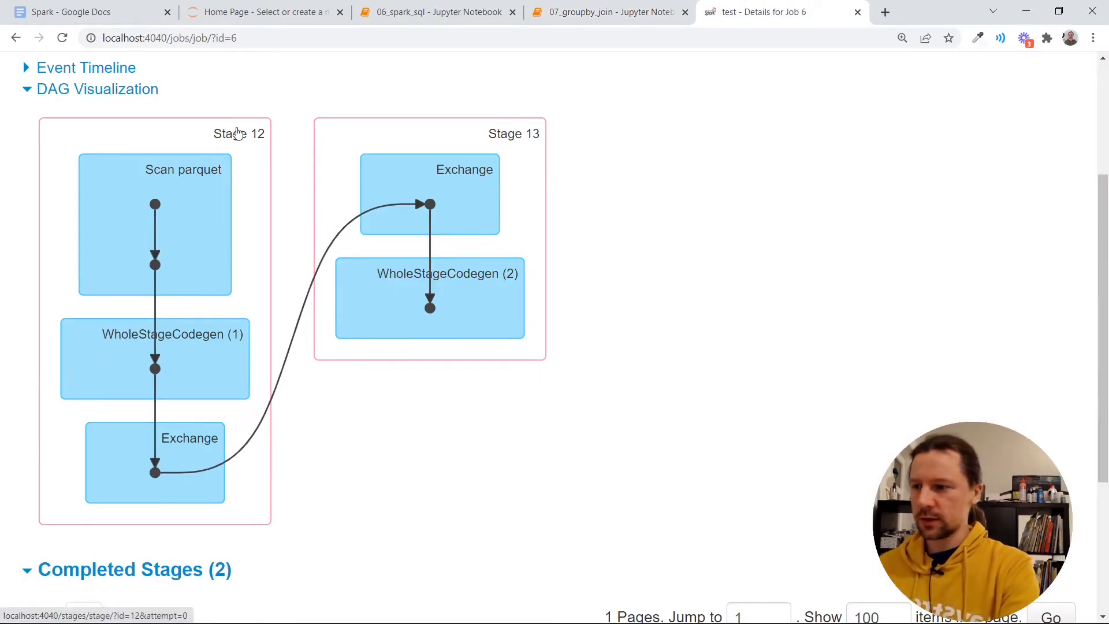
mouse_move(532, 138)
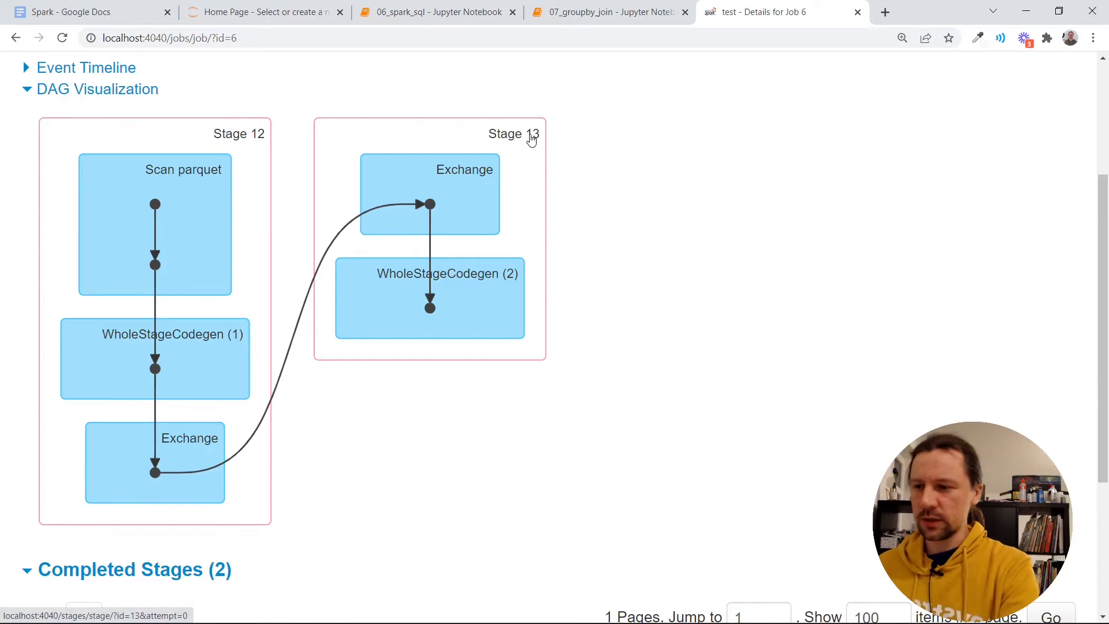
click(230, 135)
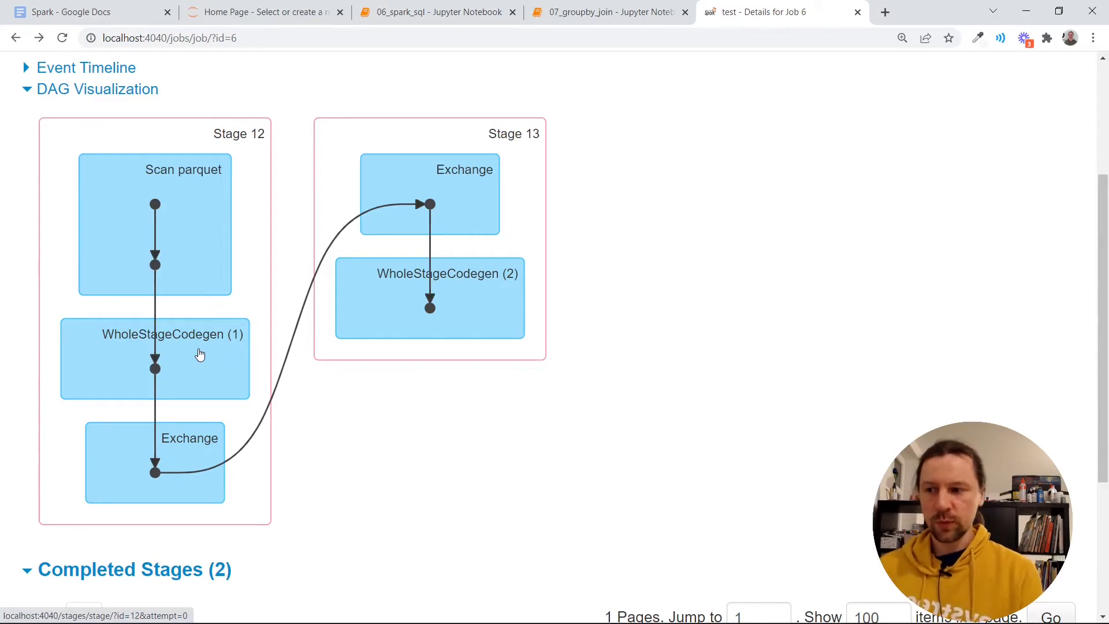
mouse_move(517, 96)
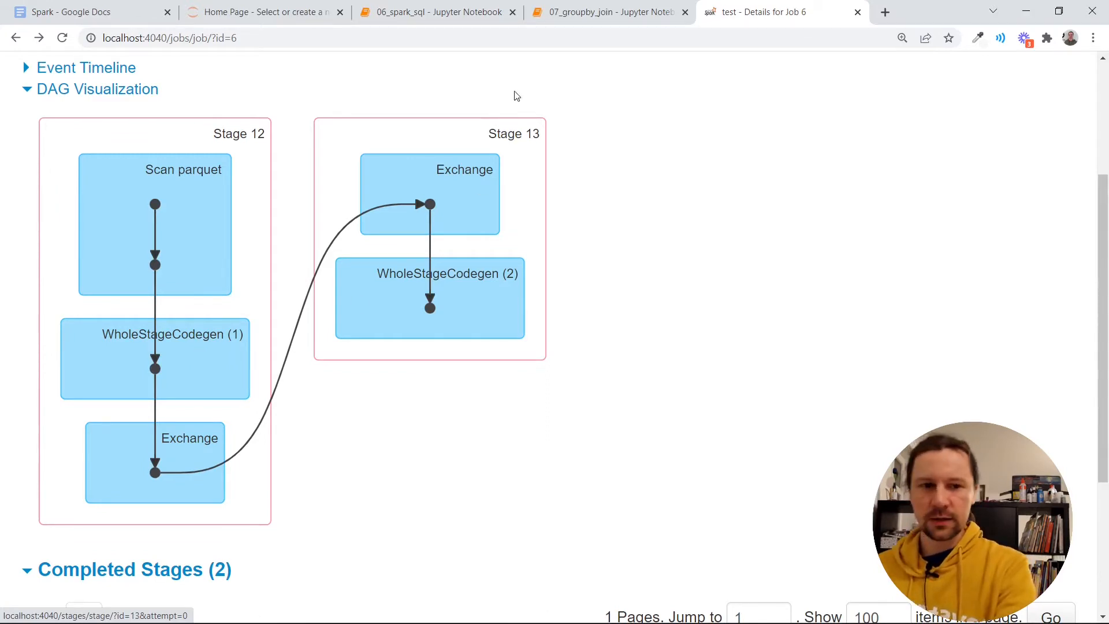
mouse_move(525, 135)
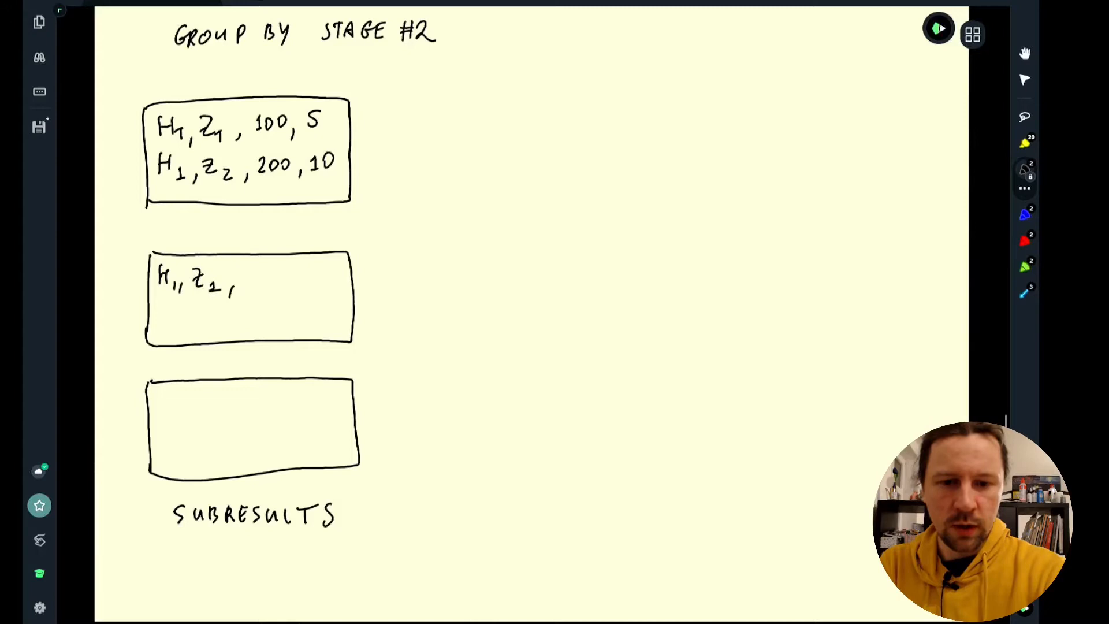
Write the stage 2 subresult rows (50, 9; H1; 0) and label the section RESHUFFLING
text(50, 9)
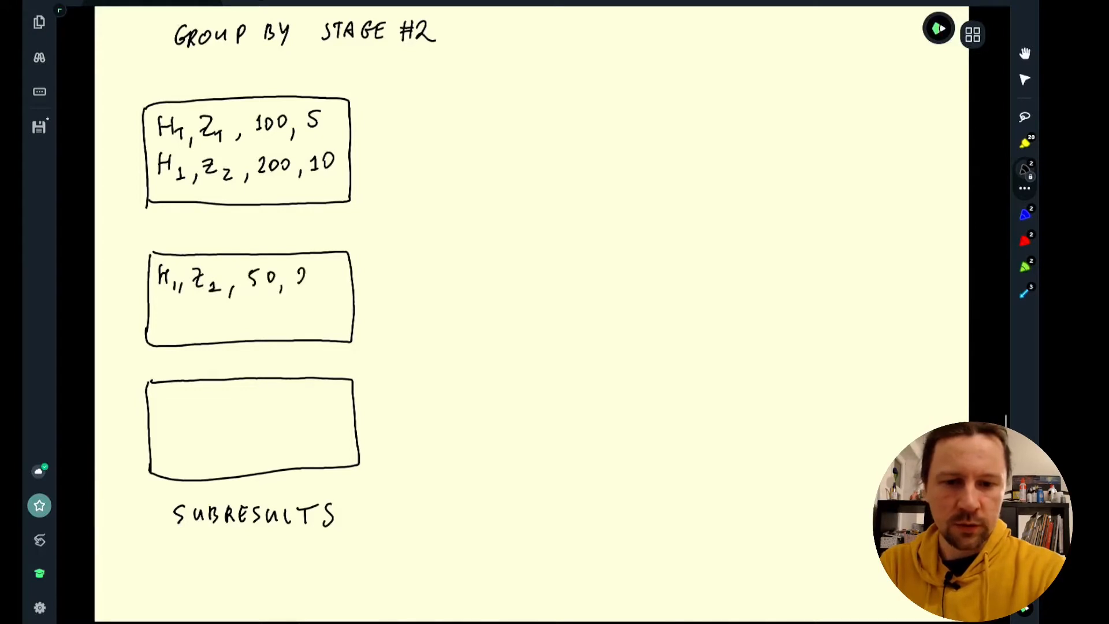
text(H₁ -)
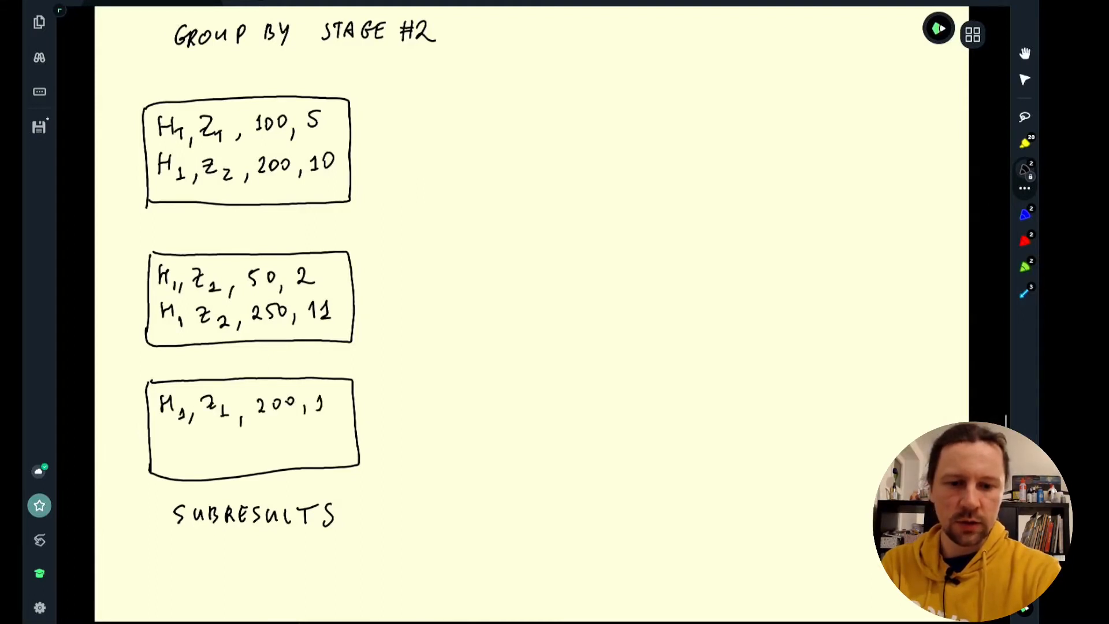
text(0)
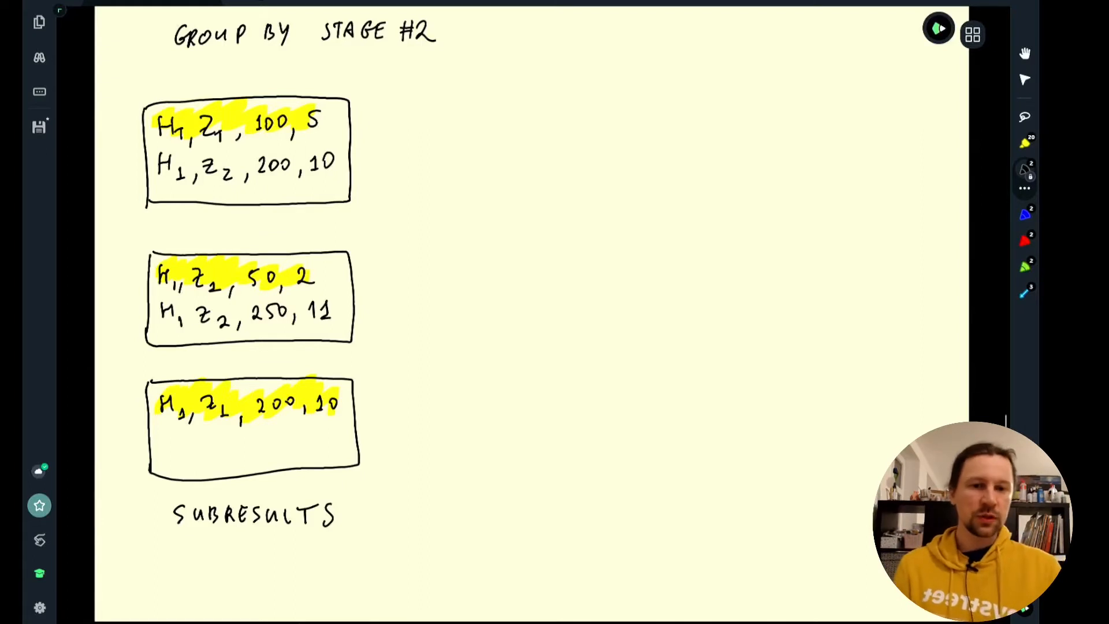
text(RESHUFFLING)
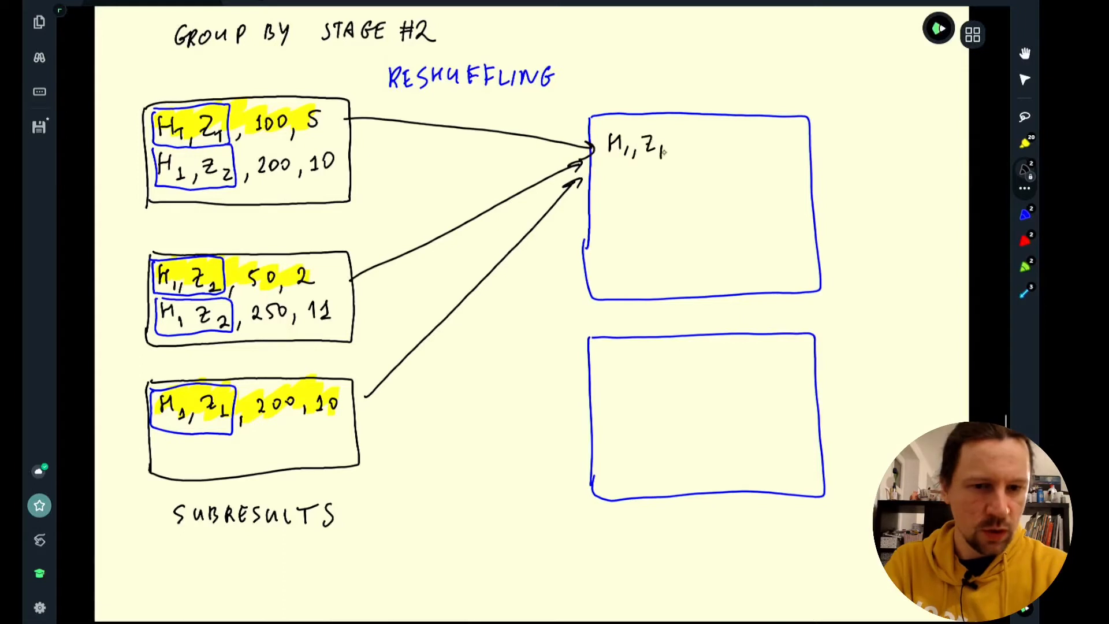
Copy the H1,Z1 rows 100,5 and 50,2 and the 200 row into the new partition boxes
text(100, 5)
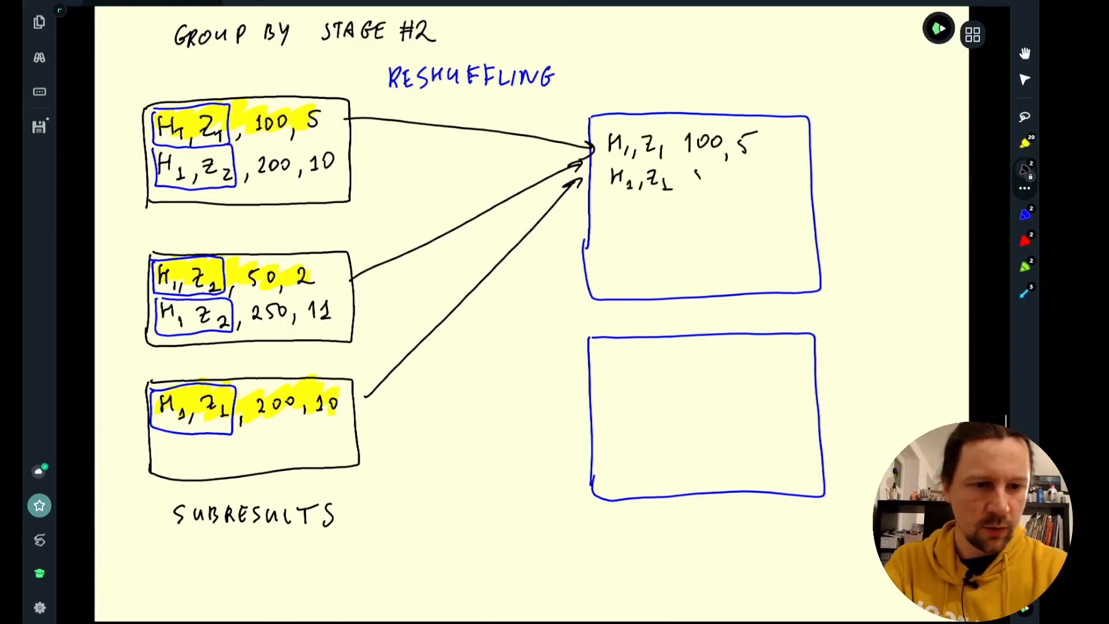
text(50, 2)
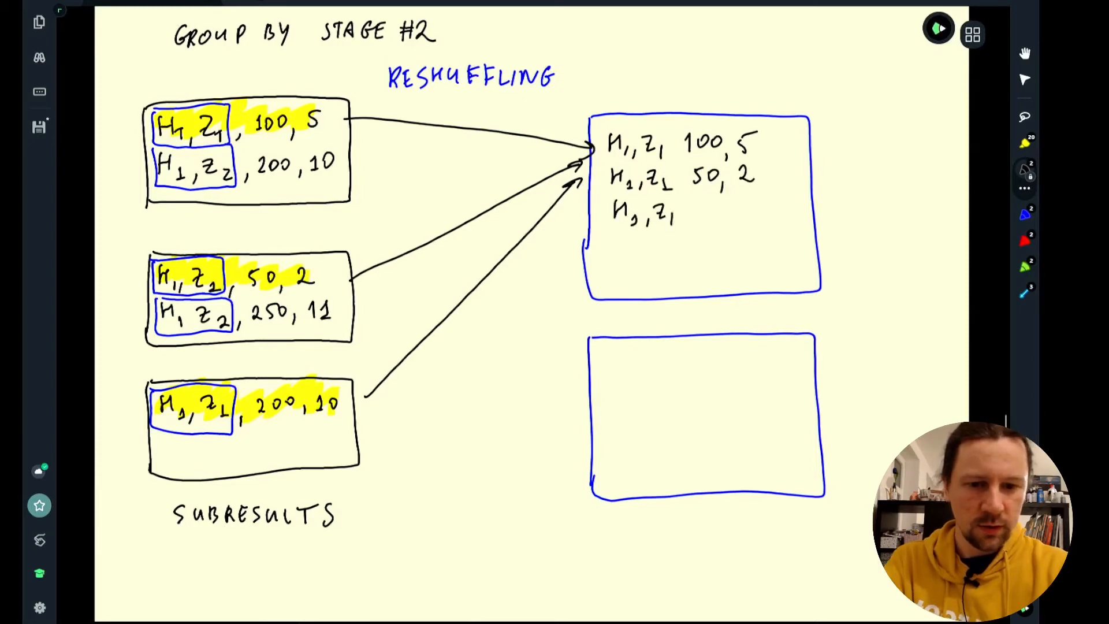
text(200, 10)
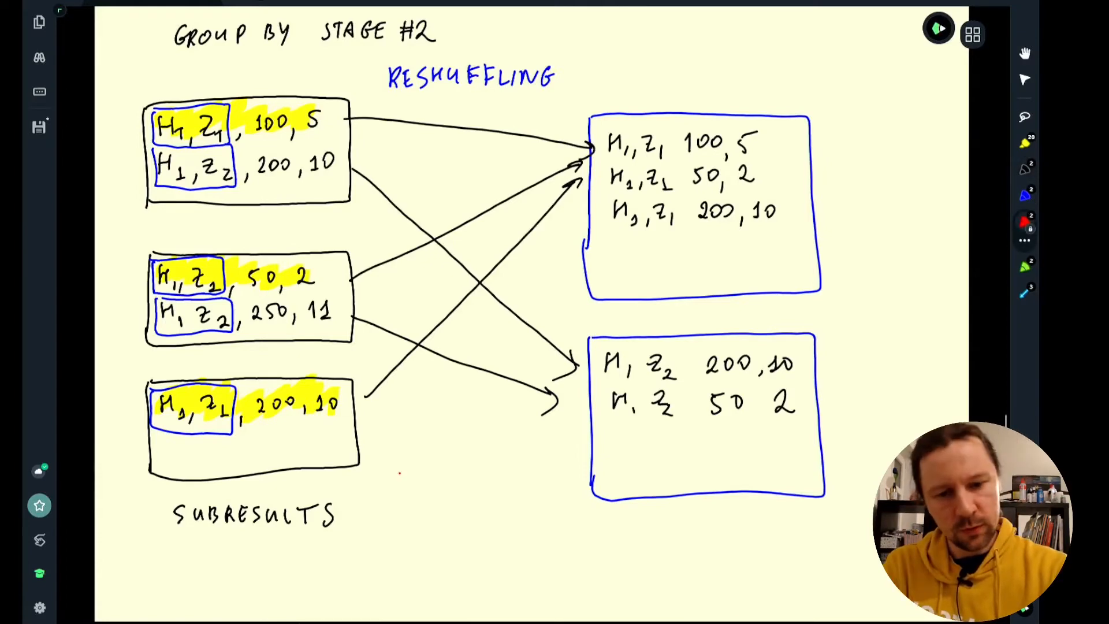
Note external merge sort and label the output partitions P1 and P2
text(EXTERNAL)
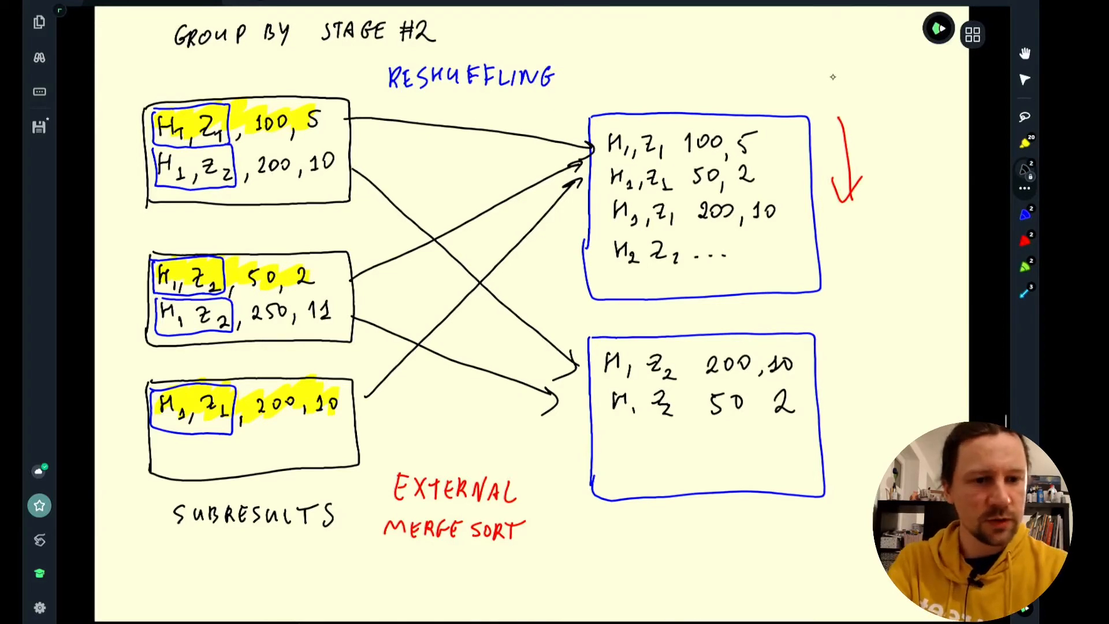
text(P1)
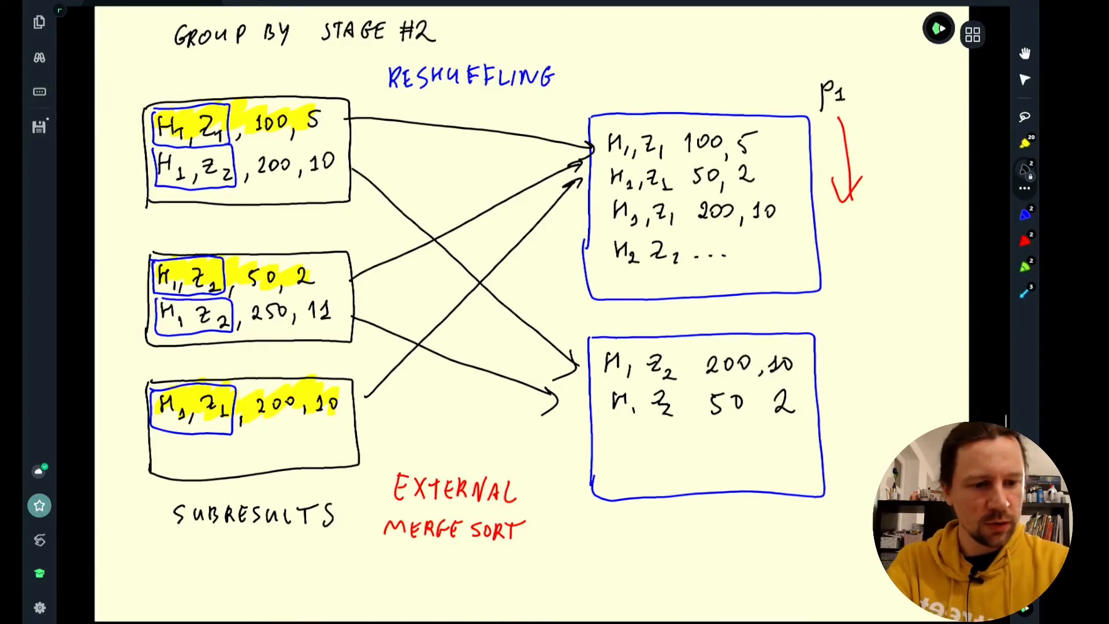
text(P2)
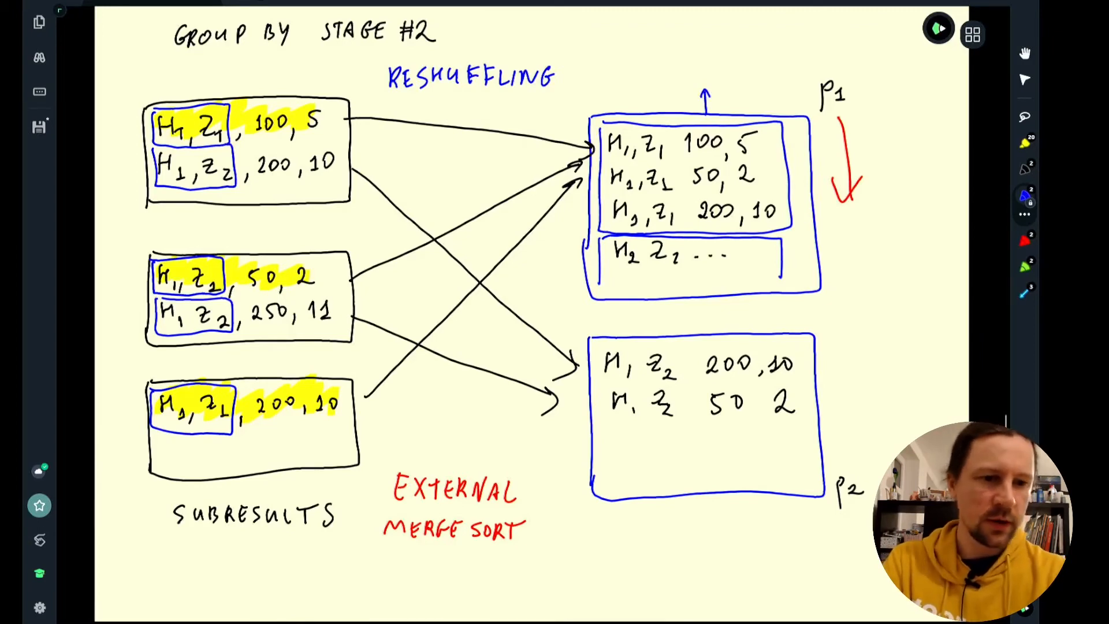
Write the merged totals 350, 17 above P1 and 250, 12 above P2
text(350)
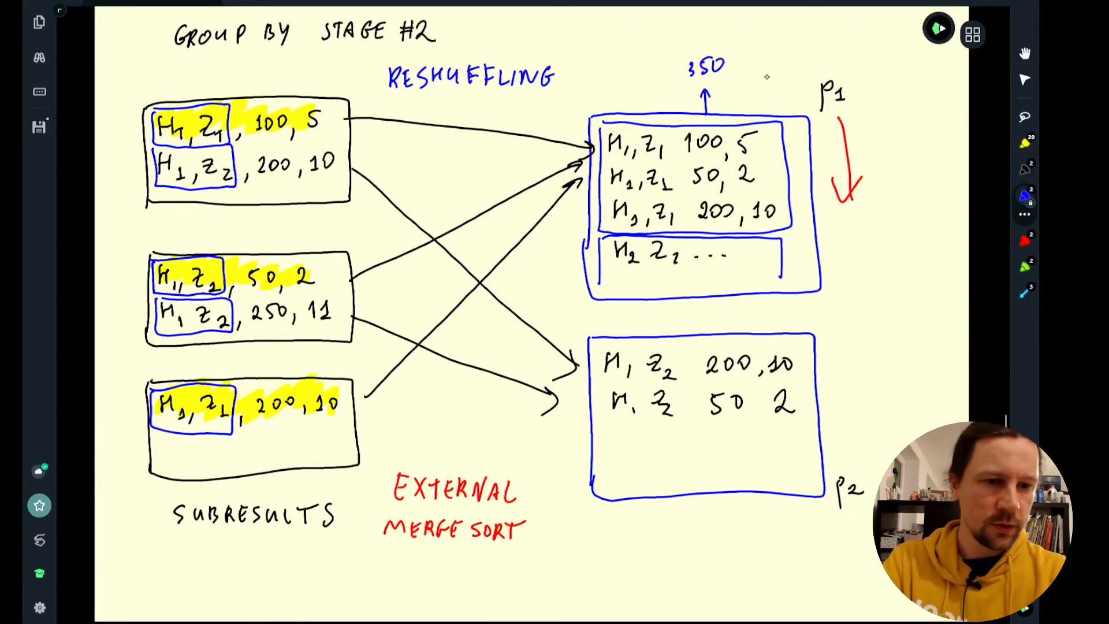
text(17)
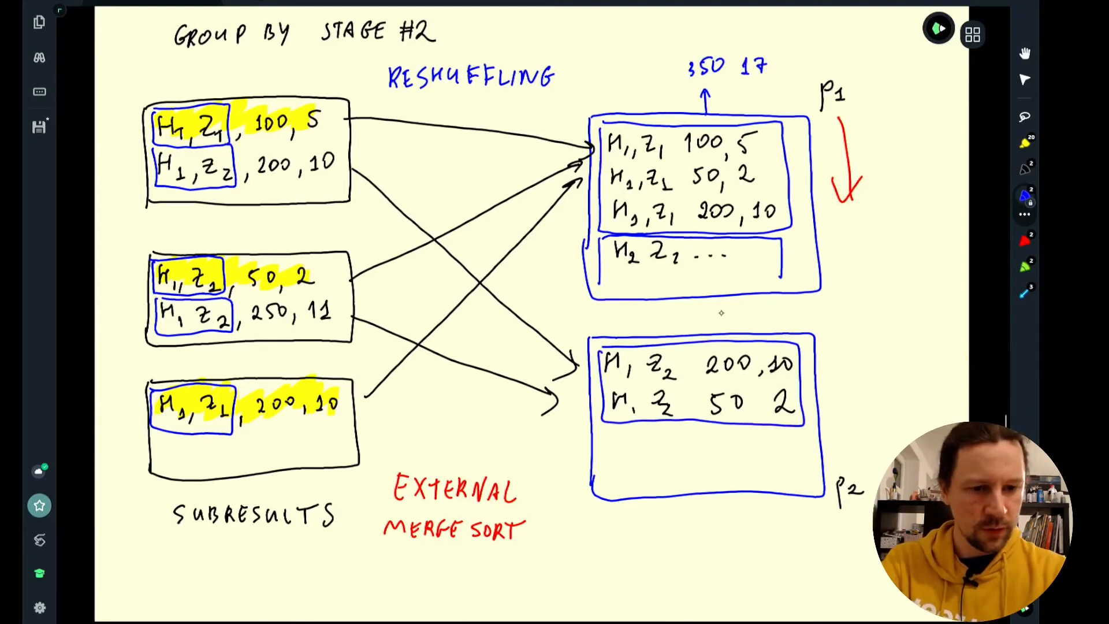
text(250 12)
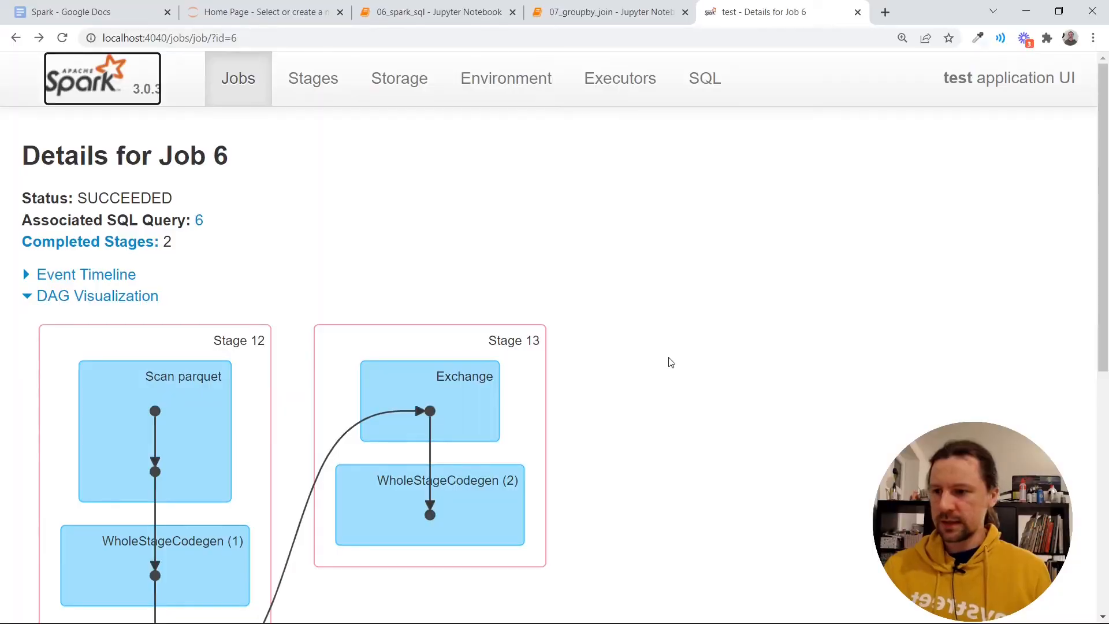
Scroll Job 6's page down to the DAG visualization of stages 12 and 13
scroll(down, 3)
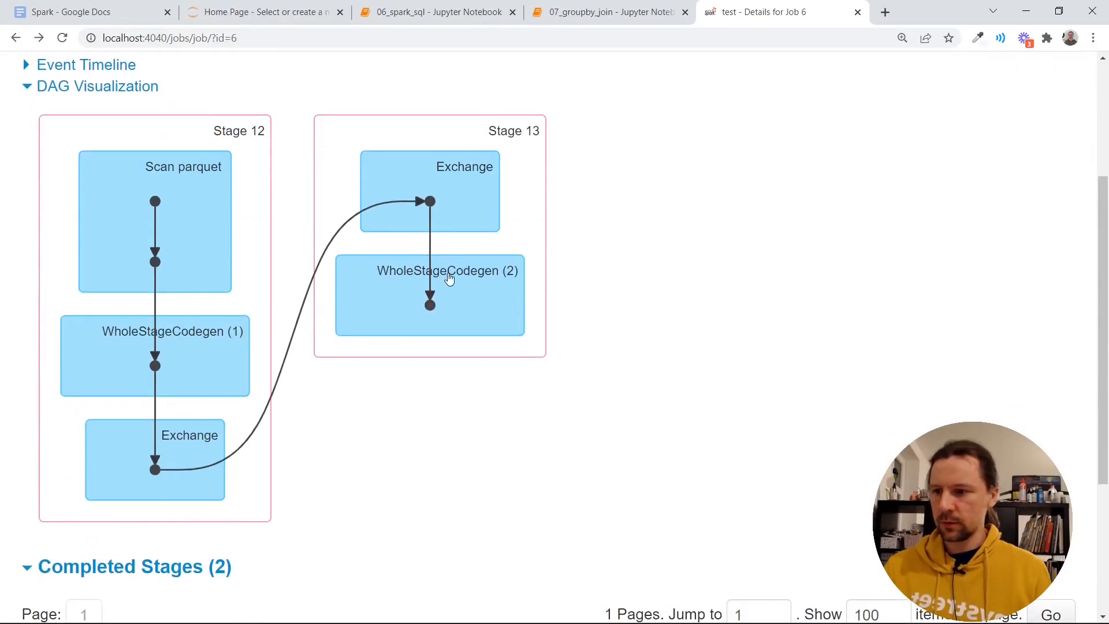
mouse_move(205, 467)
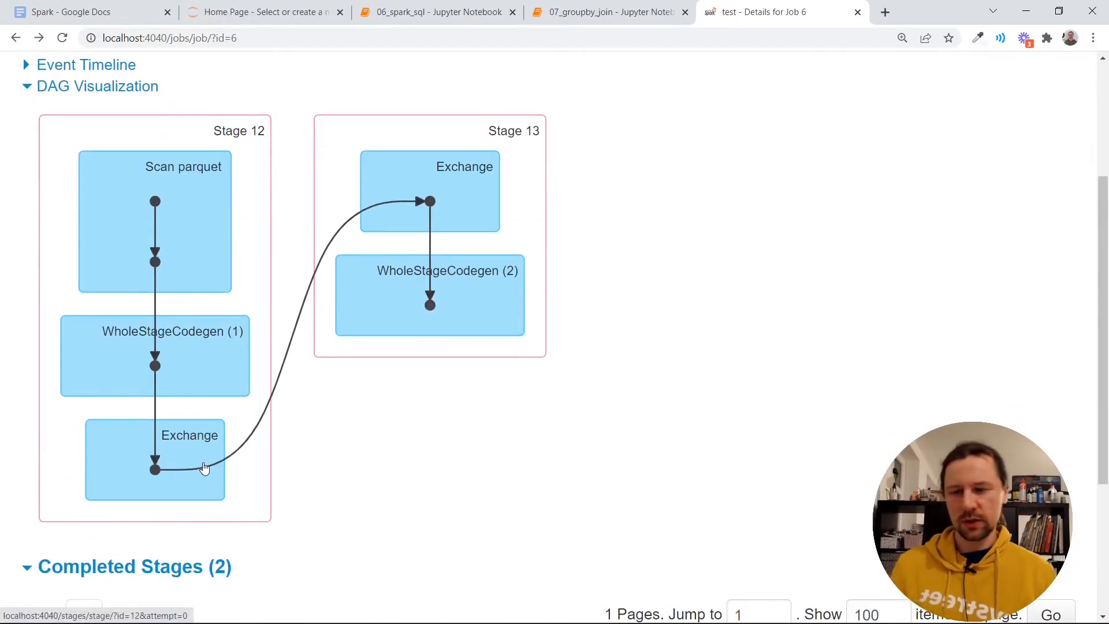
mouse_move(393, 152)
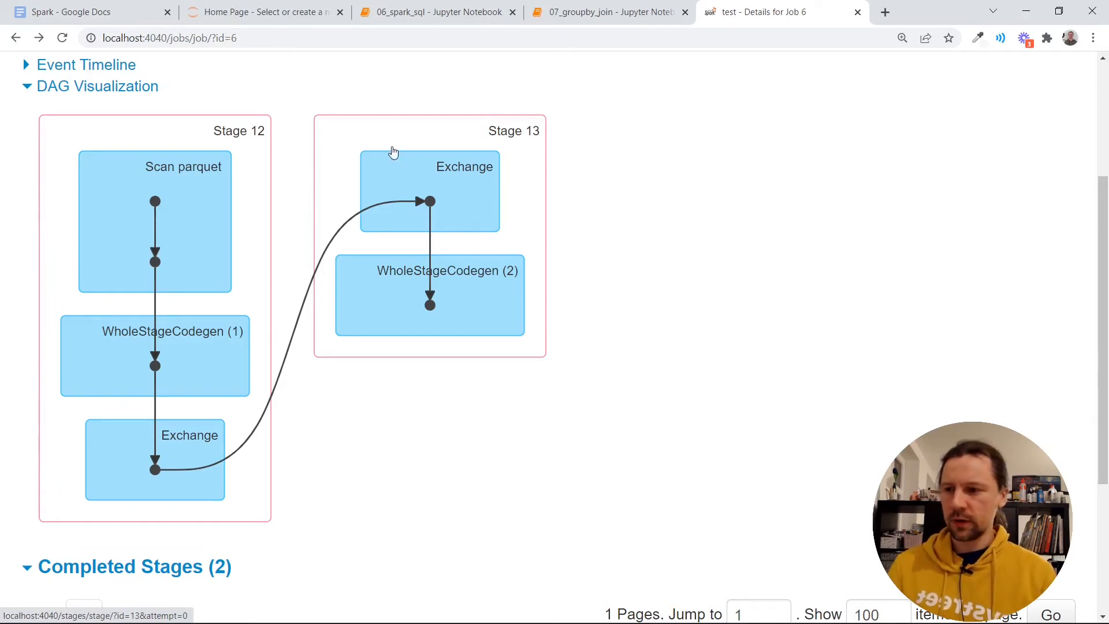
mouse_move(559, 314)
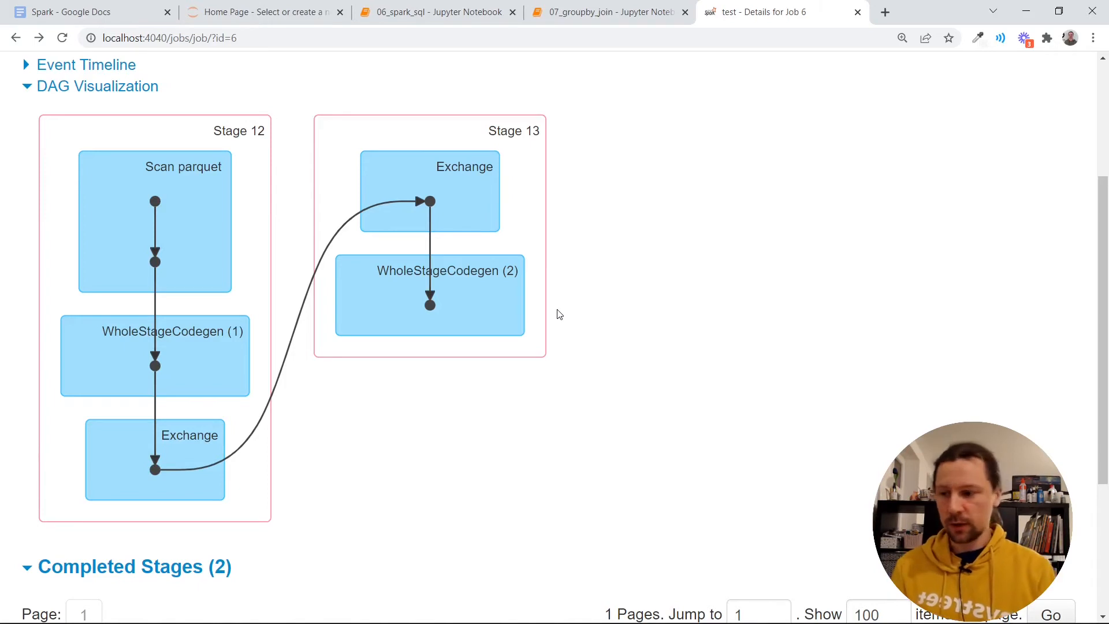
Rerun the green revenue query cell without ORDER BY in the 07_groupby_join notebook
click(609, 11)
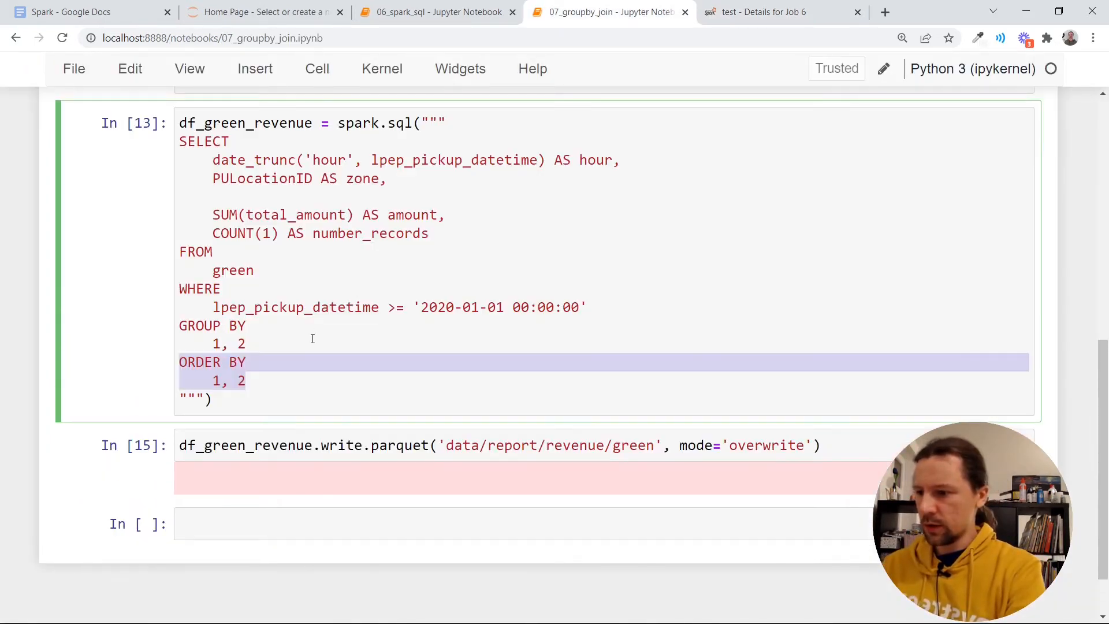
key(shift+enter)
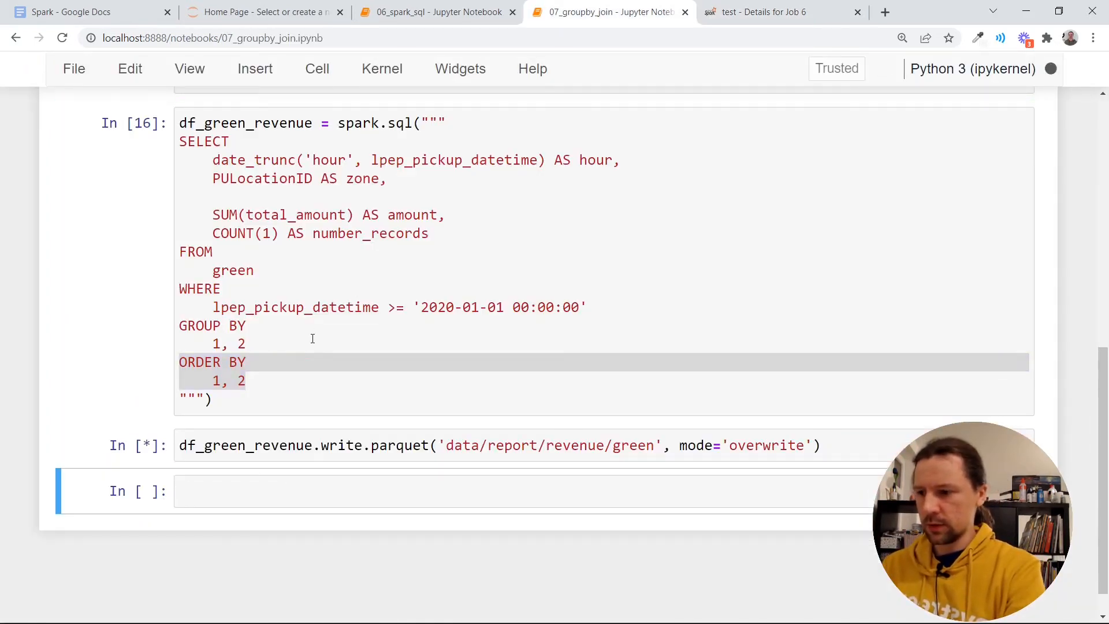
Check the running job 8's details in the Spark UI jobs list, then return to the notebook
click(755, 11)
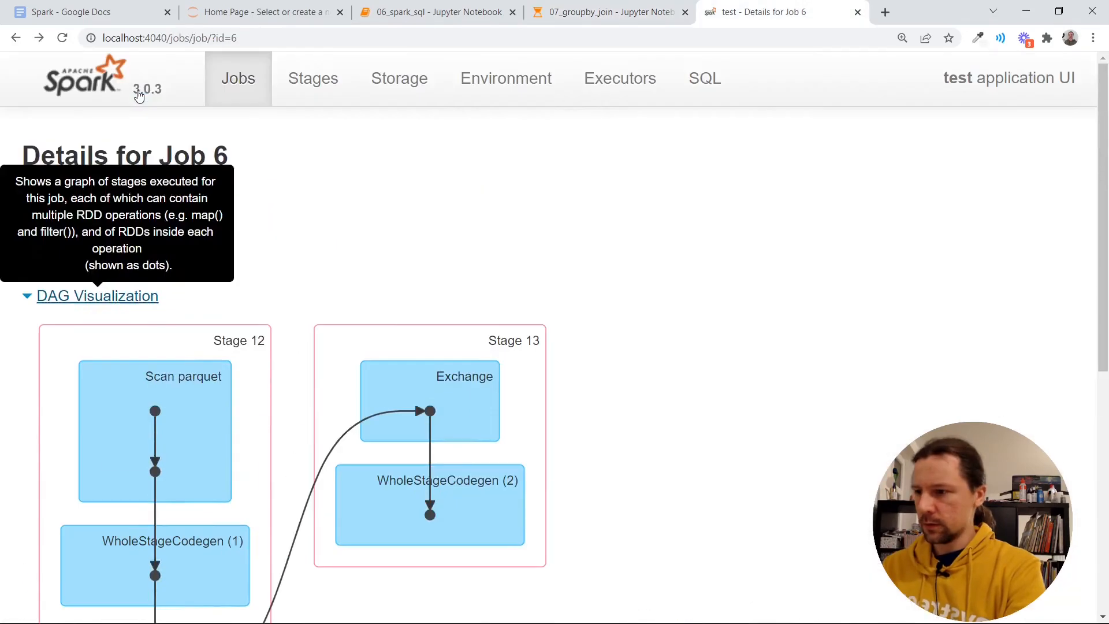
click(238, 78)
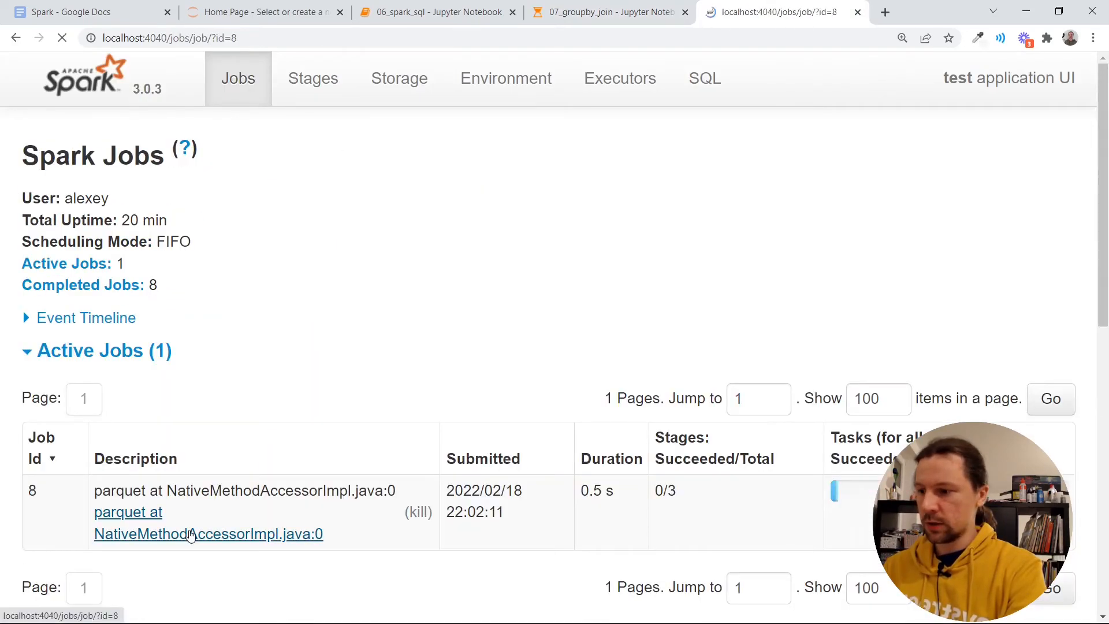
click(128, 512)
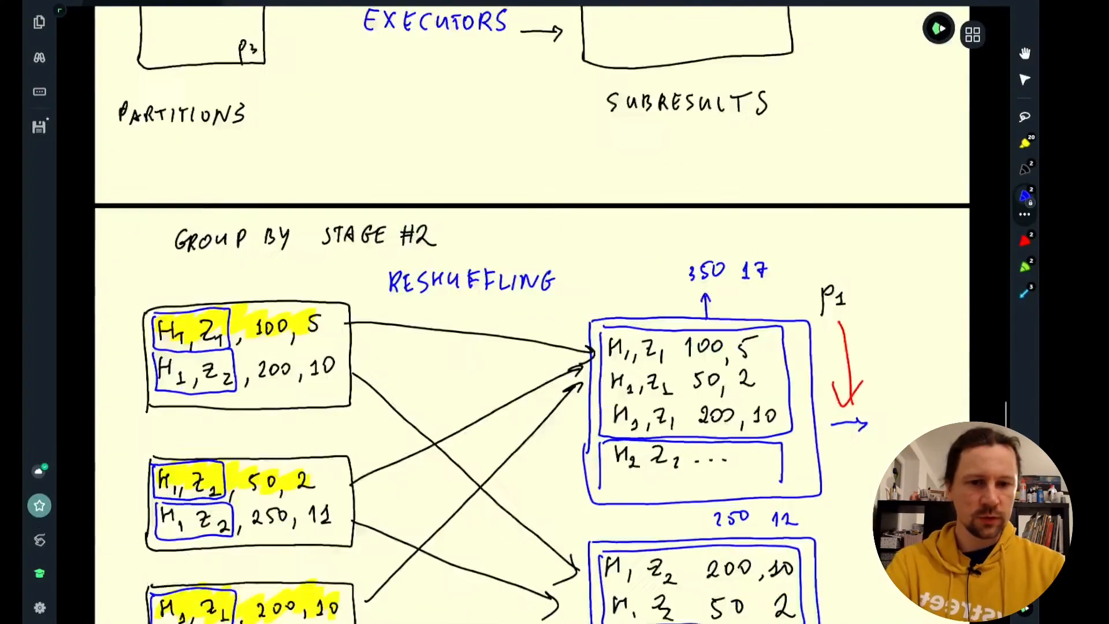
scroll(down, 3)
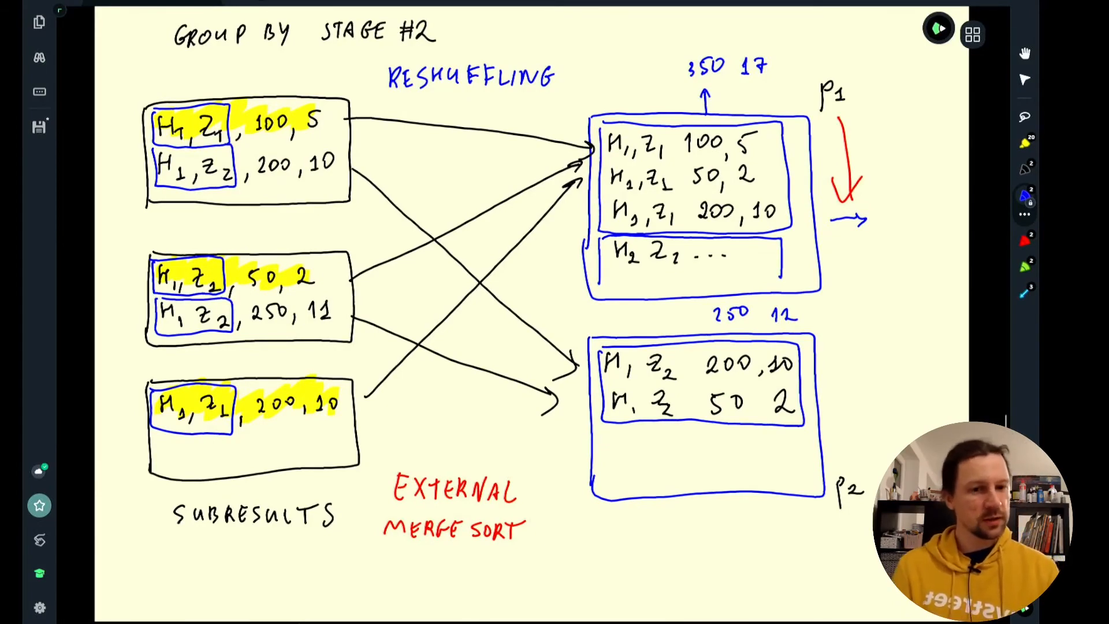
click(757, 11)
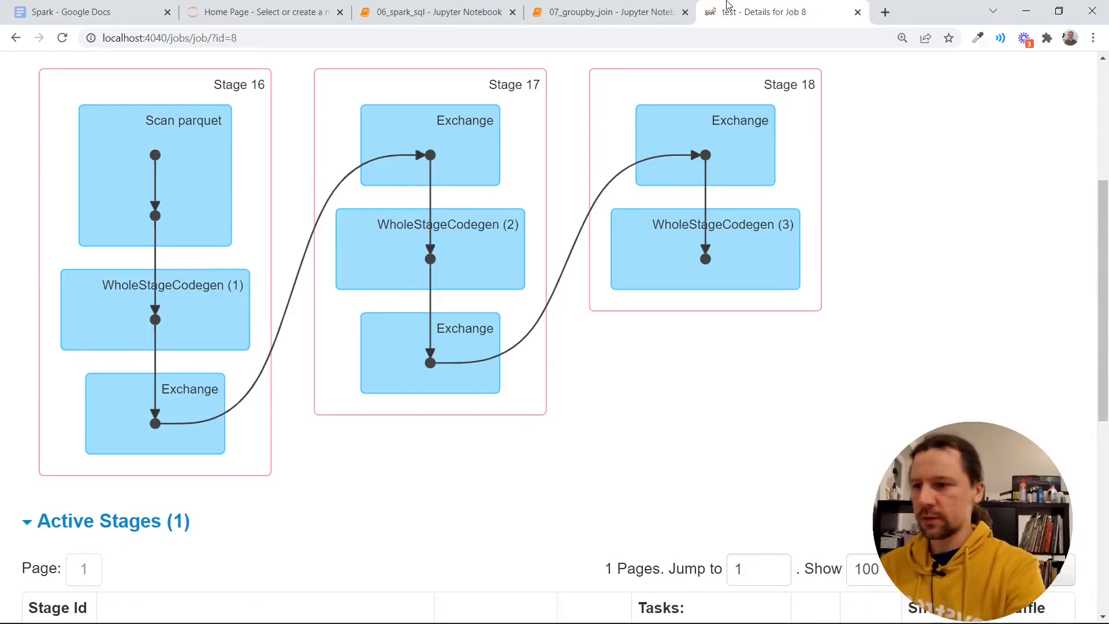
click(609, 12)
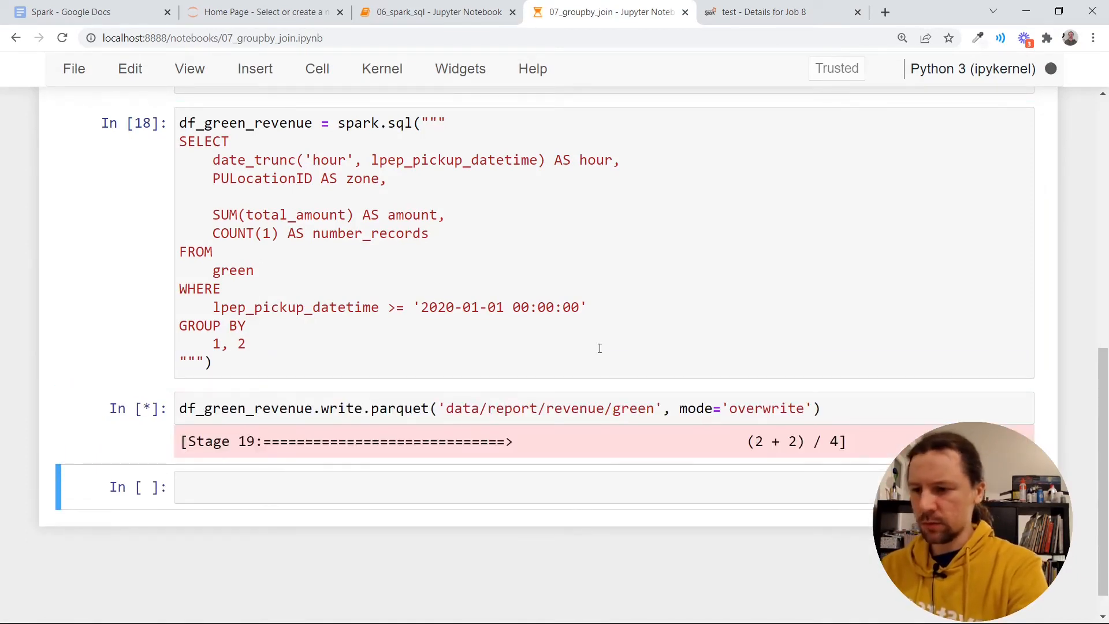
Add a cell reading data/pq/yellow/*/* into df_yellow
scroll(up, 3)
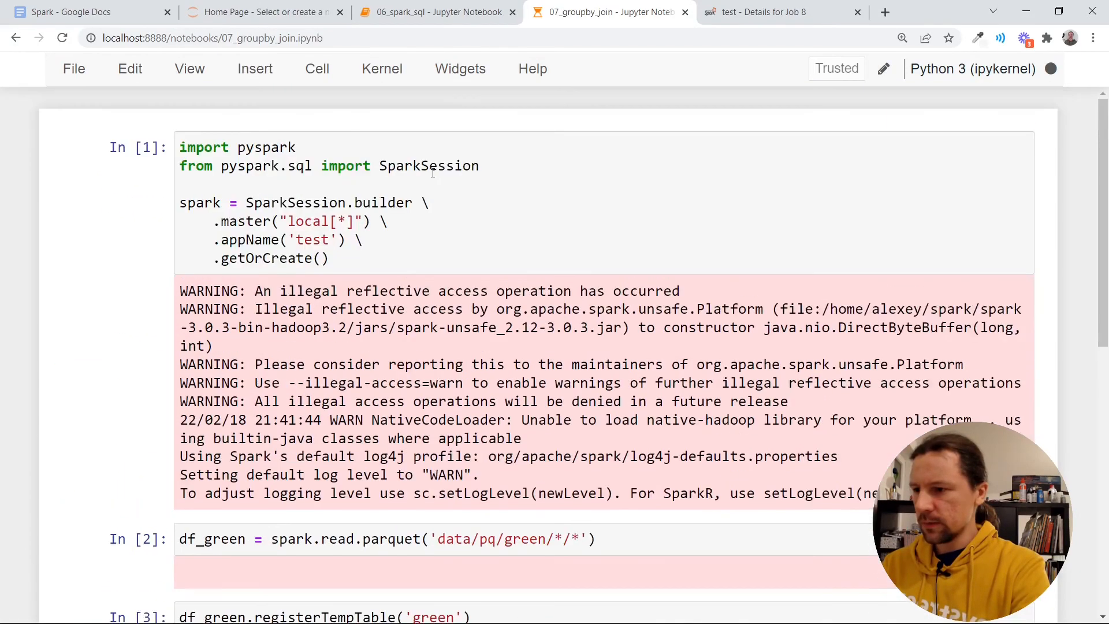
scroll(down, 3)
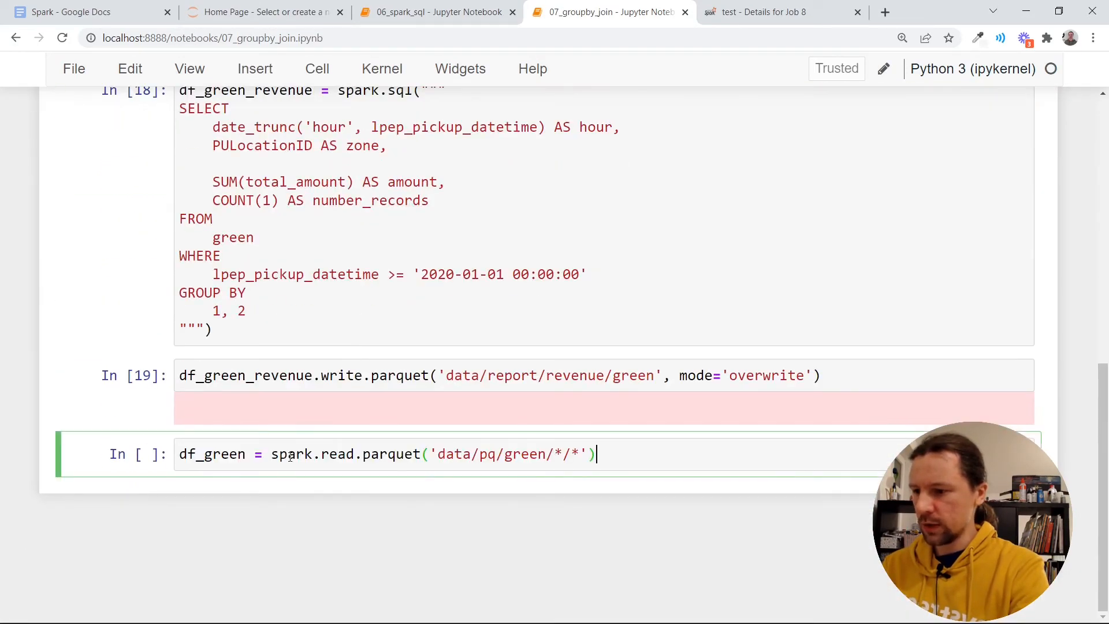
text(df_yellow = spark.read.parquet('data/pq/yellow/*/*'))
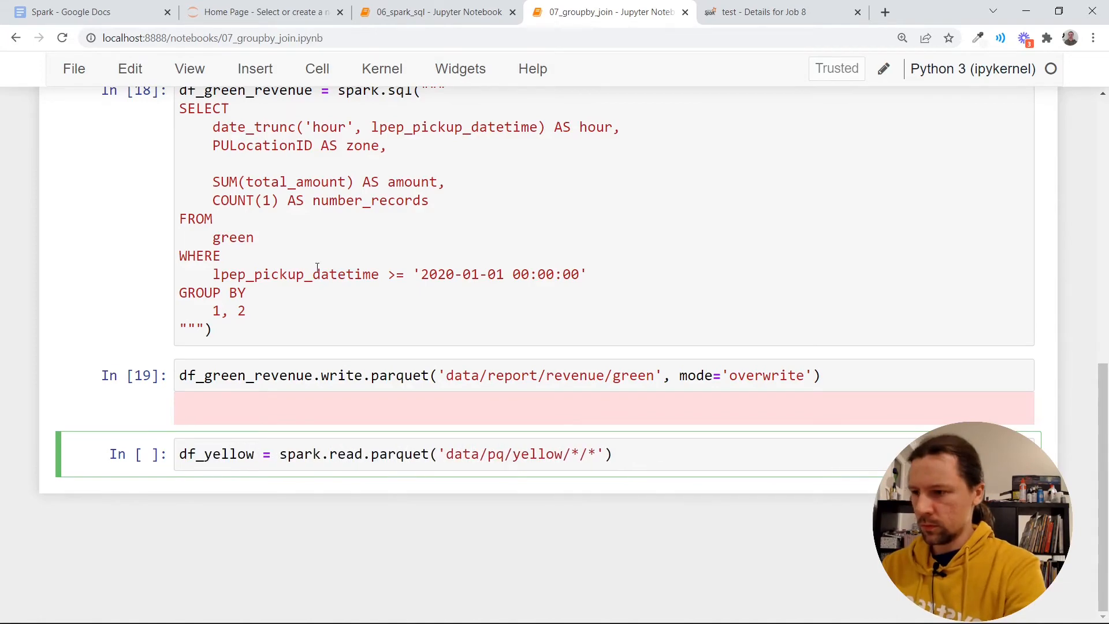
scroll(up, 3)
text(df_yellow.registerTempTable('yellow)
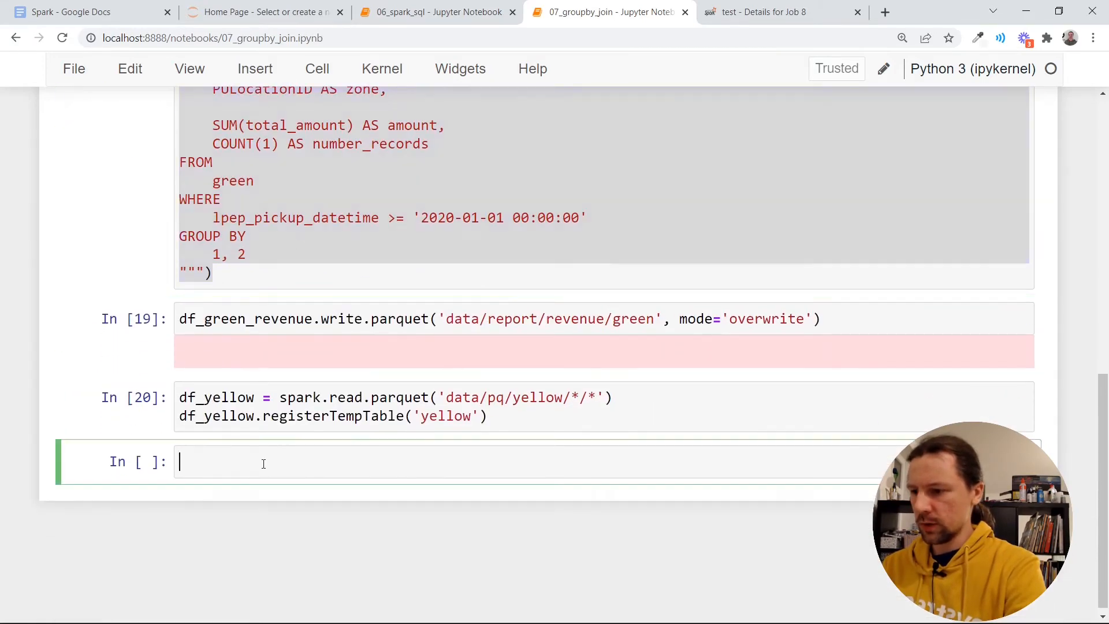
Draft the yellow revenue spark.sql query, changing the source table from green to yellow
text(df_g_revenue = spark.sql(""")
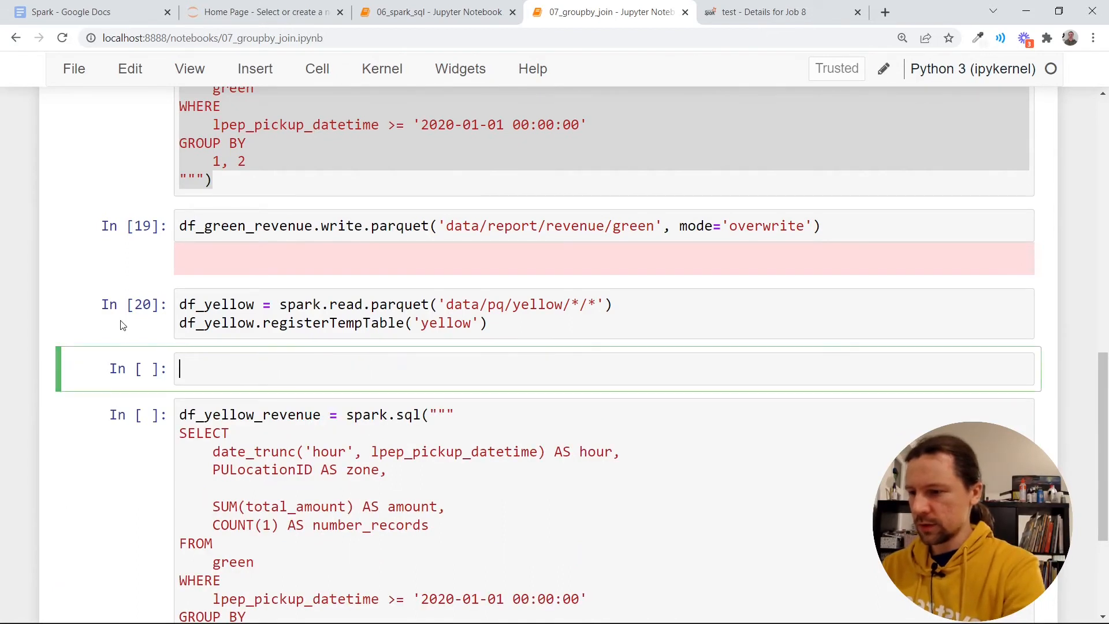
text(df_yellow.columns)
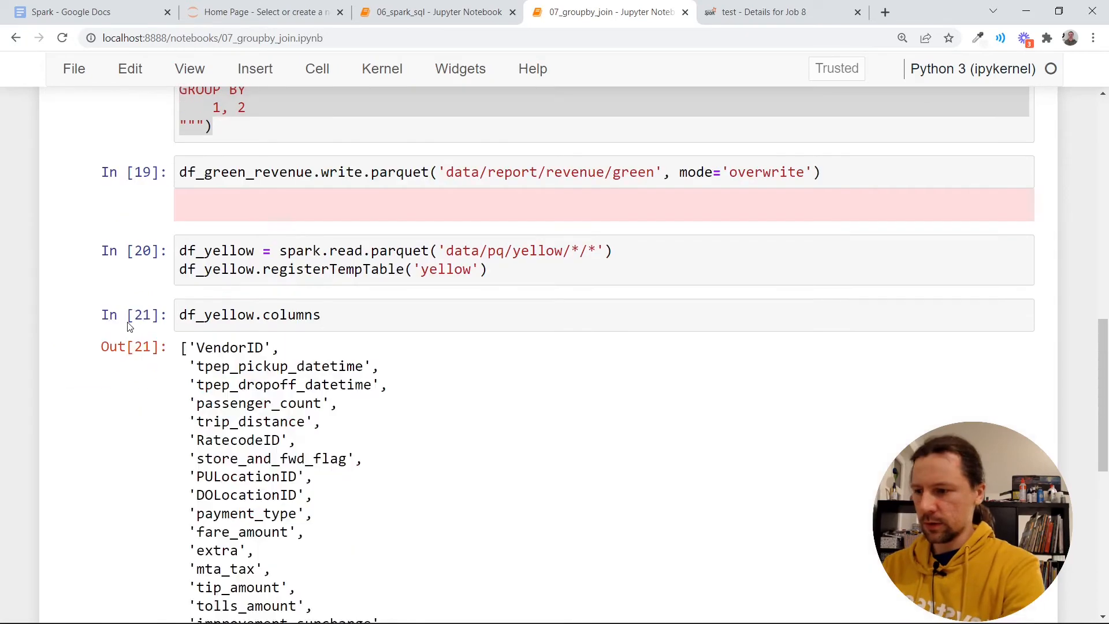
click(250, 314)
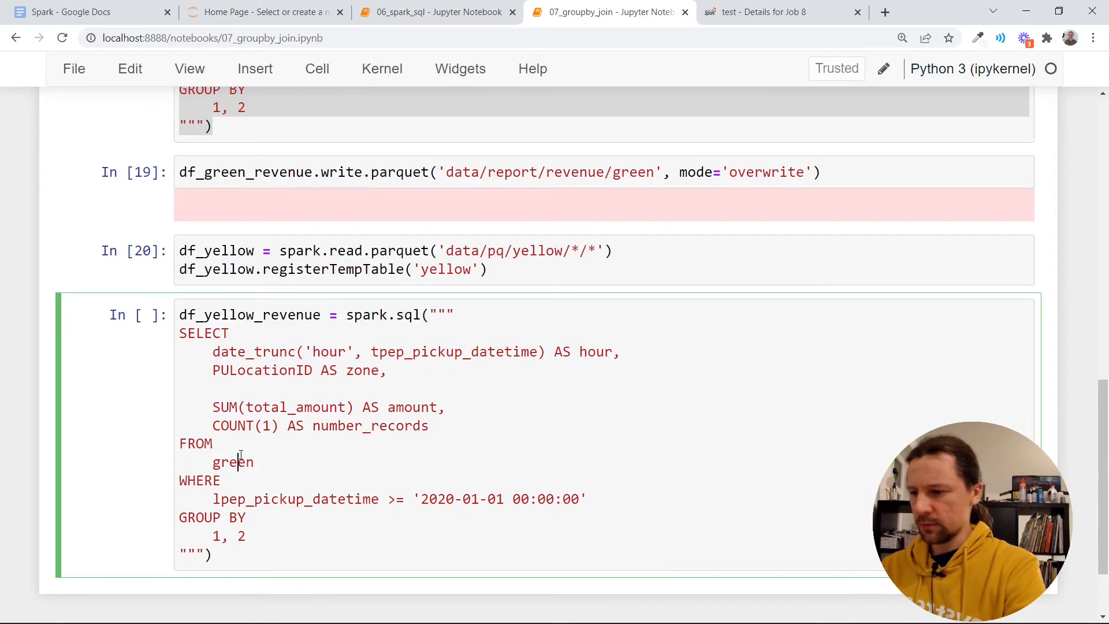
text(yellow)
click(383, 499)
text(t)
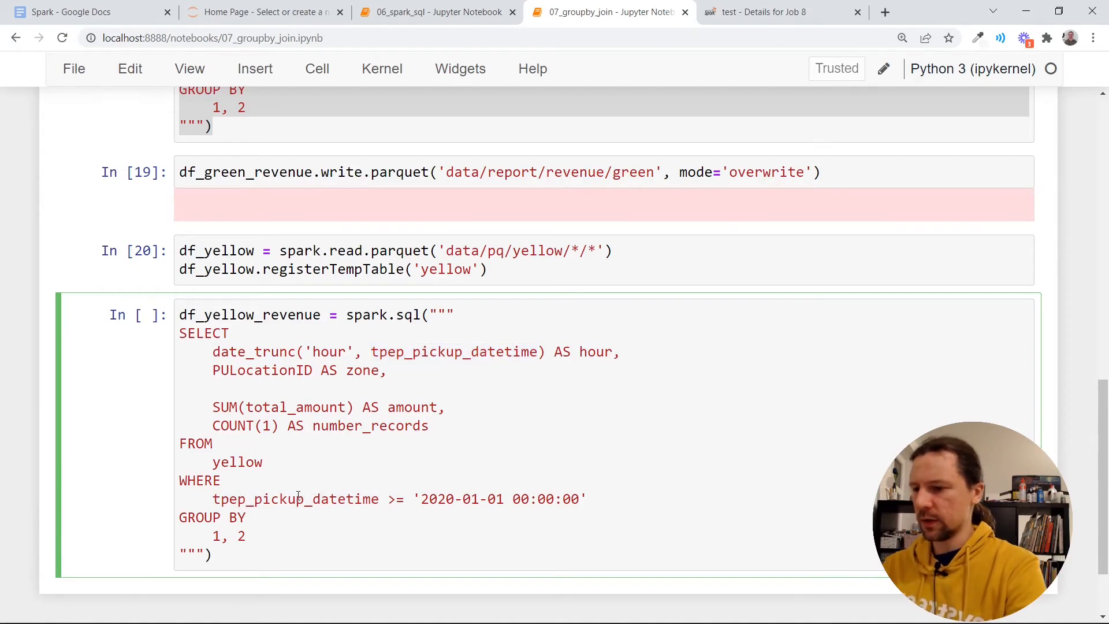
Run the yellow revenue query and set the write.parquet cell's path to data/report/revenue/yellow
key(shift+enter)
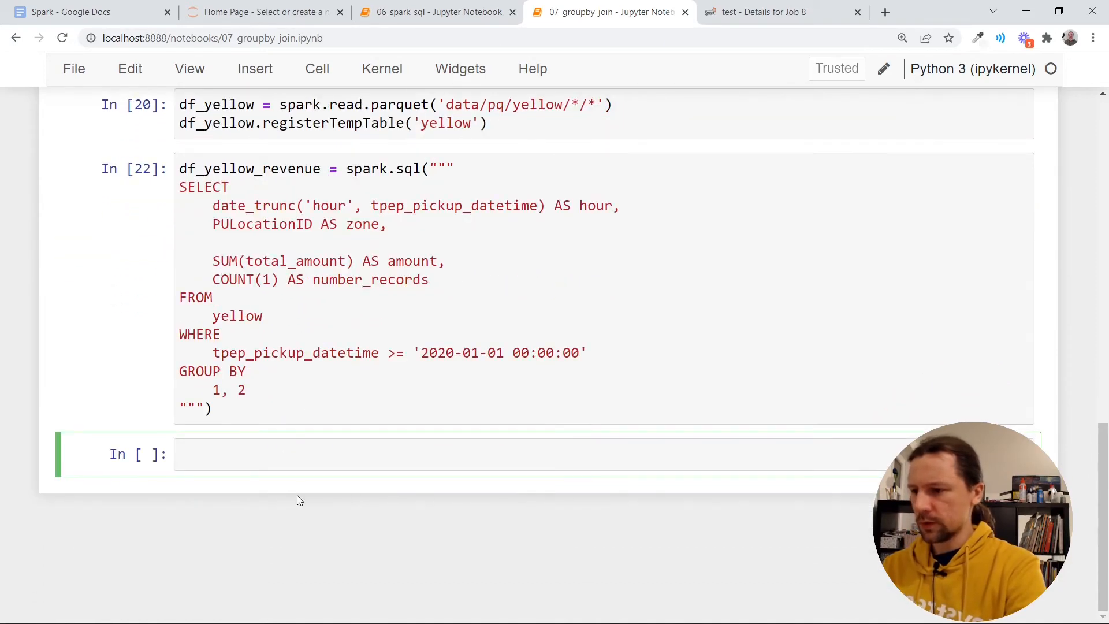
scroll(up, 3)
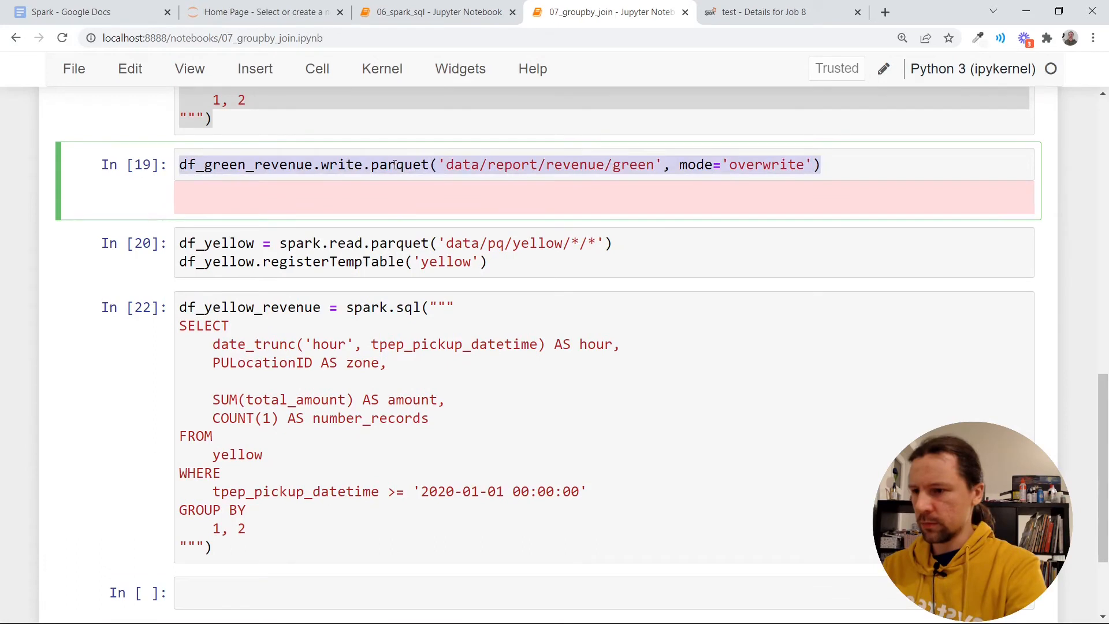
scroll(down, 3)
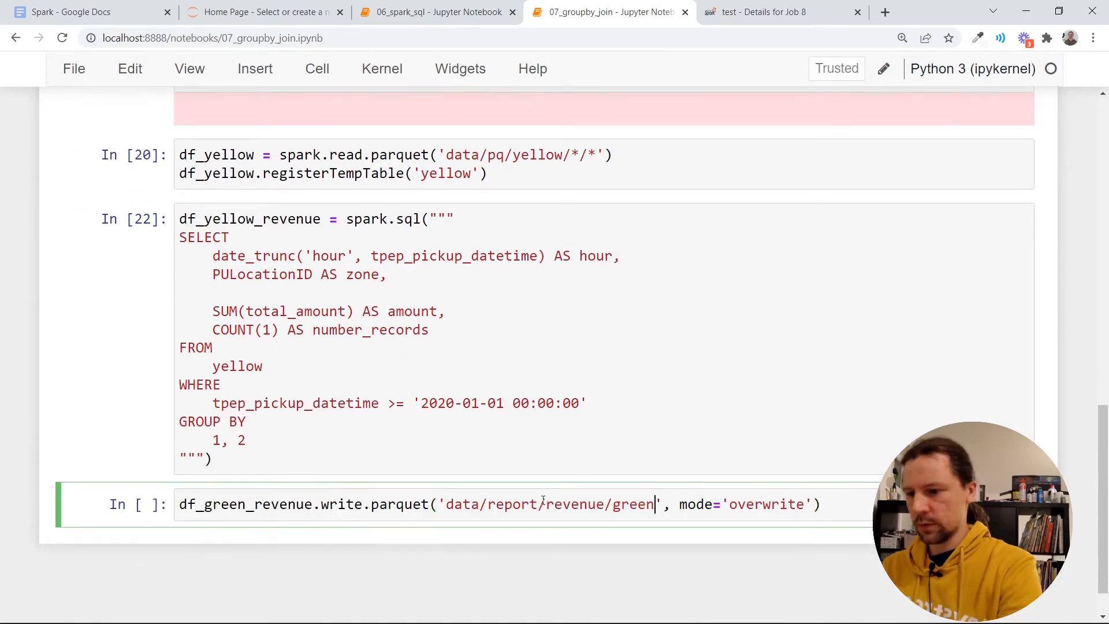
text(yellow)
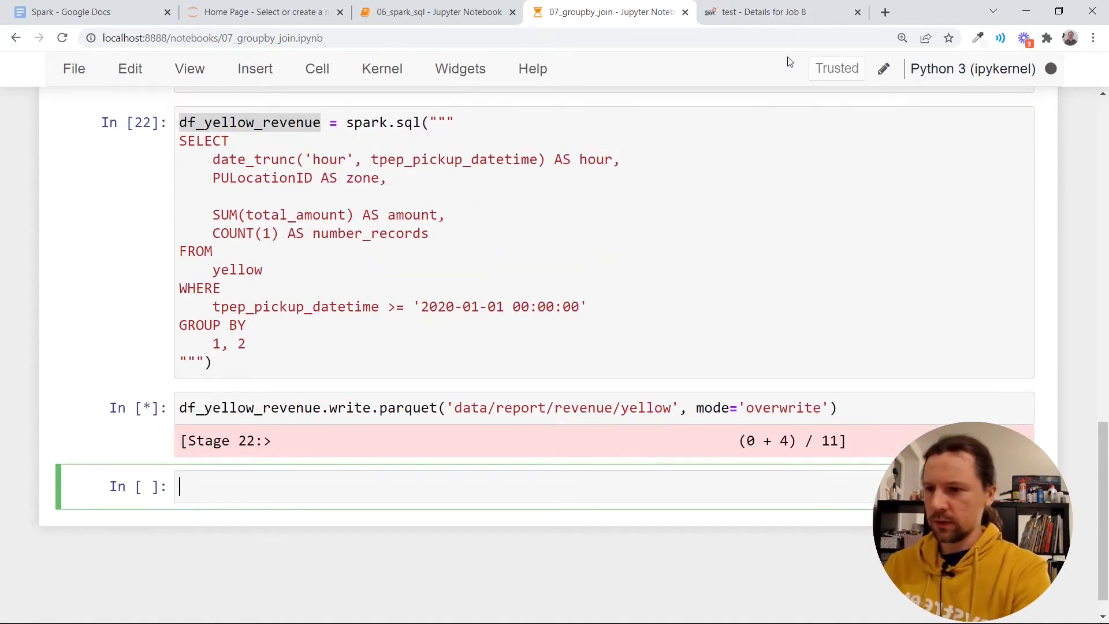
Inspect Job 11's Active and Completed Stages tables in the Spark UI, then return to the notebook
click(761, 11)
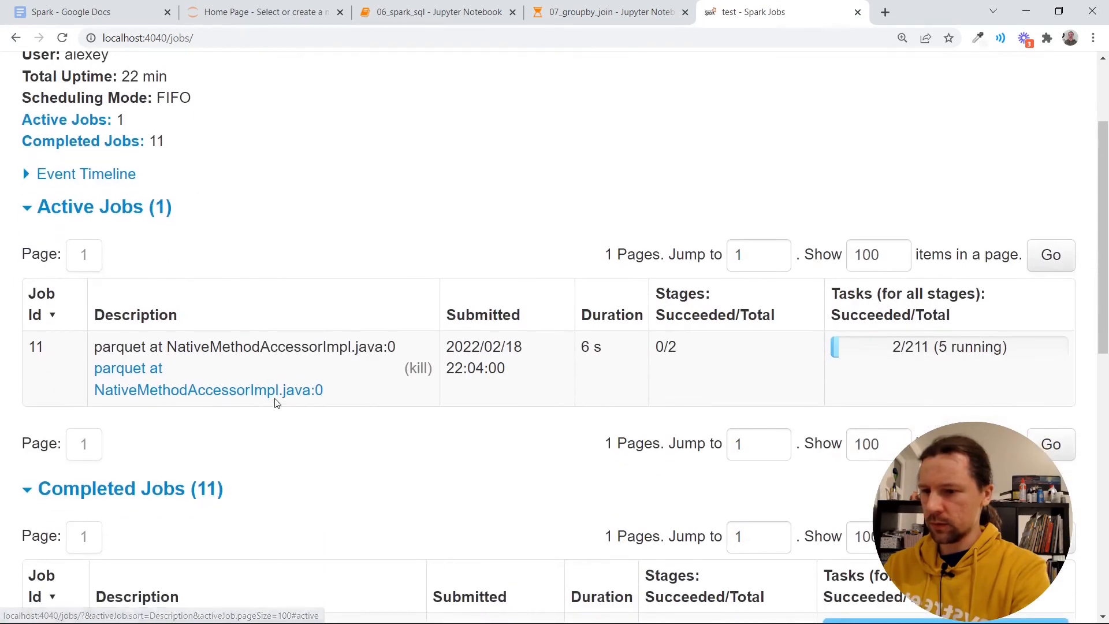
click(207, 389)
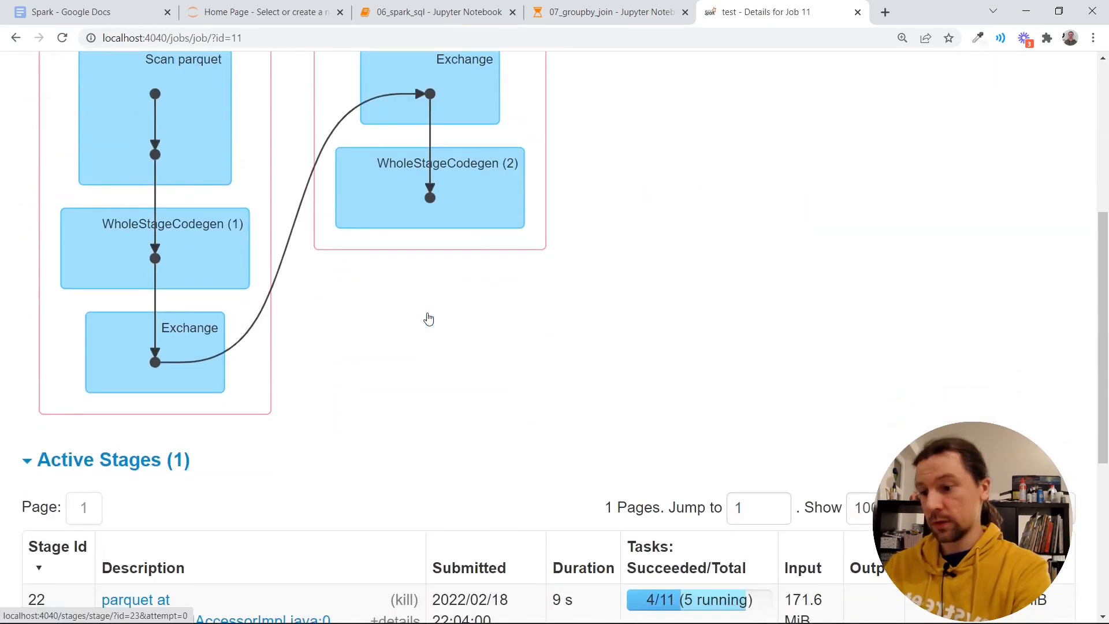
scroll(down, 3)
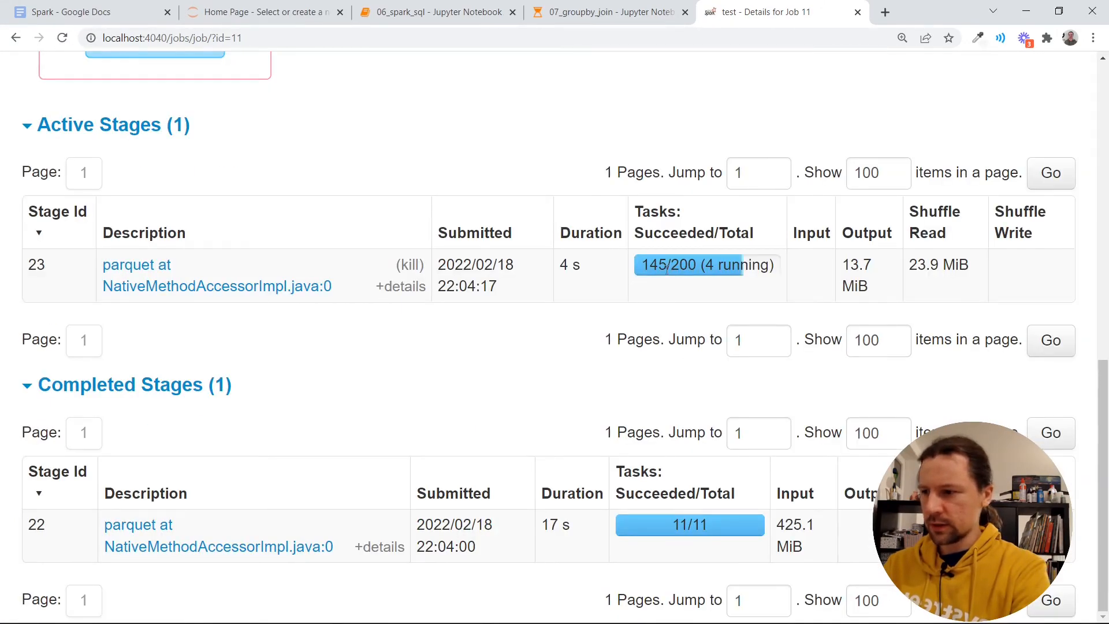
scroll(down, 3)
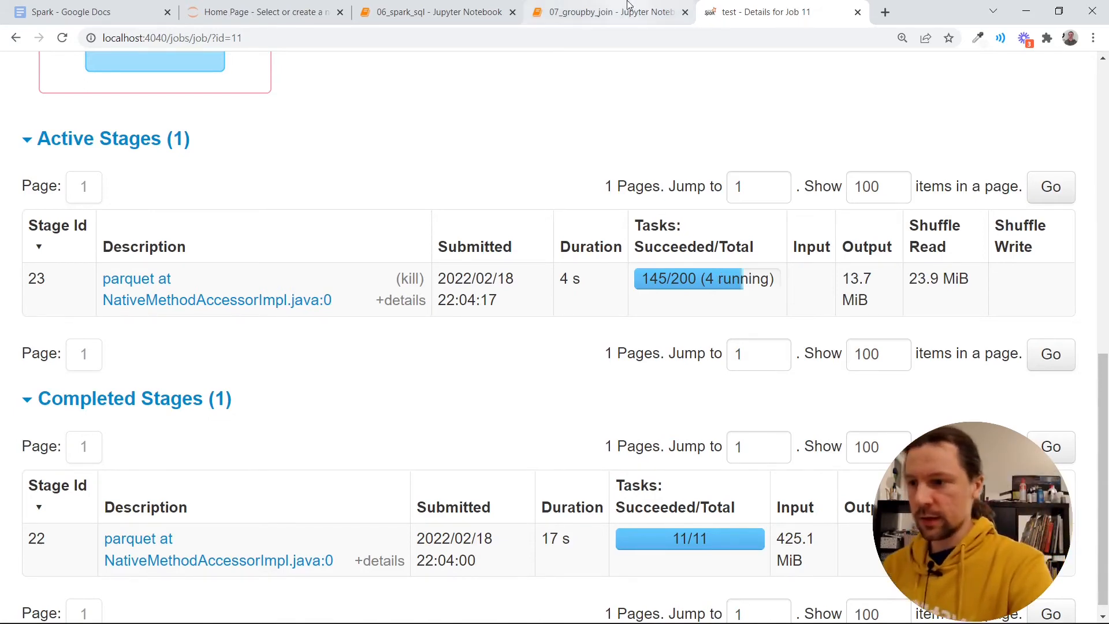
click(604, 11)
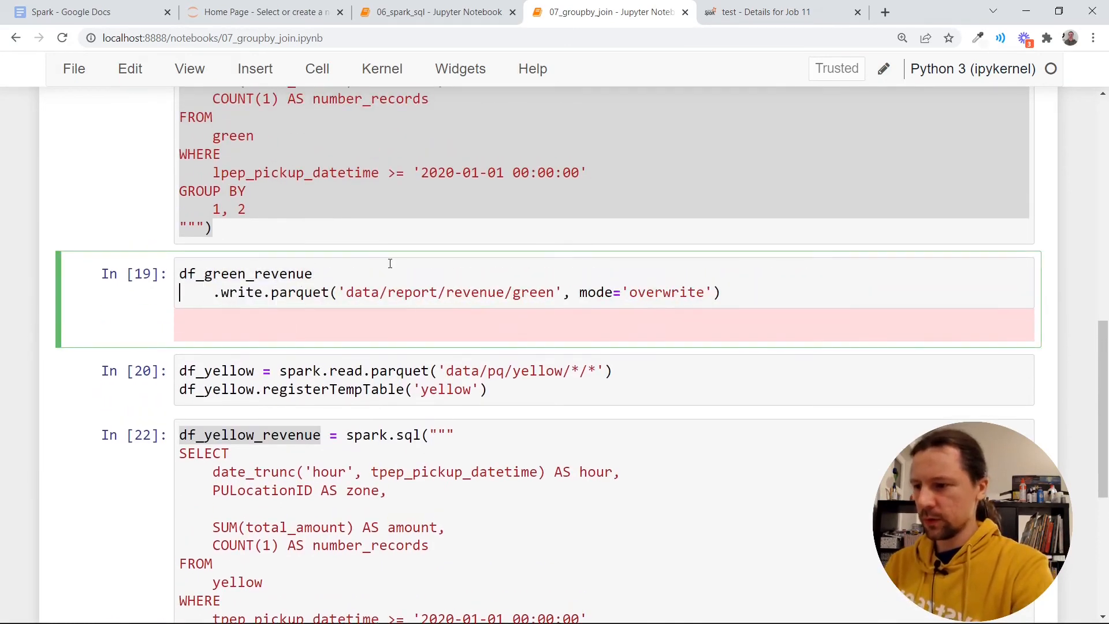
Add a .repartition() continuation line in the df_green_revenue write cell
text(\)
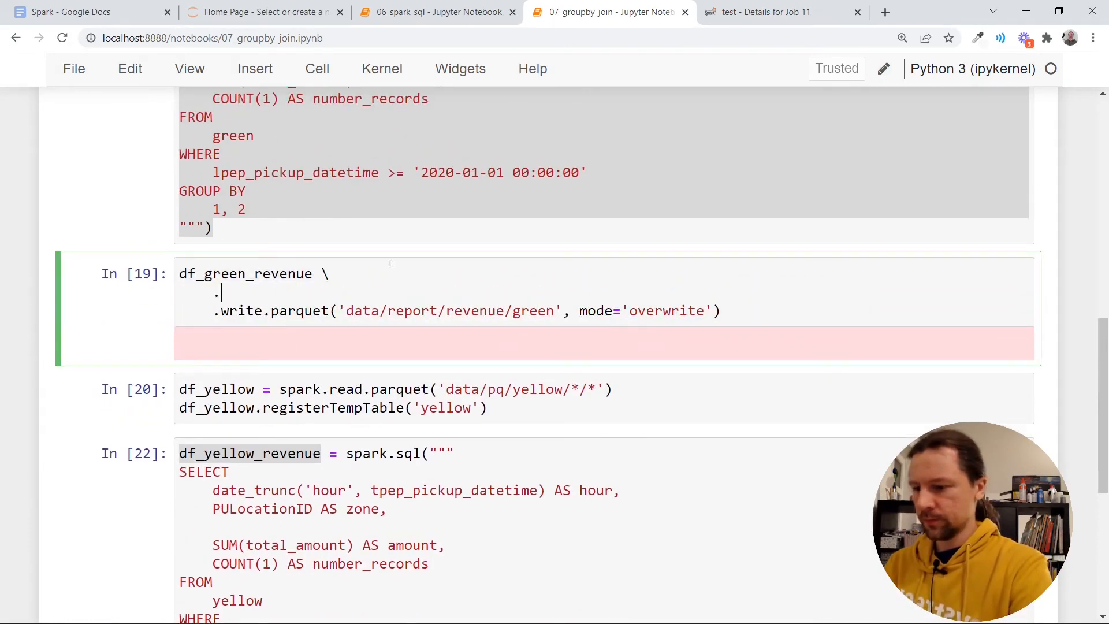
text(repartition())
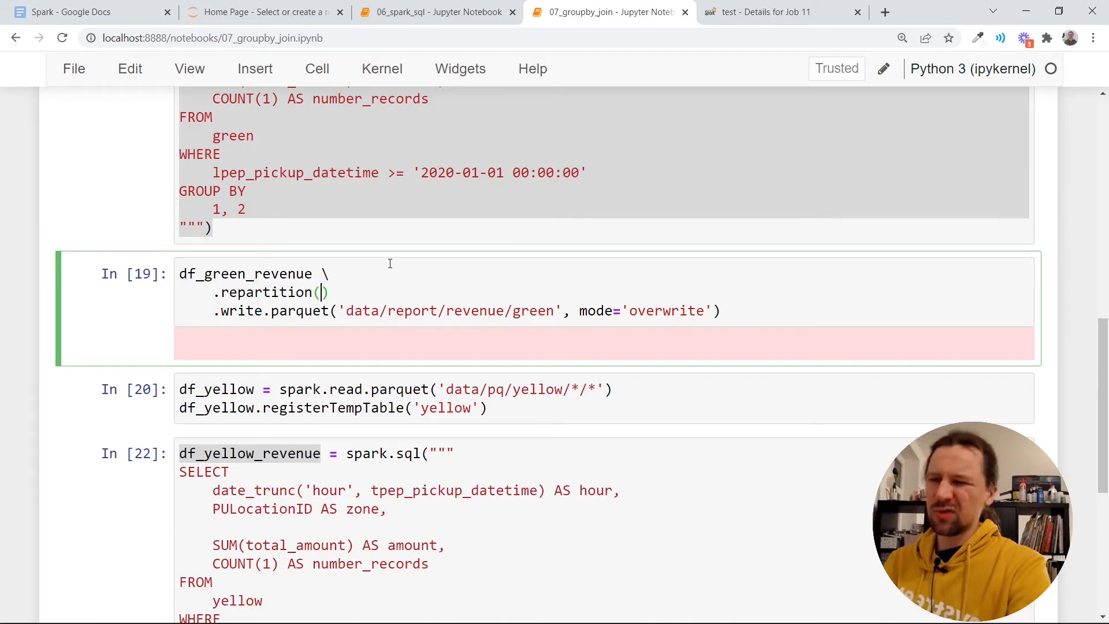
click(764, 11)
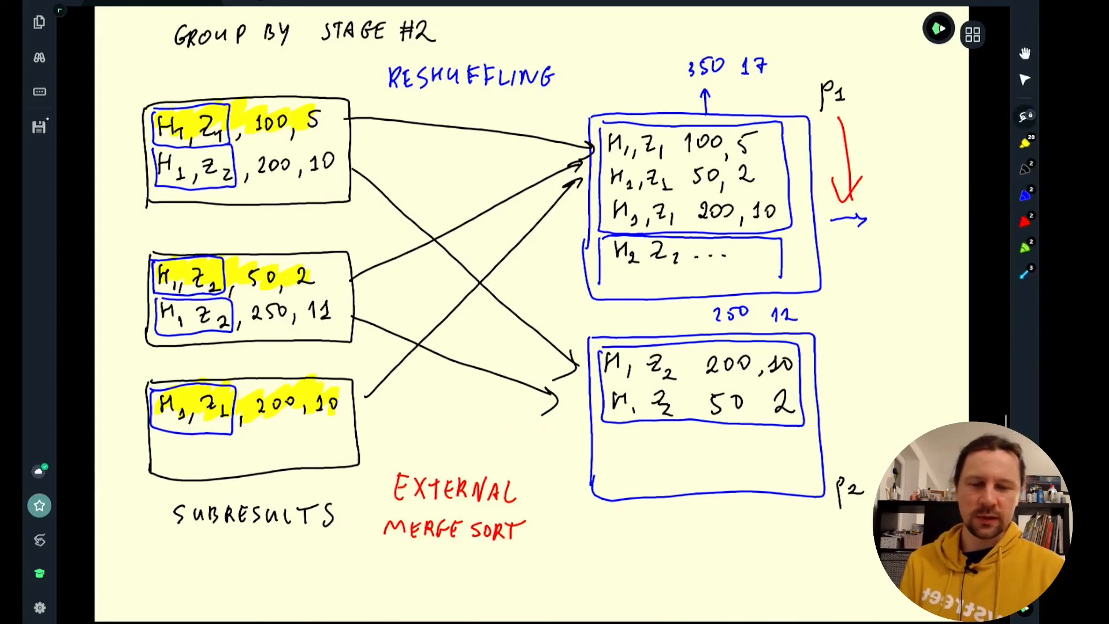
Show the 'Group by stage #2' reshuffling drawing in the whiteboard app
click(609, 12)
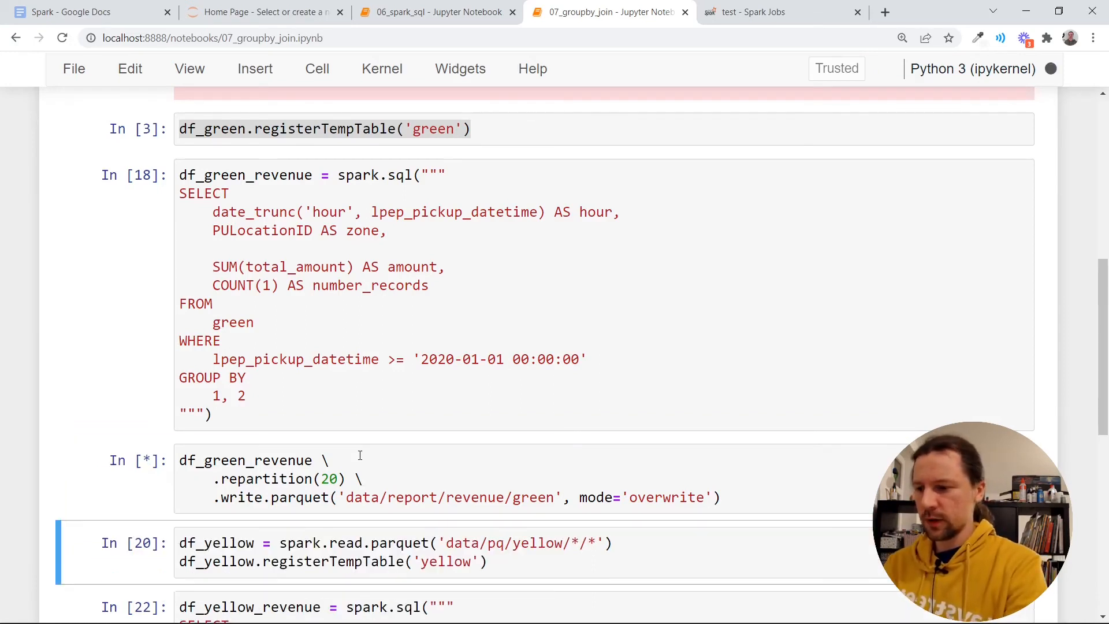
Review the yellow revenue write cell repartitioned to 20, then move to the Spark UI
scroll(down, 3)
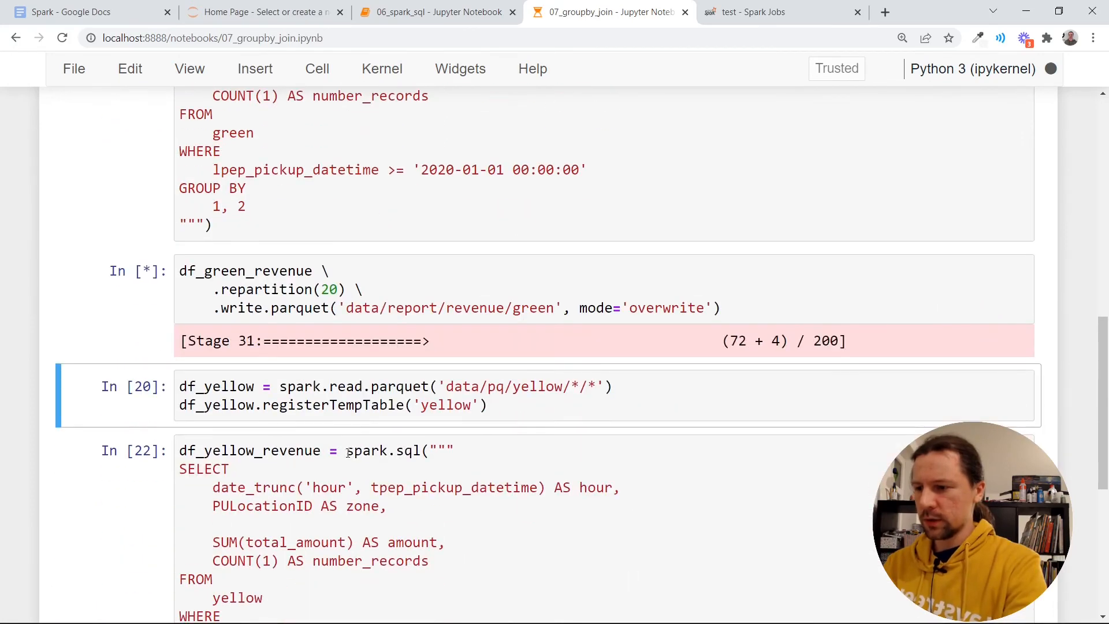
scroll(down, 3)
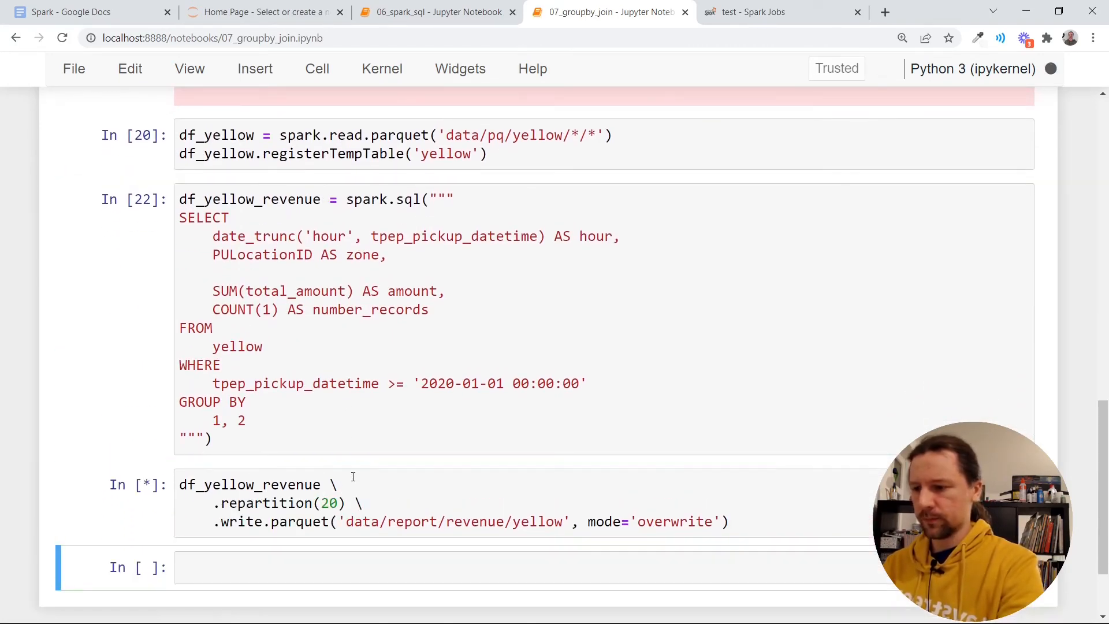
click(782, 12)
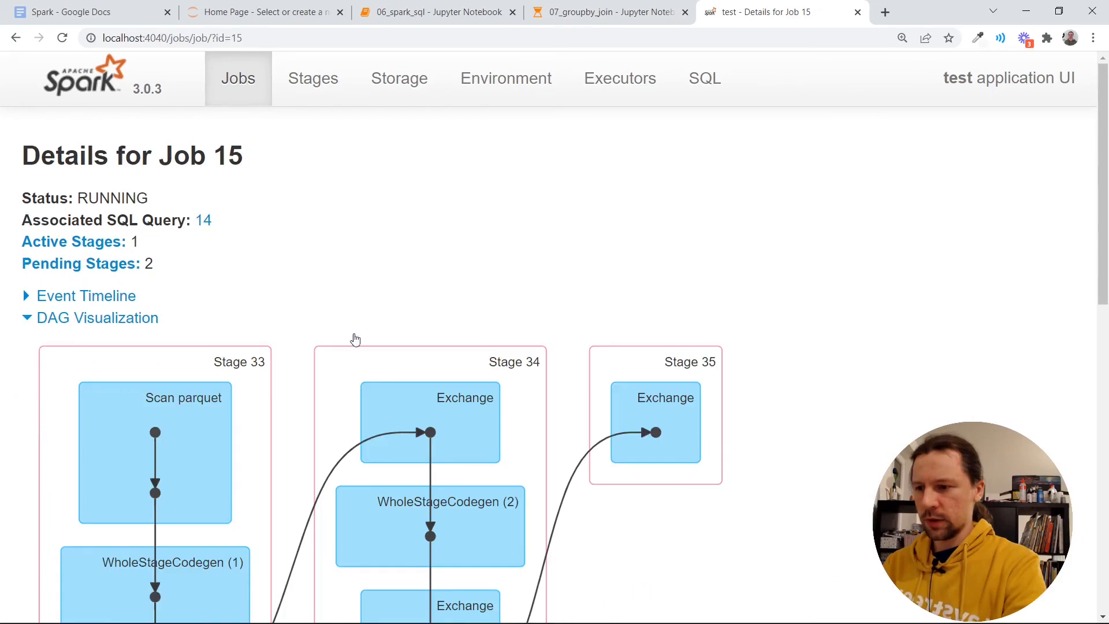
Scroll Job 15's three-stage DAG to the Completed Stages table, highlighting stage 35's 28.7 MiB shuffle read
scroll(down, 3)
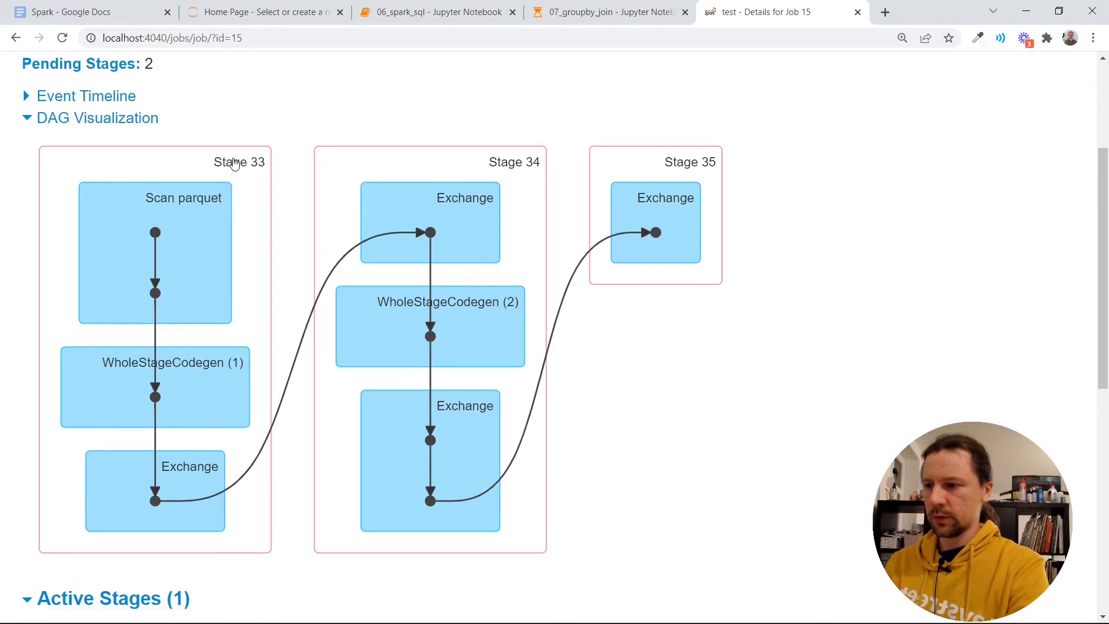
mouse_move(188, 184)
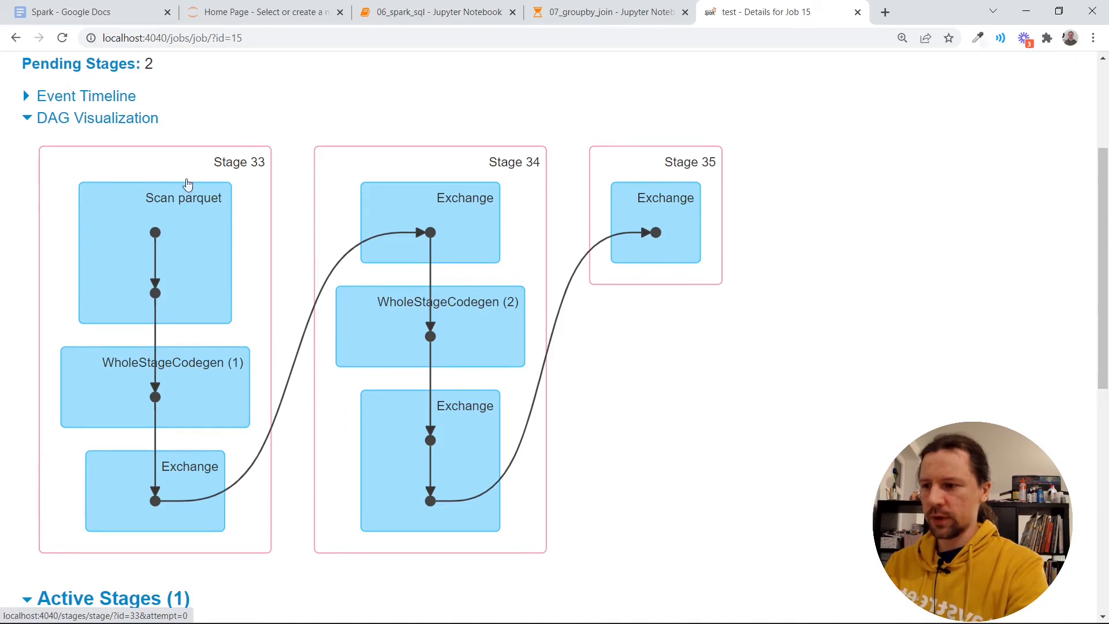
mouse_move(465, 163)
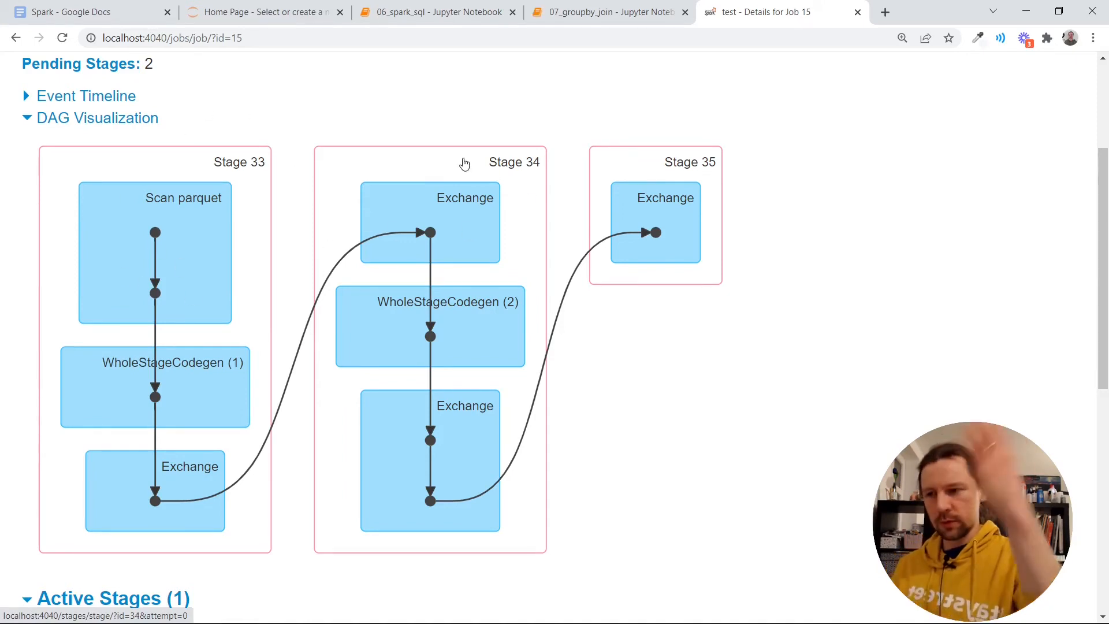
mouse_move(360, 206)
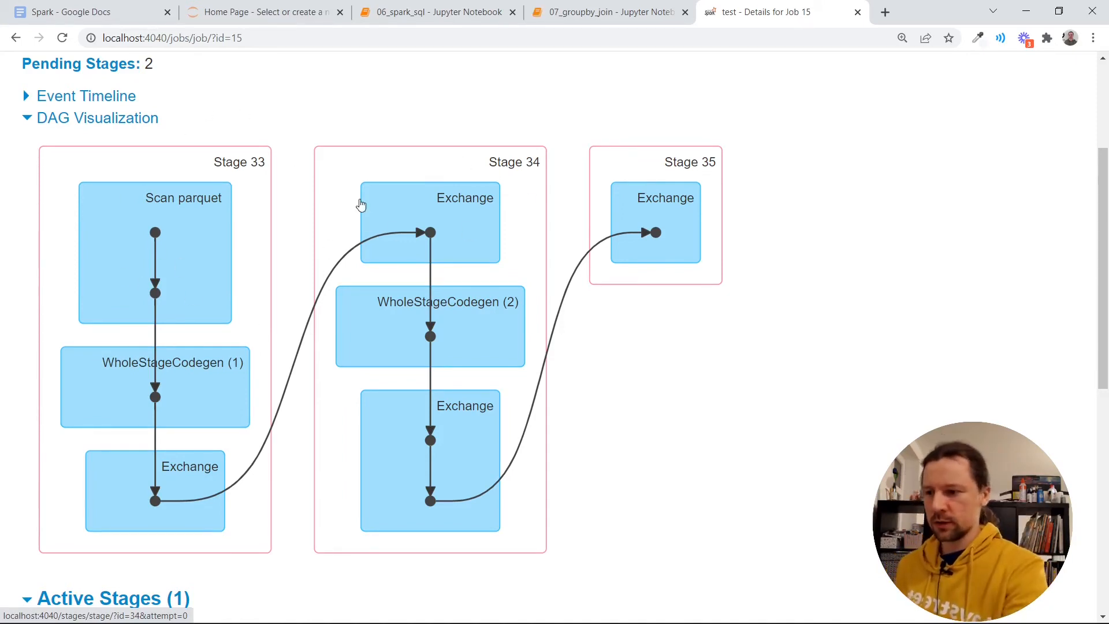
mouse_move(722, 301)
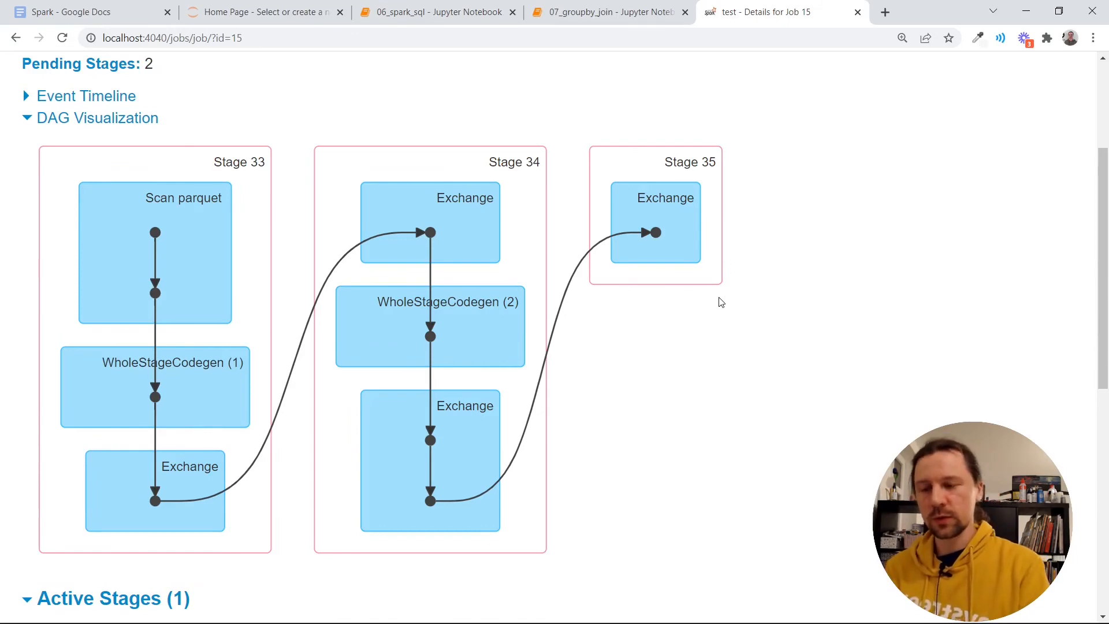
scroll(down, 3)
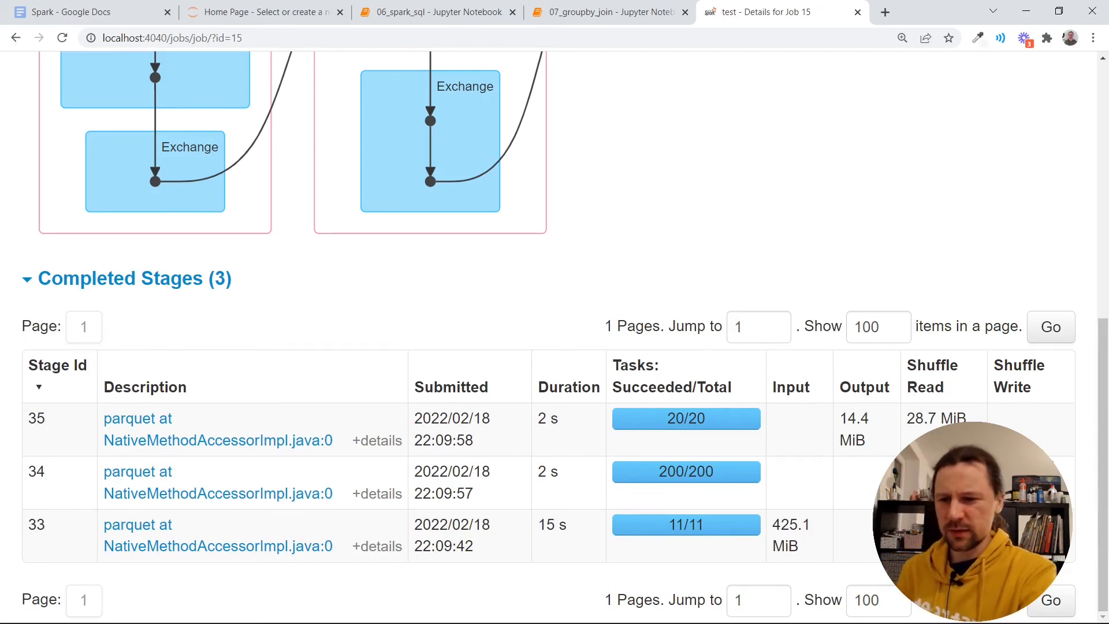
double_click(921, 418)
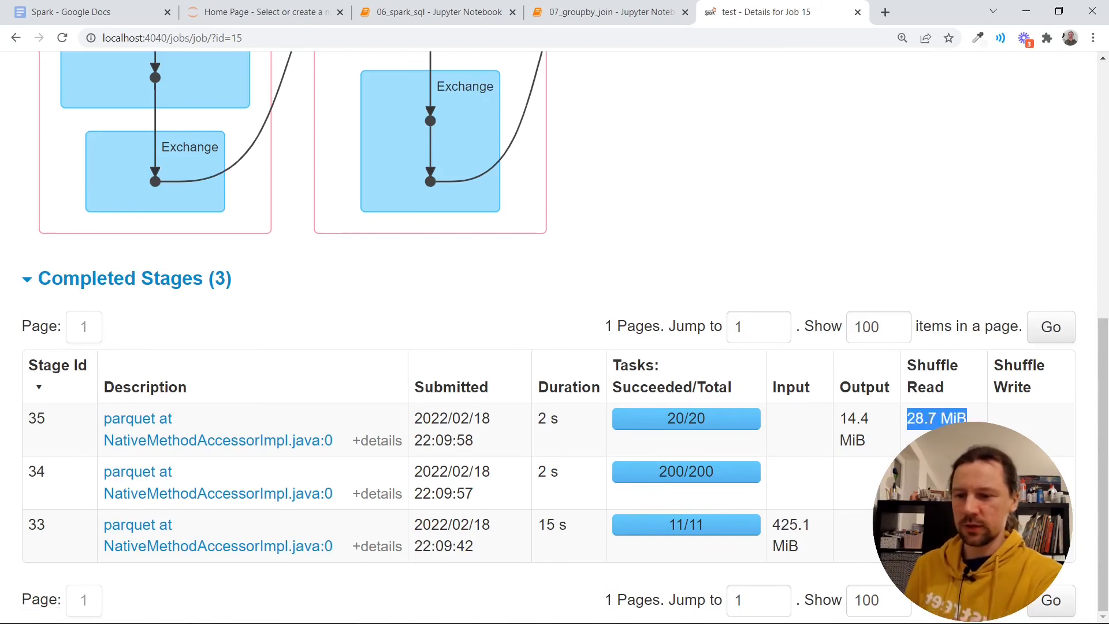
mouse_move(710, 193)
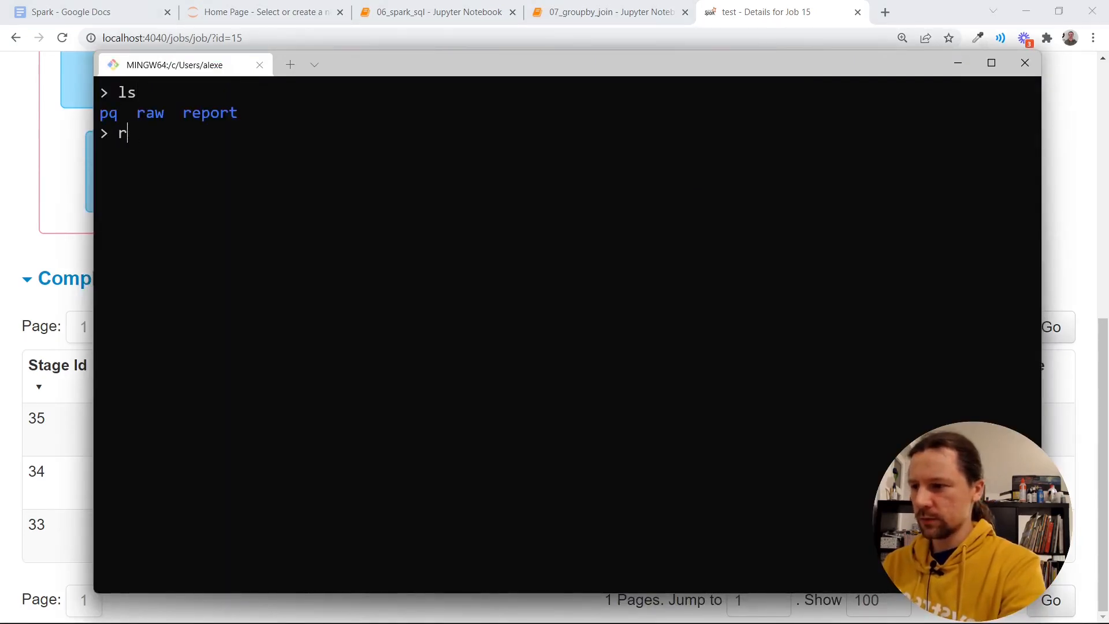
Run the tree listing of the report folder and scroll through its parquet parts
text(tree report/)
key(Return)
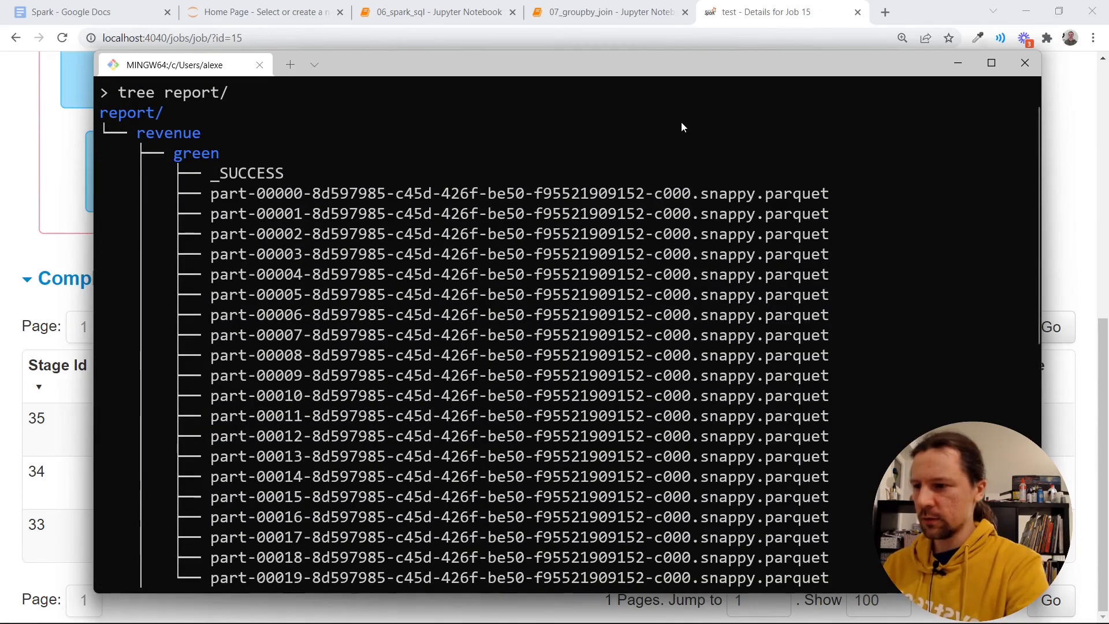
scroll(down, 3)
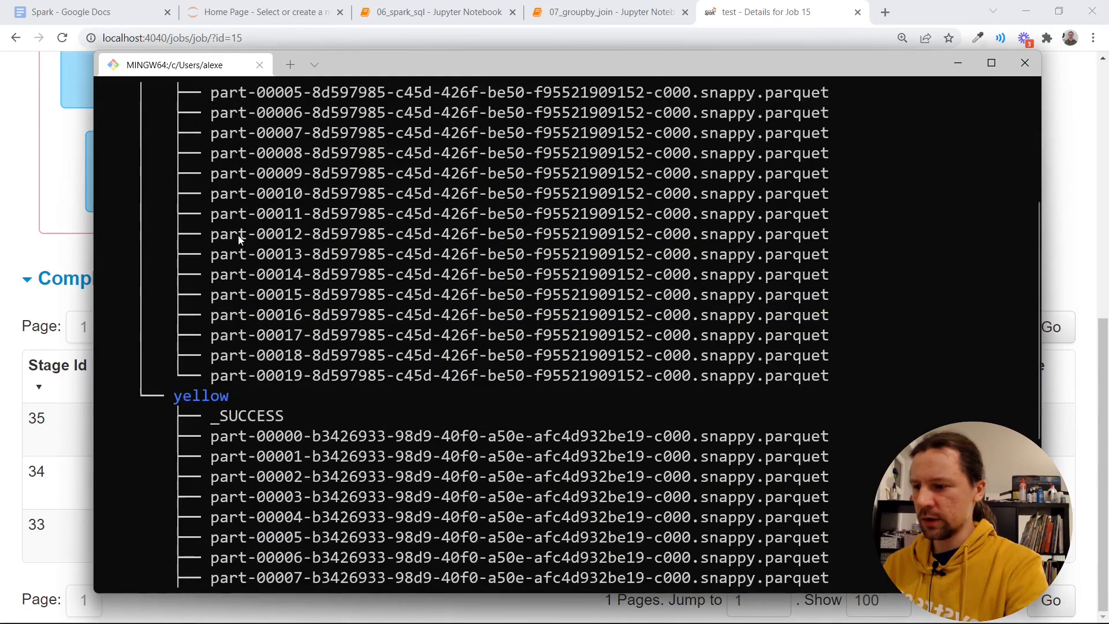
scroll(down, 3)
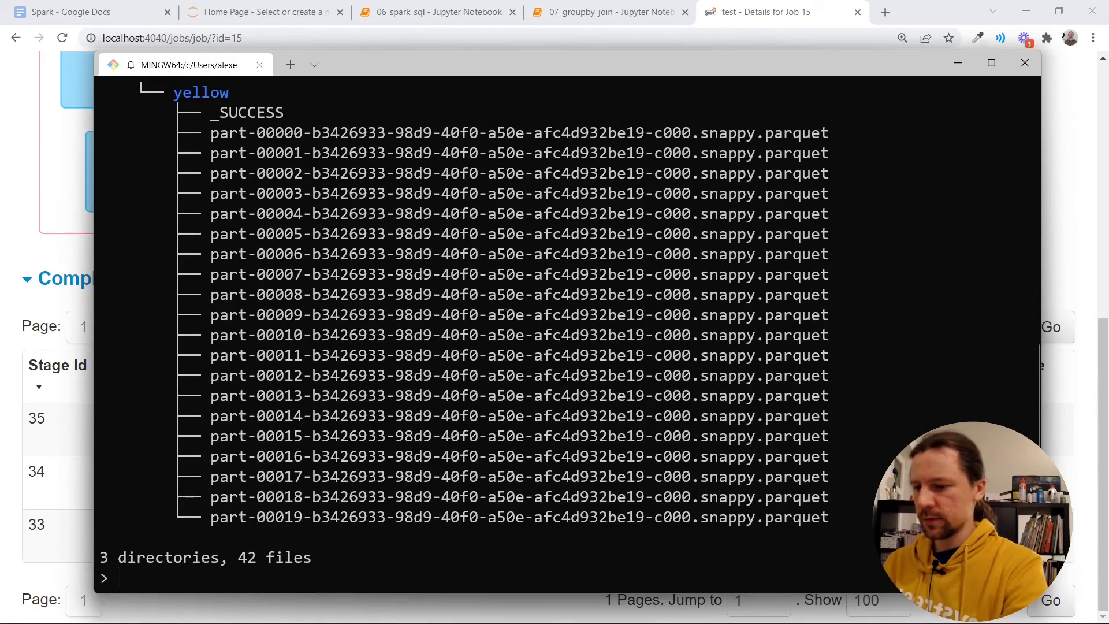
List report/ recursively with ls -lhR, highlighting the 312K size of a green part file
text(ls -lf)
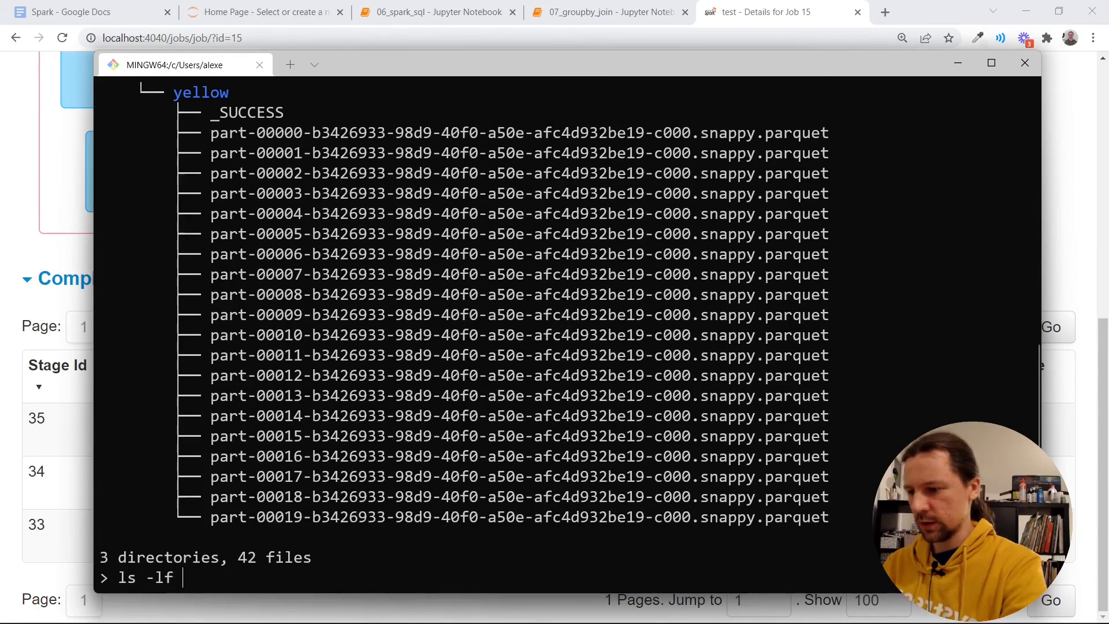
text(hR)
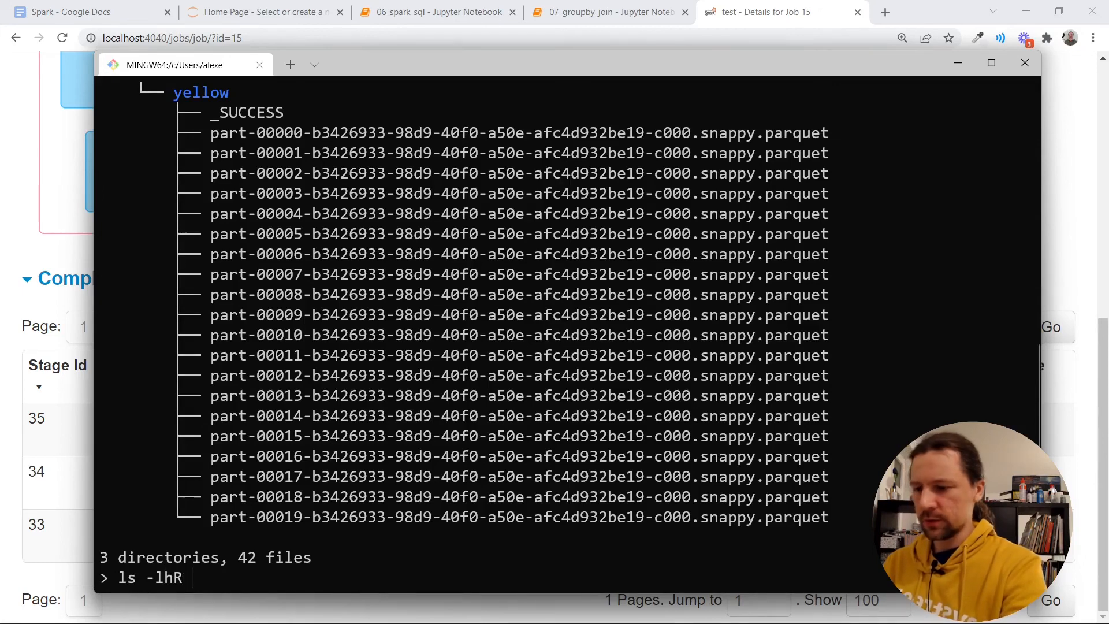
text(report/)
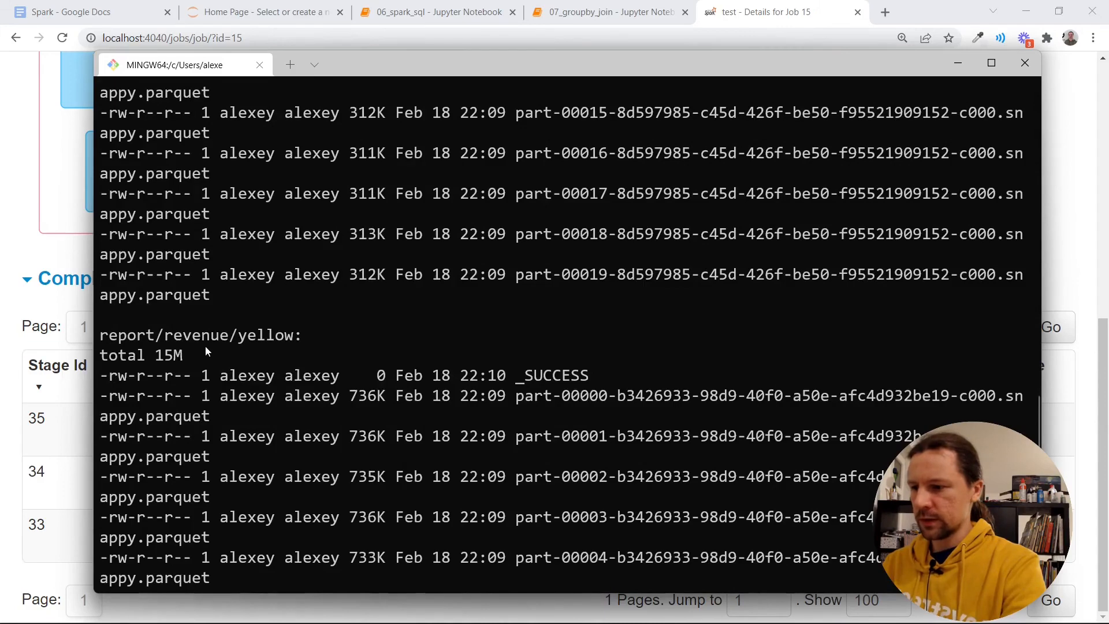
scroll(up, 3)
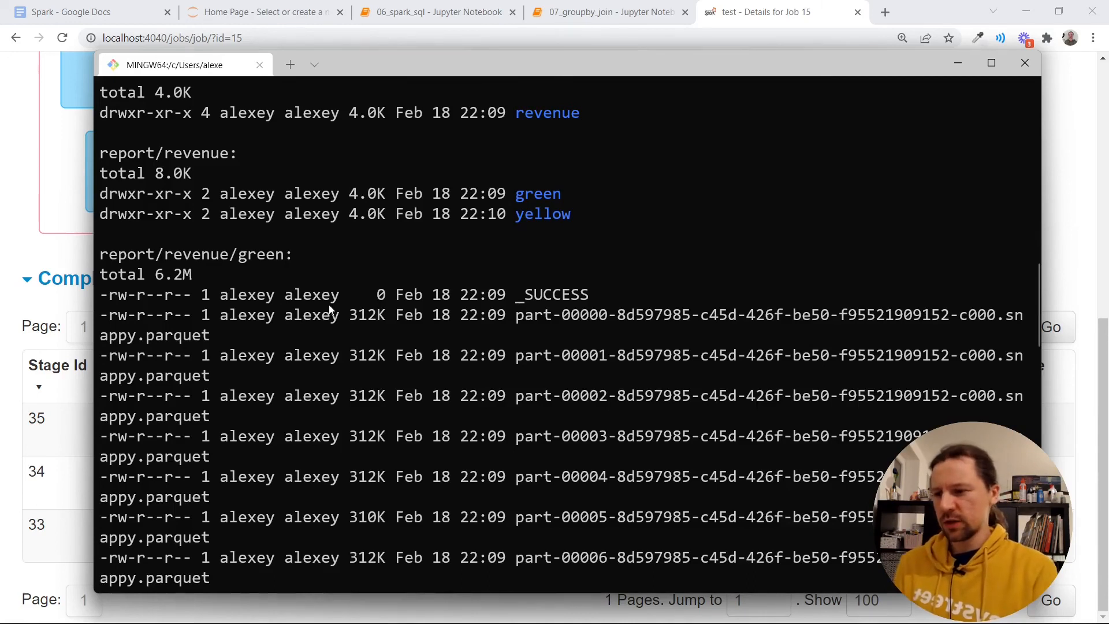
double_click(365, 314)
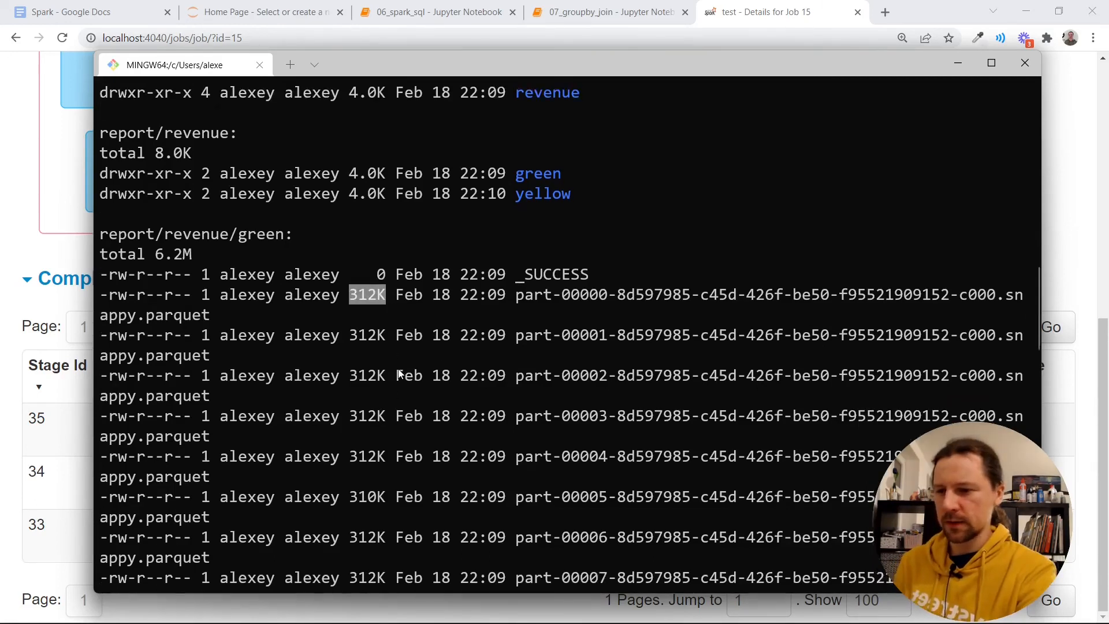
scroll(down, 3)
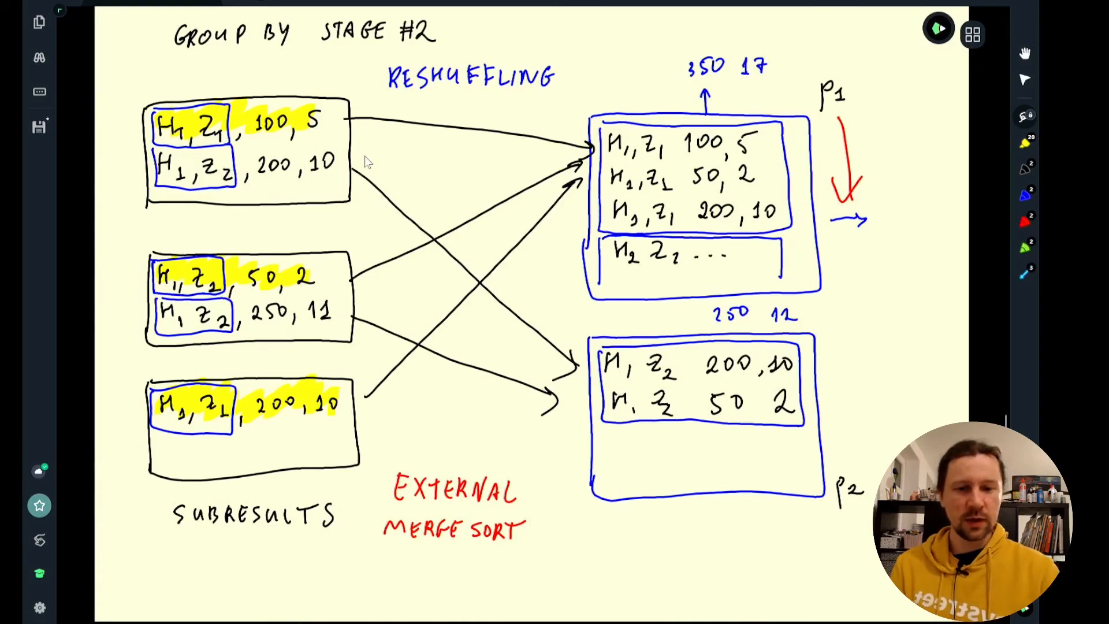
Return to the 07_groupby_join notebook and scroll through the completed green and yellow write cells
click(609, 12)
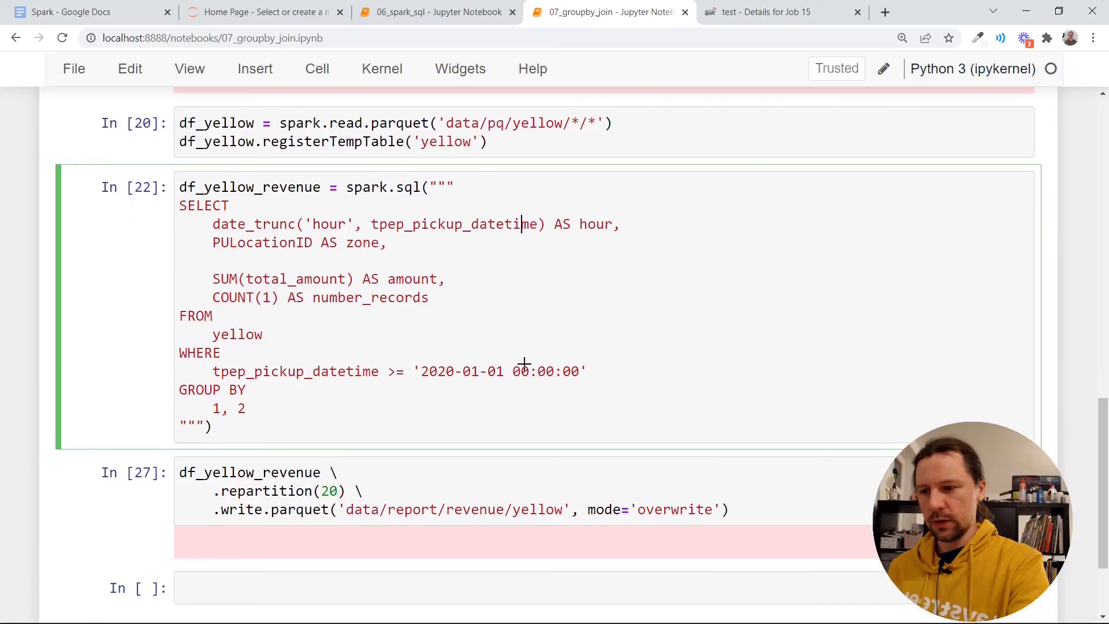
scroll(up, 3)
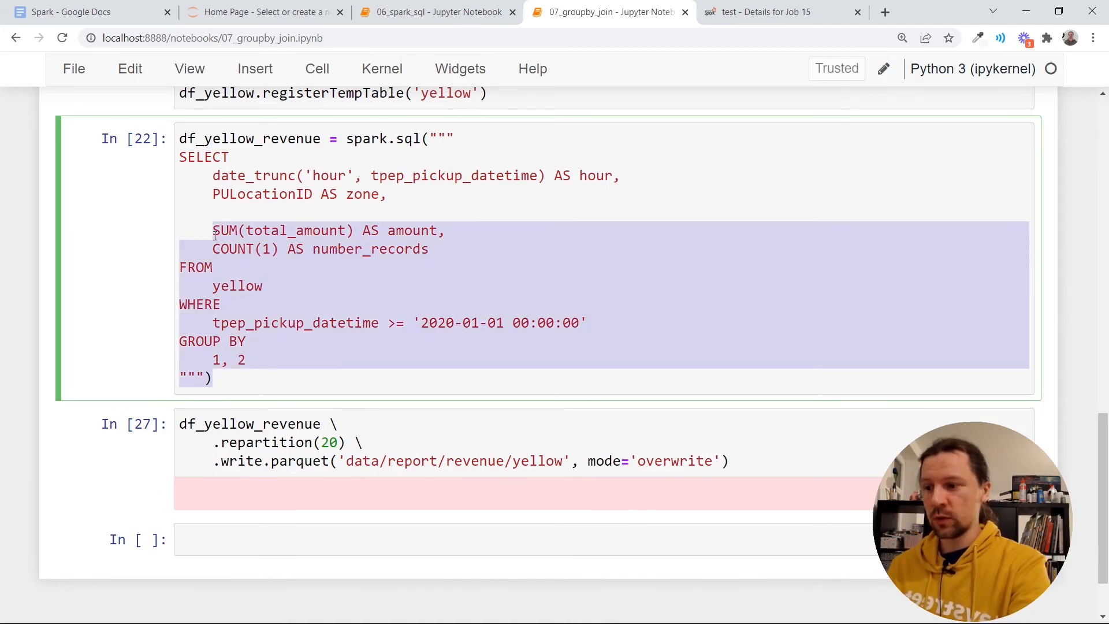
click(214, 230)
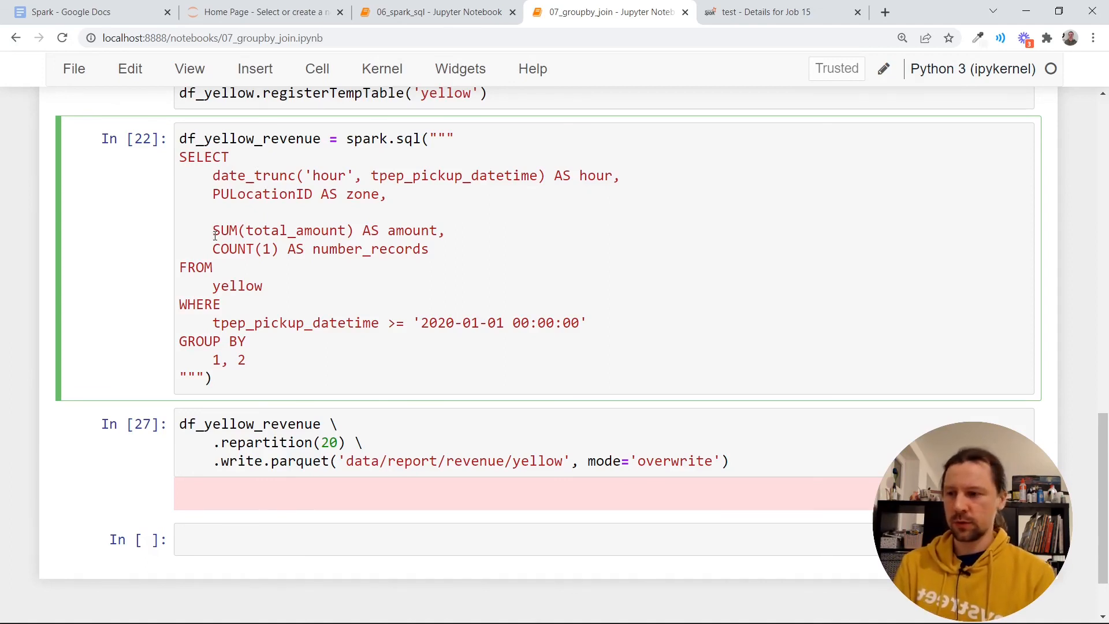
scroll(up, 3)
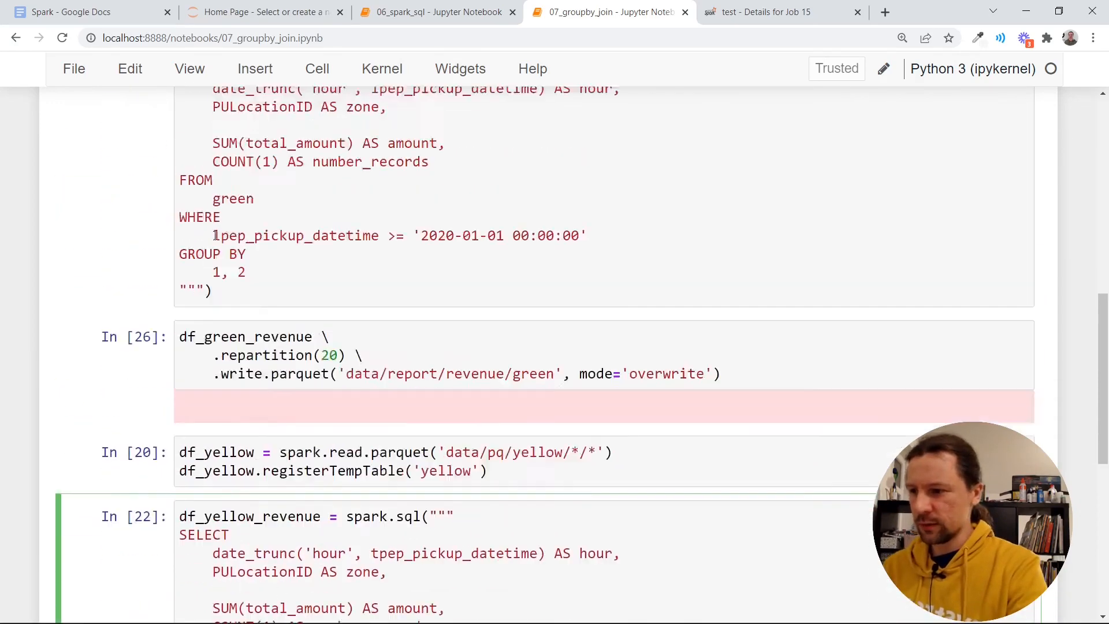
scroll(down, 3)
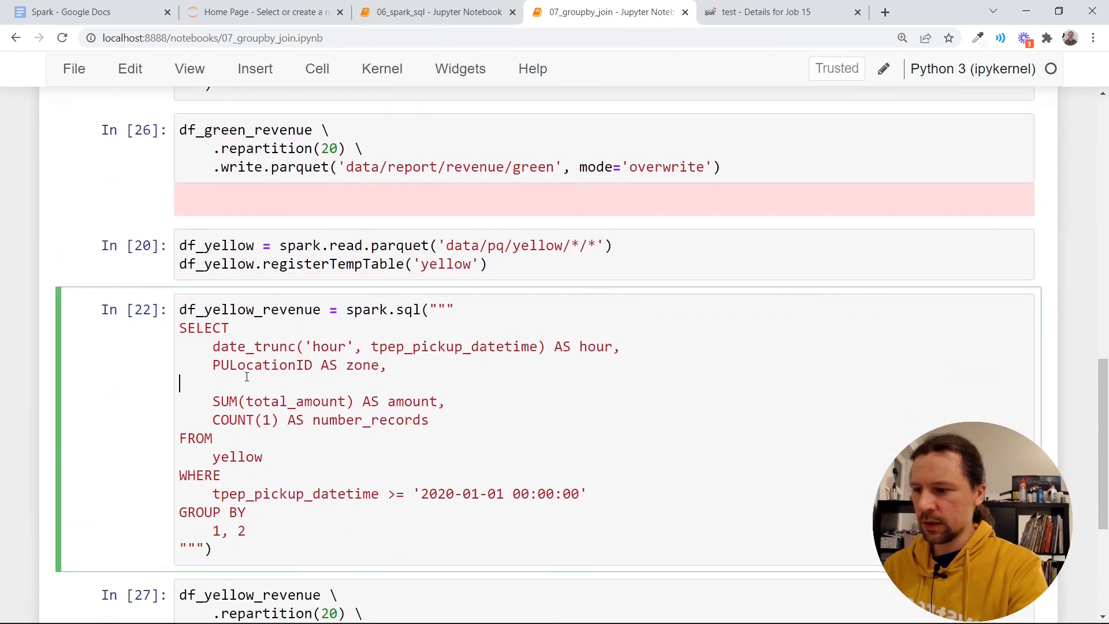